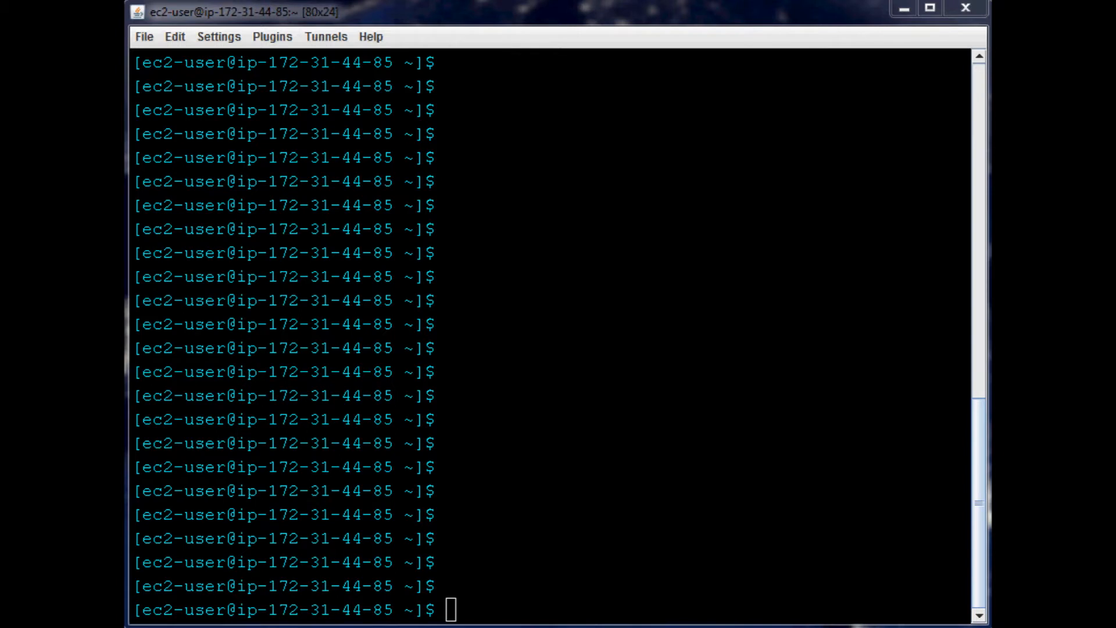
mouse_move(476, 609)
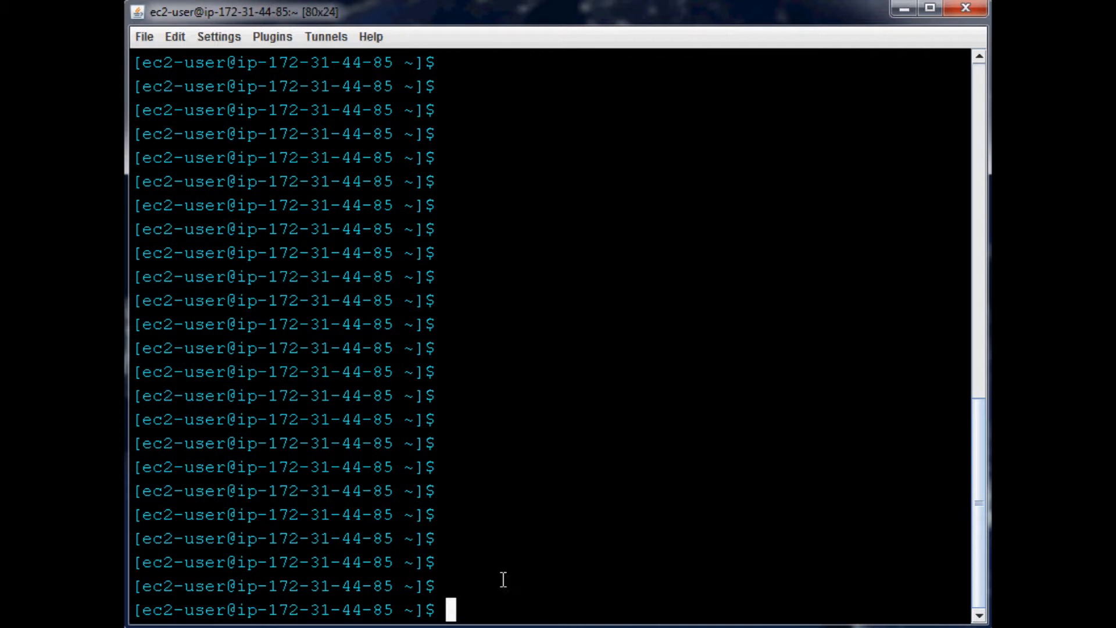
mouse_move(434, 299)
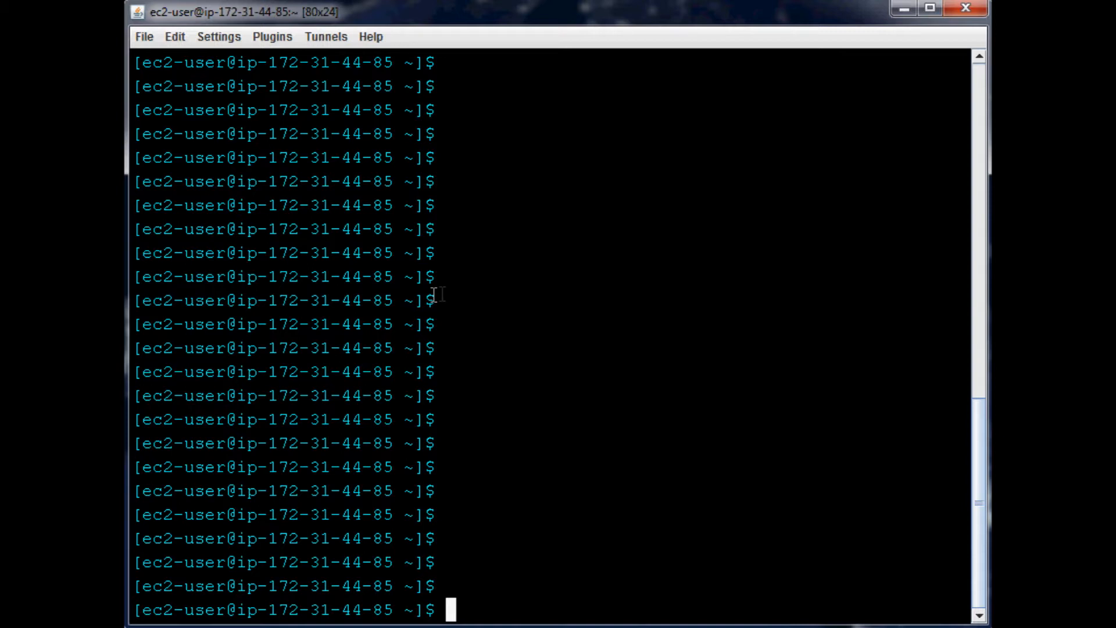
mouse_move(533, 228)
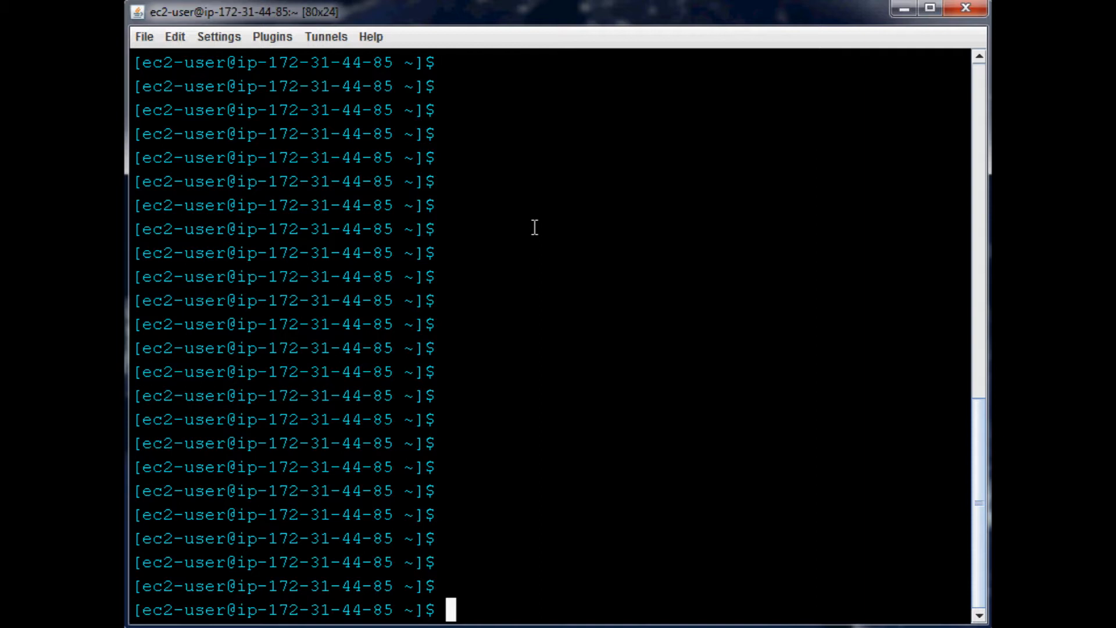
mouse_move(429, 602)
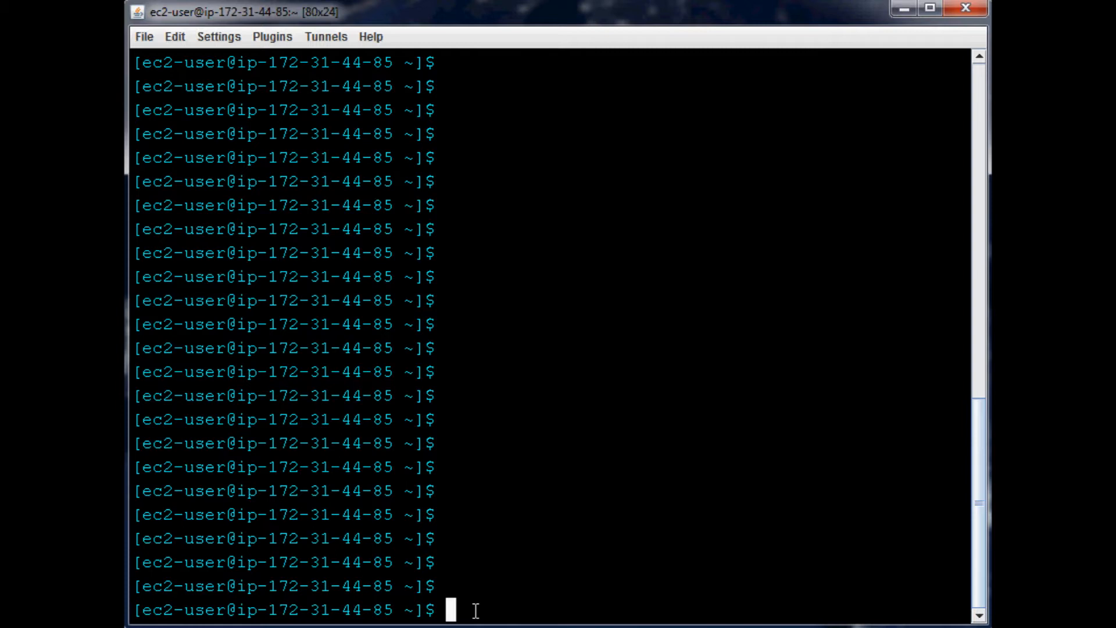
Print the working directory /home/ec2-user with pwd and list it empty with ls
type("pw")
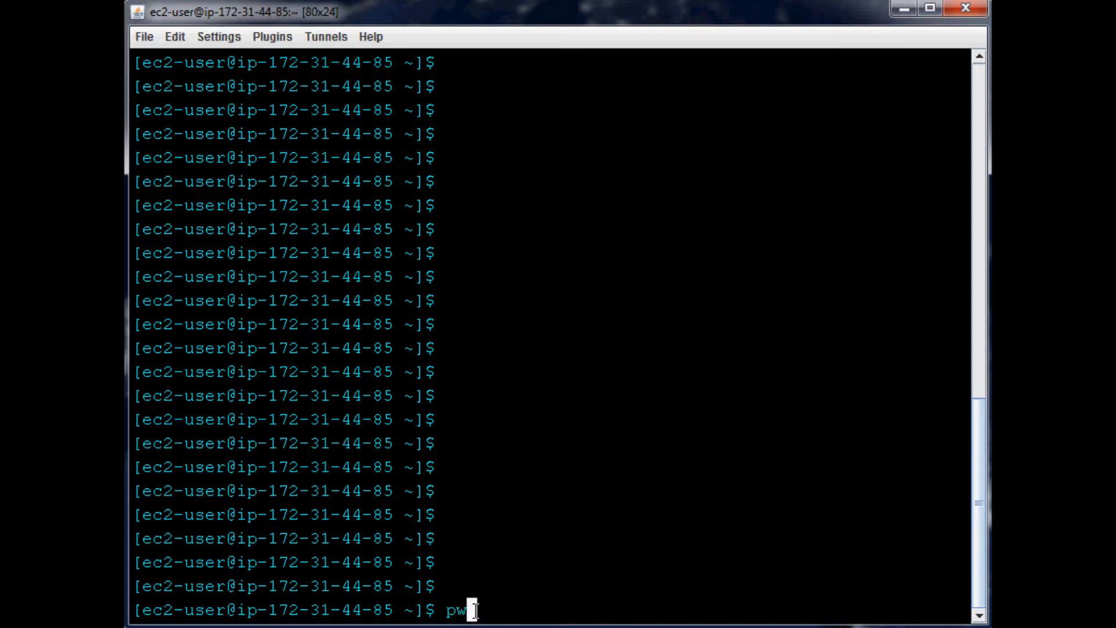
key("Return")
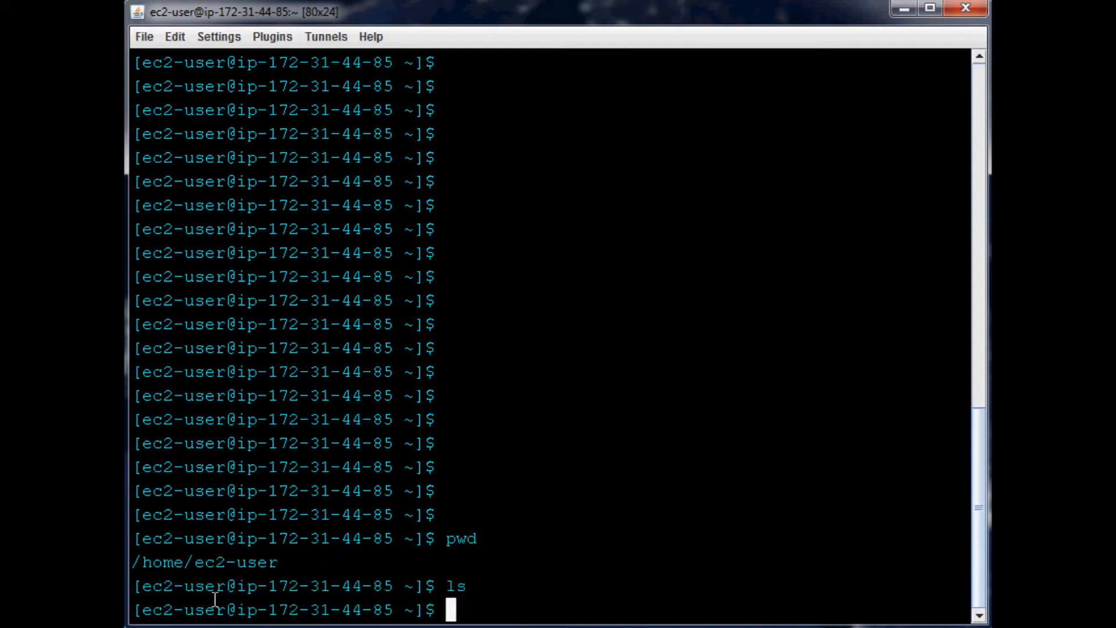
mouse_move(546, 598)
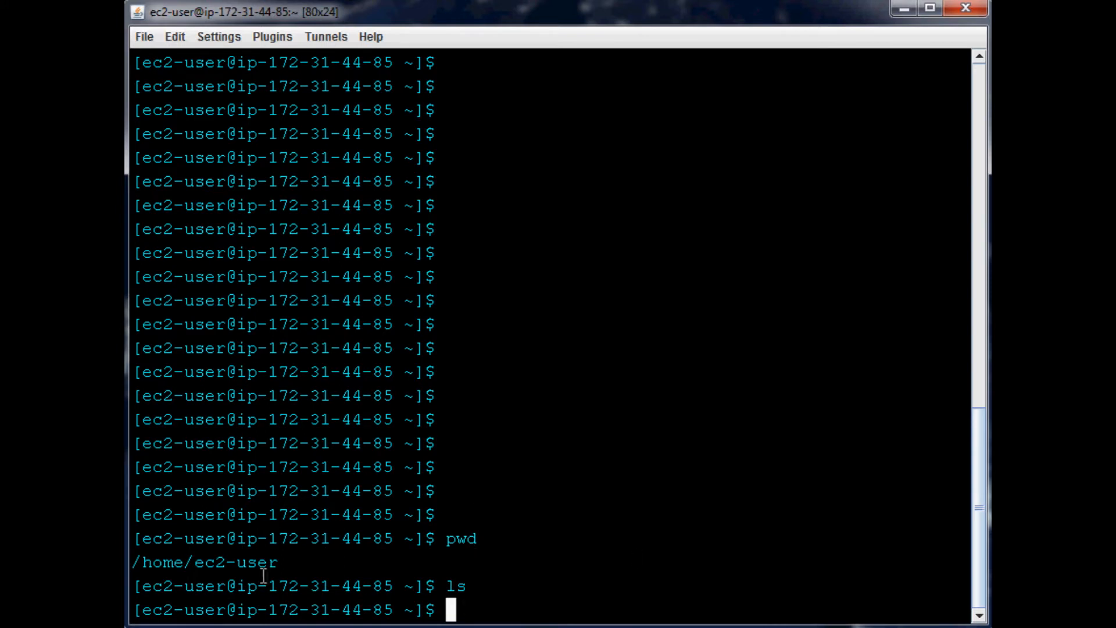
mouse_move(571, 540)
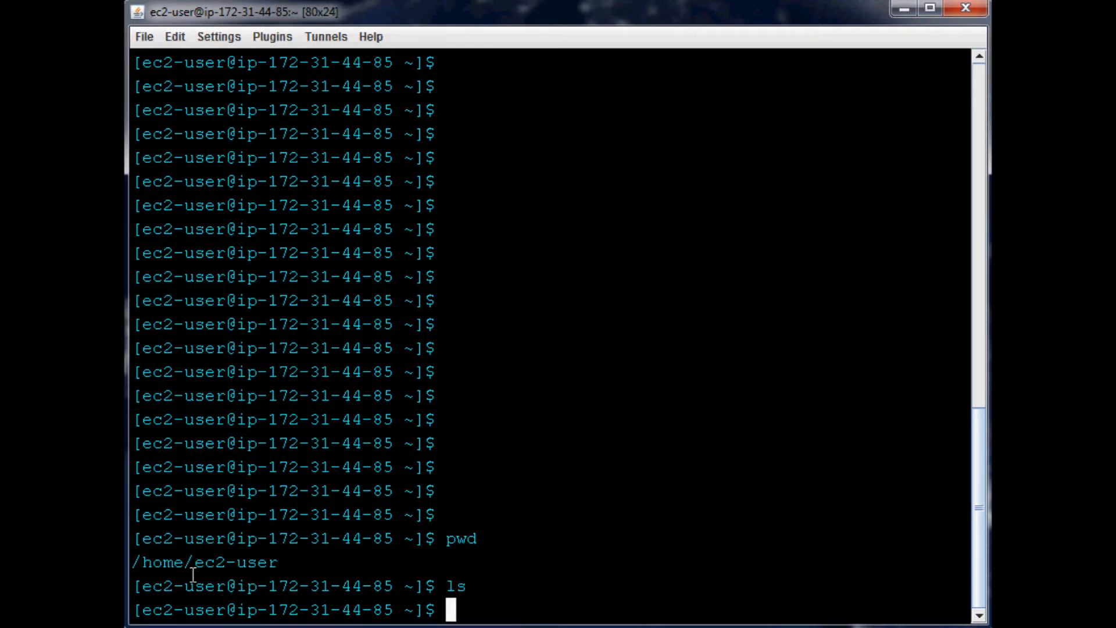
double_click(235, 562)
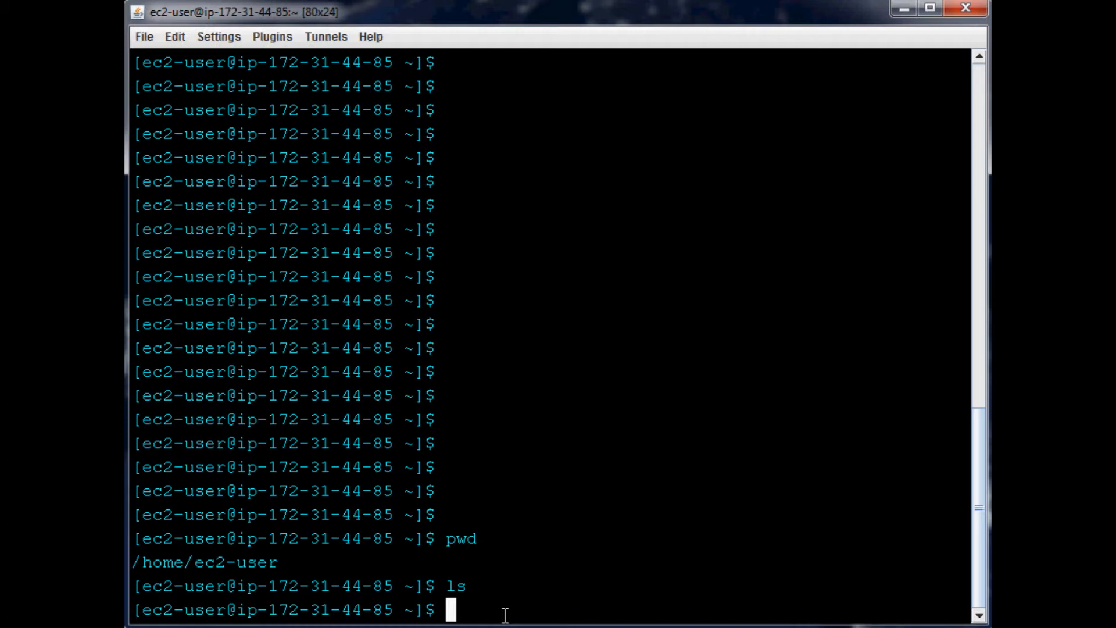
Replace the mistyped cd newDirectory with cd .. and move up to /home
type("cd")
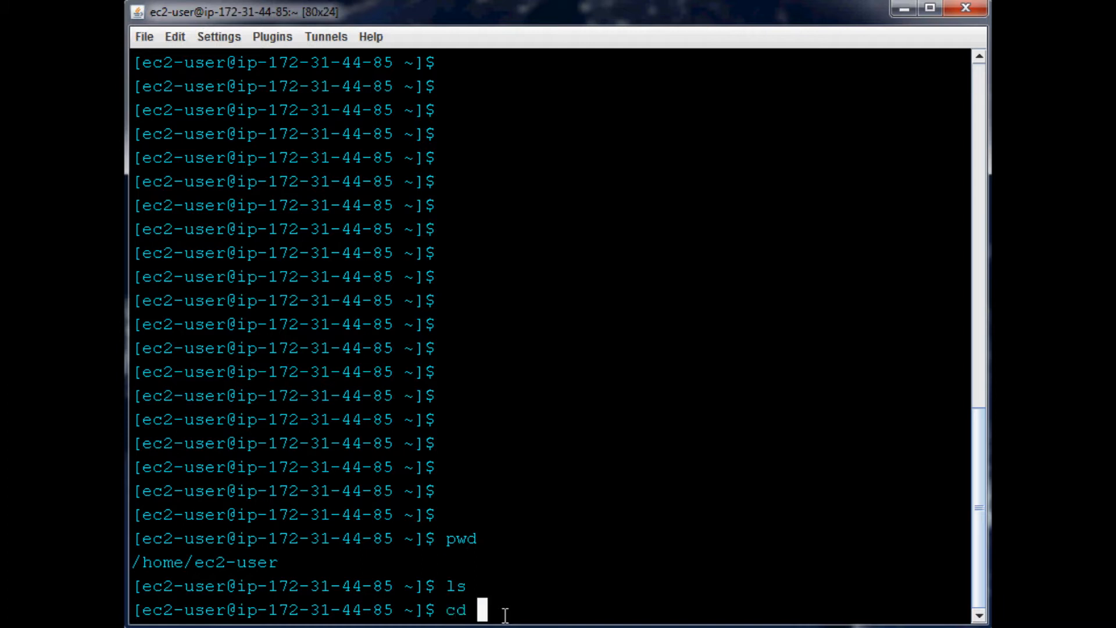
type("new")
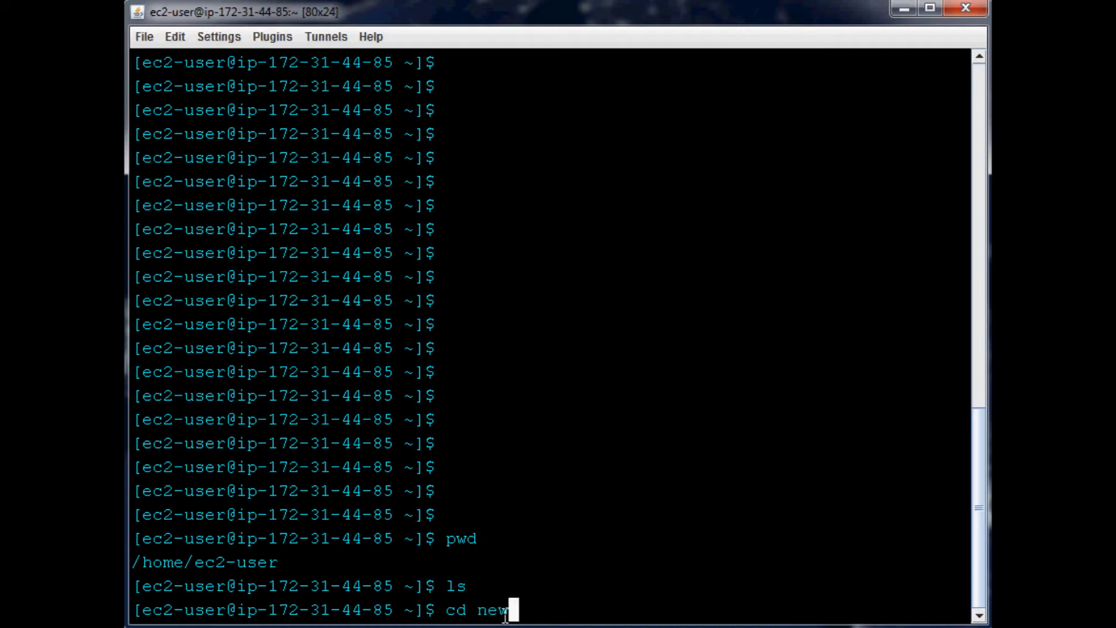
type("Directory")
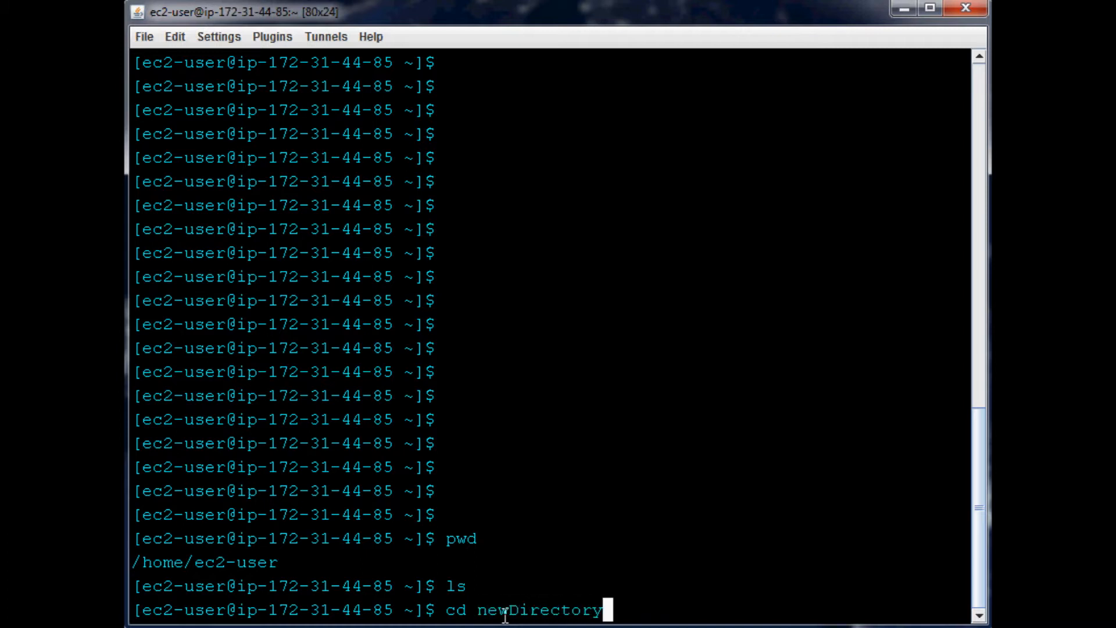
key("BackSpace")
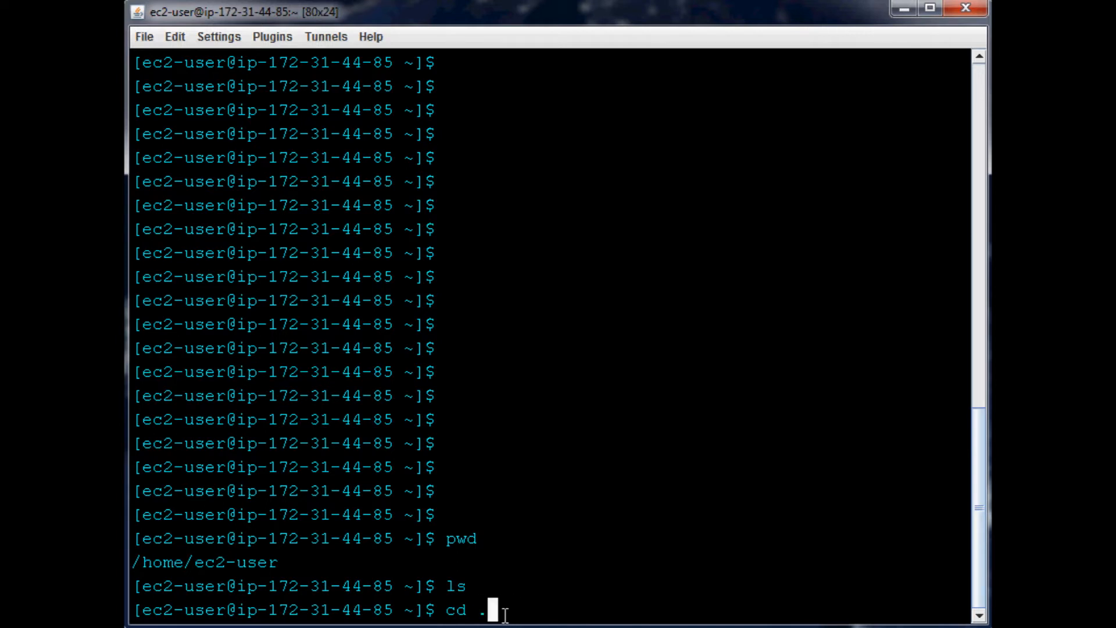
type(".")
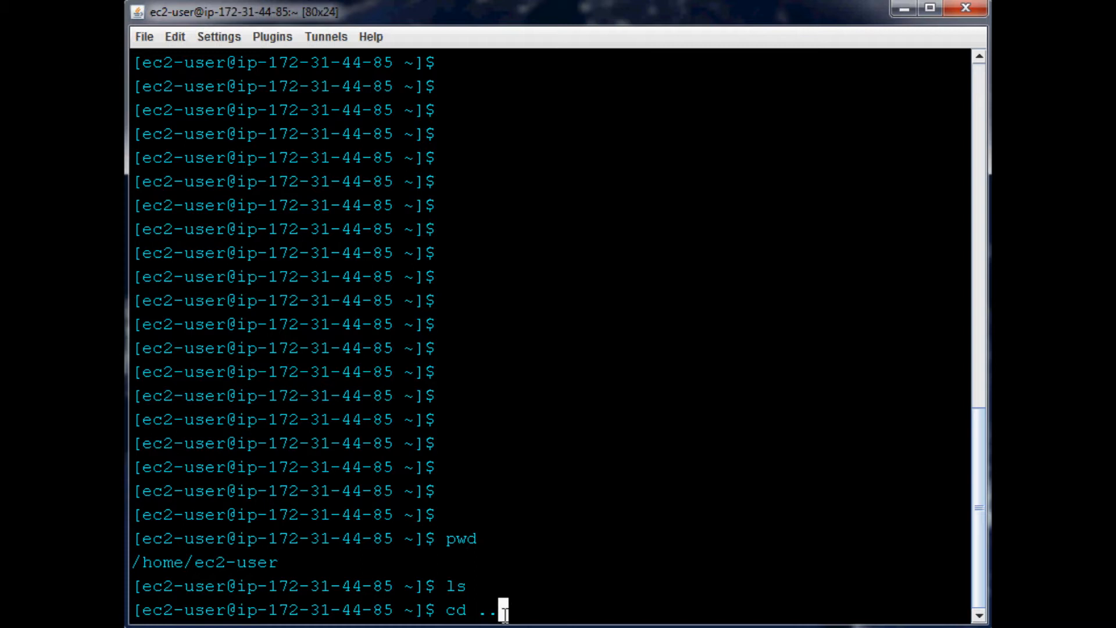
key("Return")
type("ls")
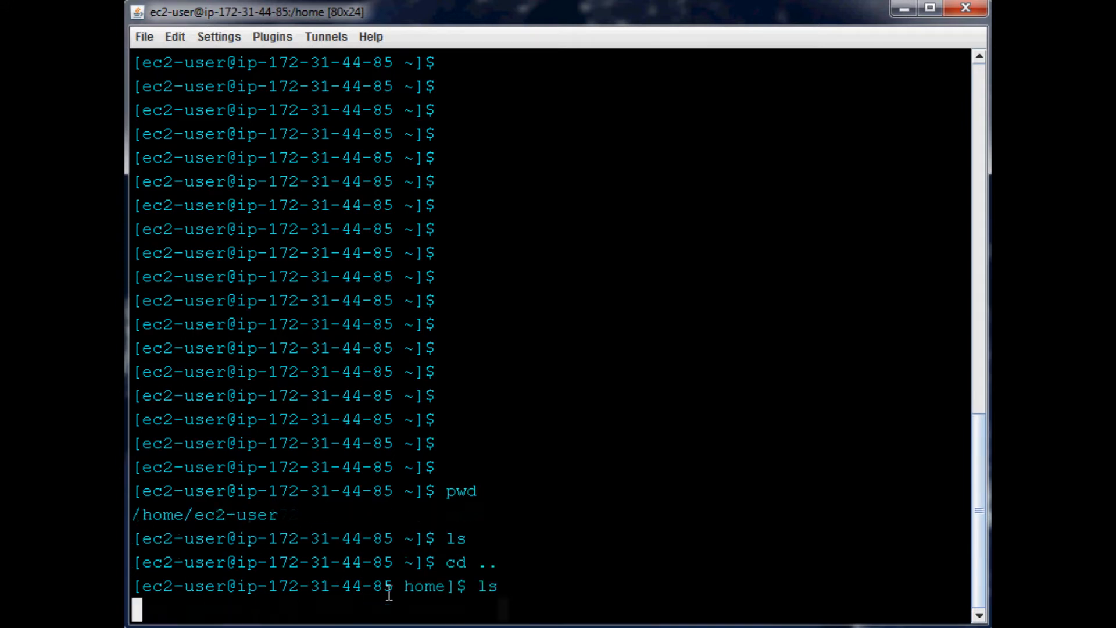
List /home, showing the ec2-user folder, and start another ls
key("Return")
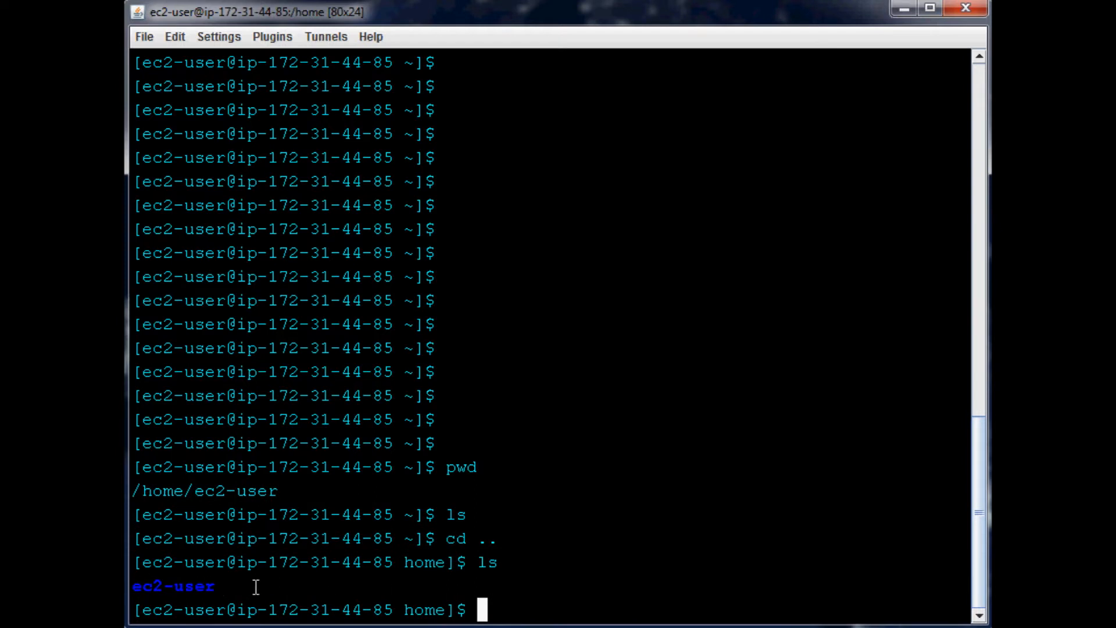
mouse_move(614, 615)
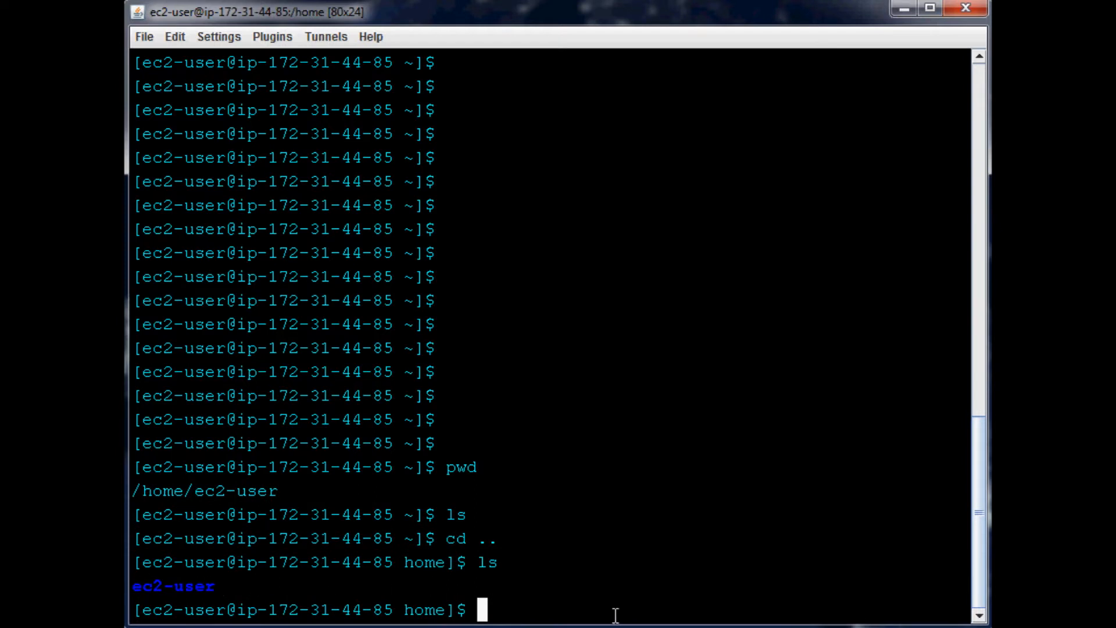
type("ls")
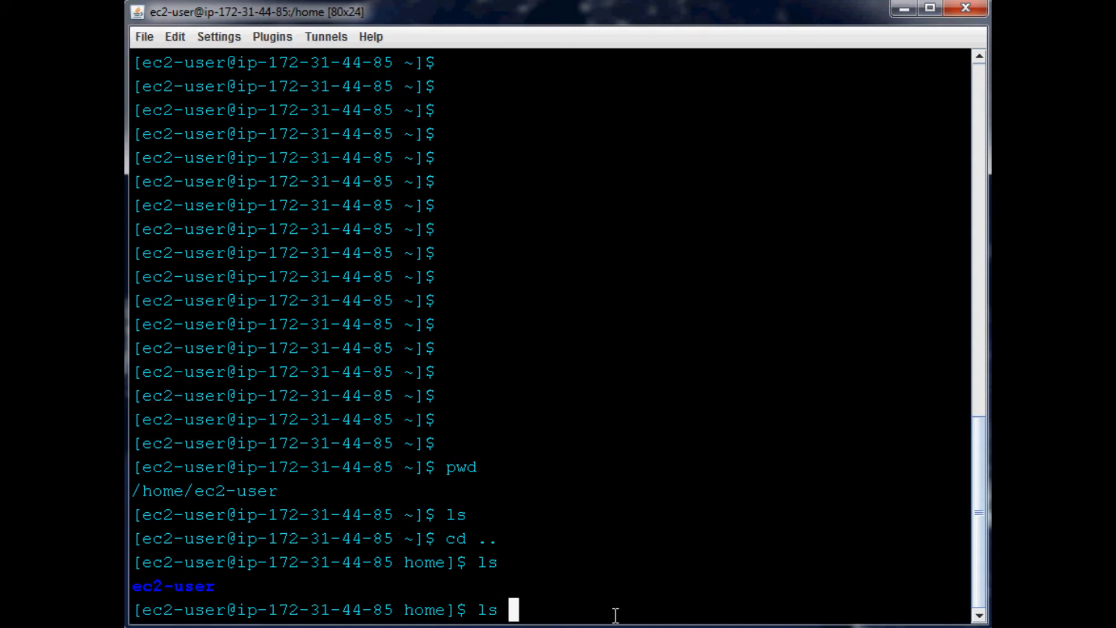
Run ls -la in /home to show ., .. and ec2-user with permissions and owners
type("-la")
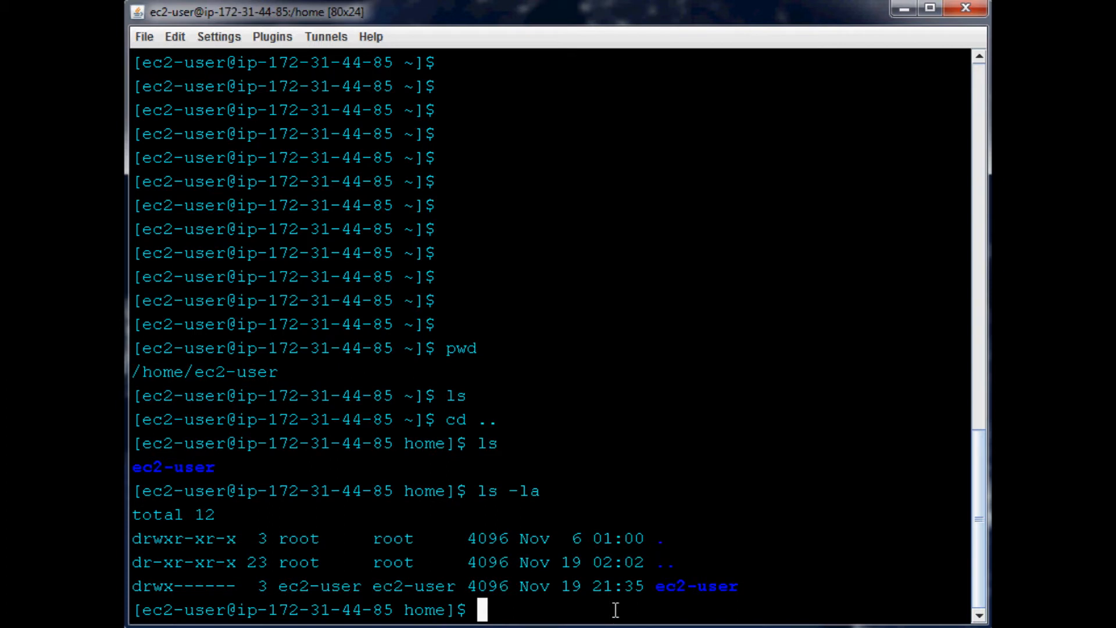
mouse_move(673, 486)
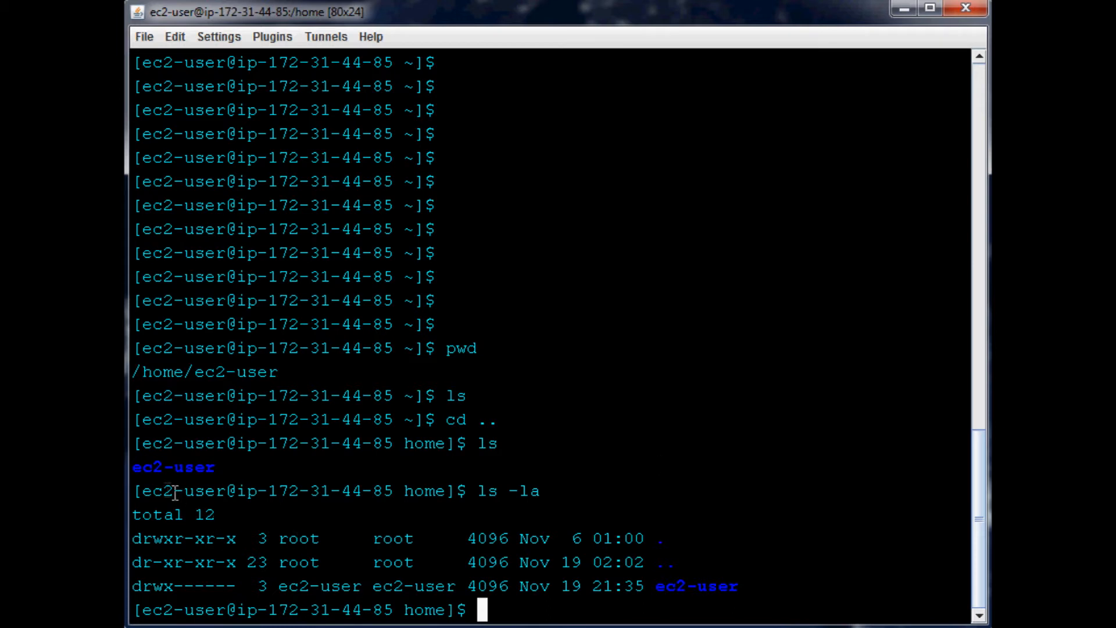
mouse_move(507, 575)
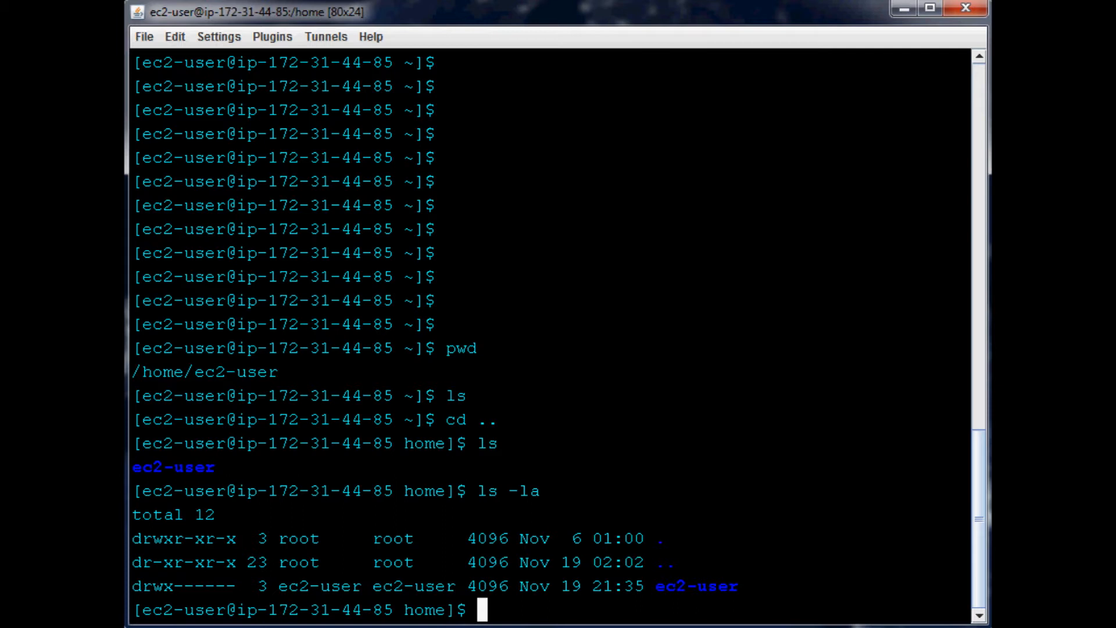
Discard a stray command, then run cd .. to move up from /home toward the root
type("cd ..")
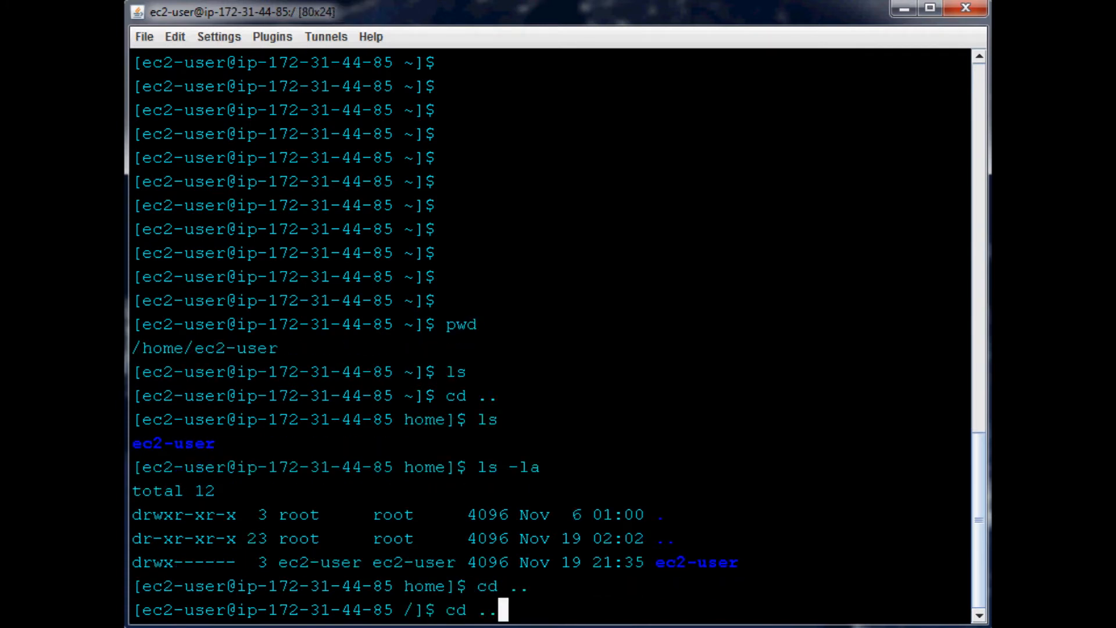
key("Return")
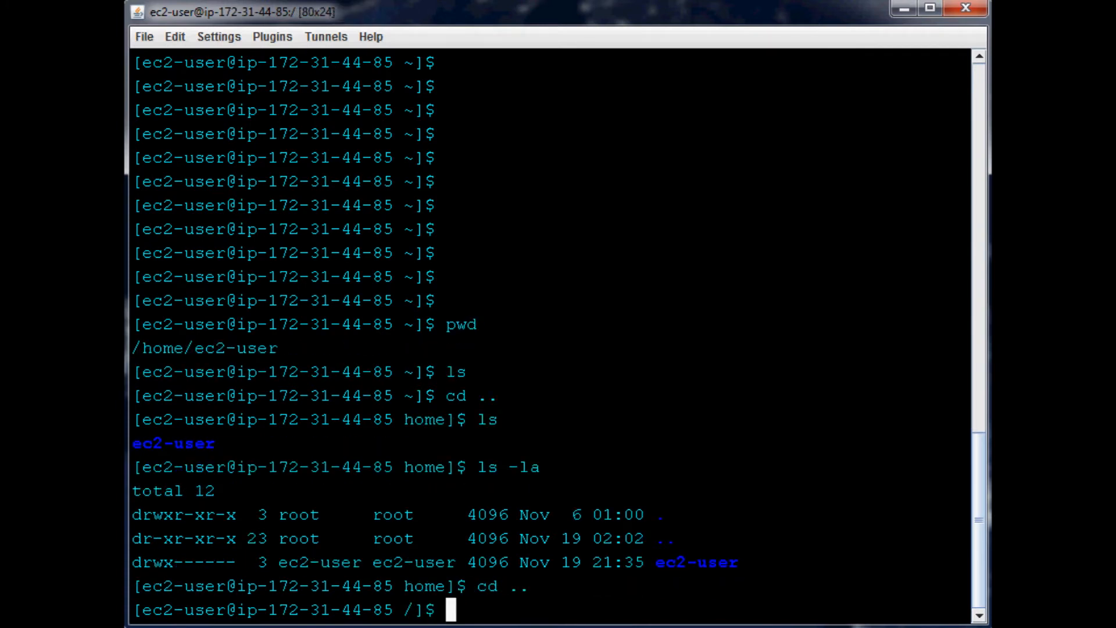
type("cd ..")
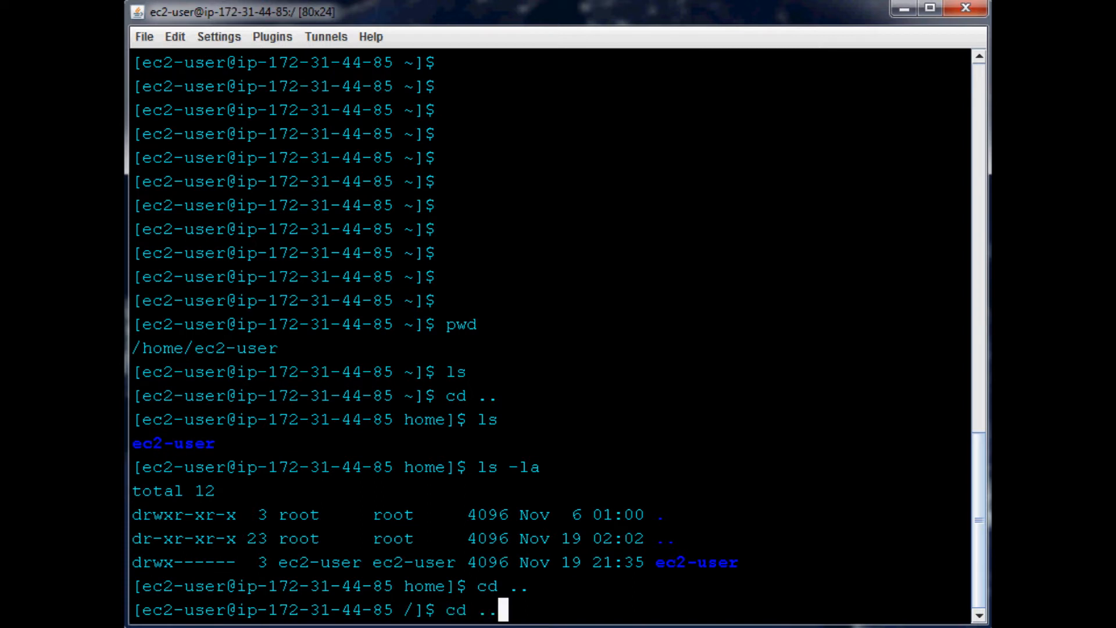
type("ls -la")
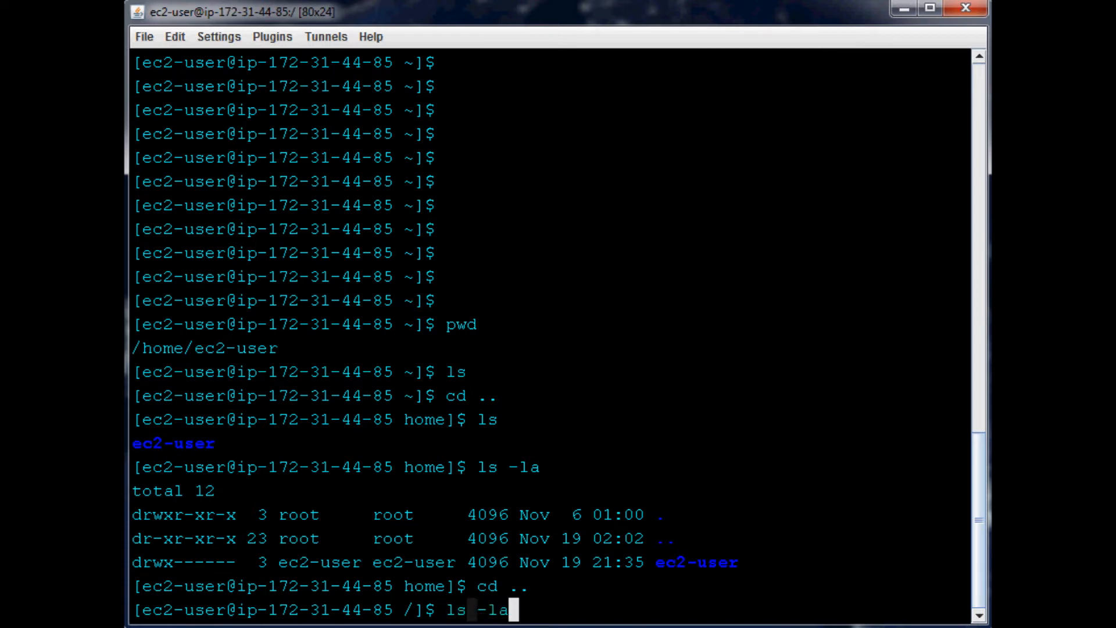
key("BackSpace")
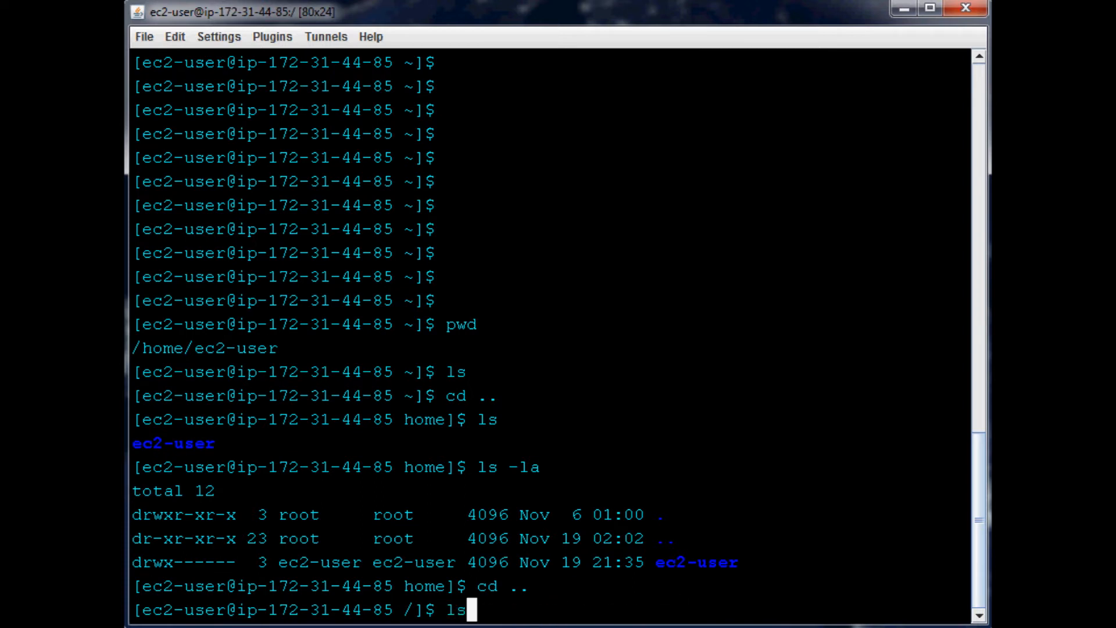
Run cd .. again to reach / and list bin, etc, home, usr, var and more
type("cd ..")
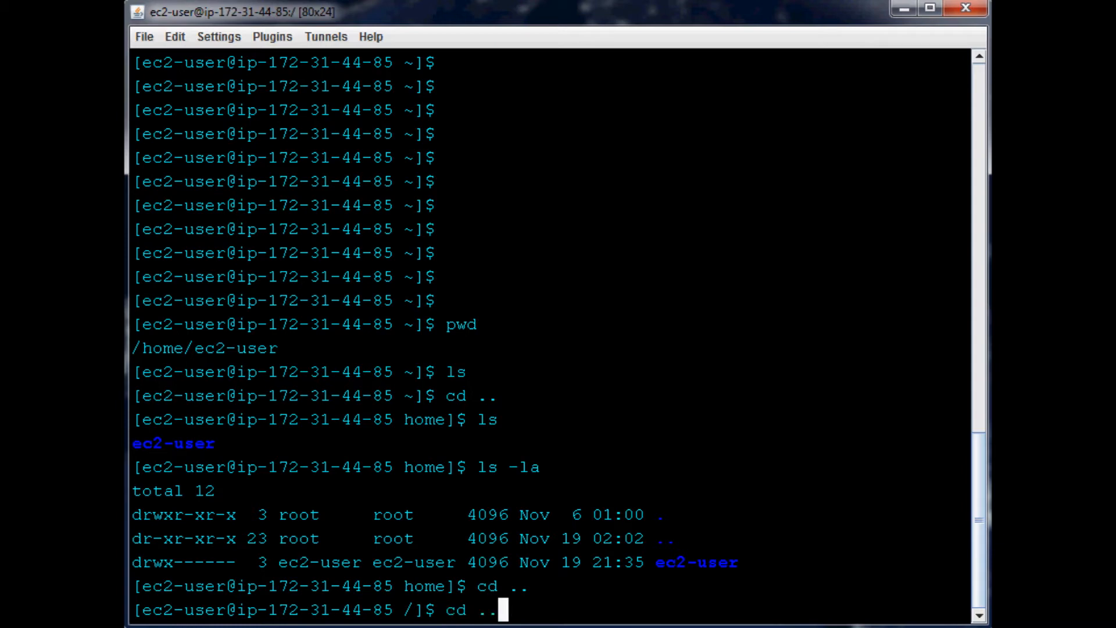
key("Return")
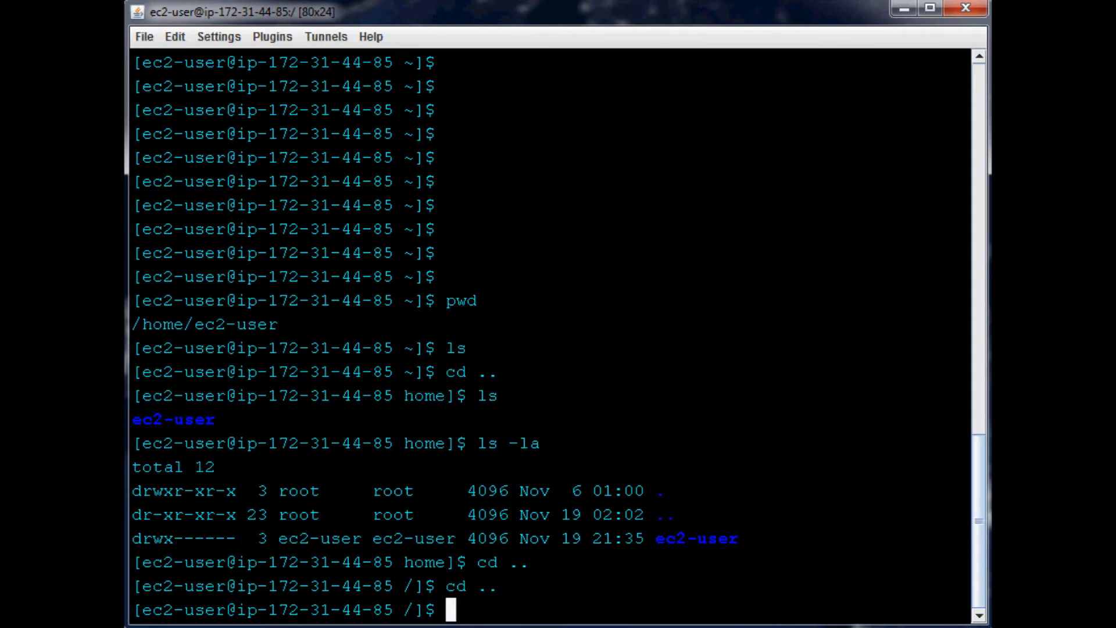
type("ls")
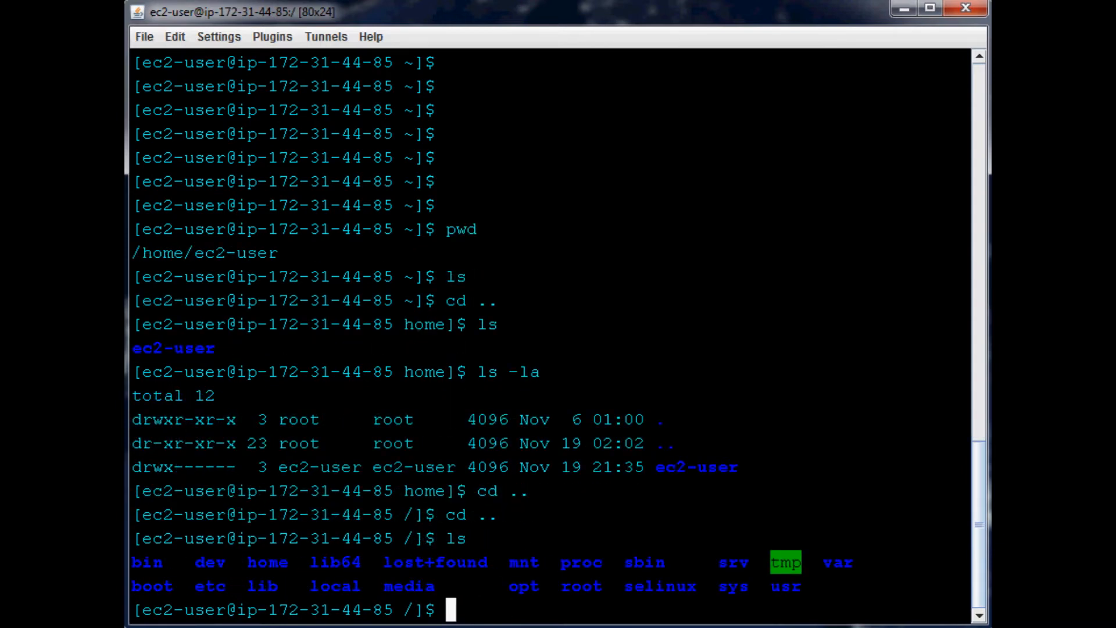
mouse_move(150, 562)
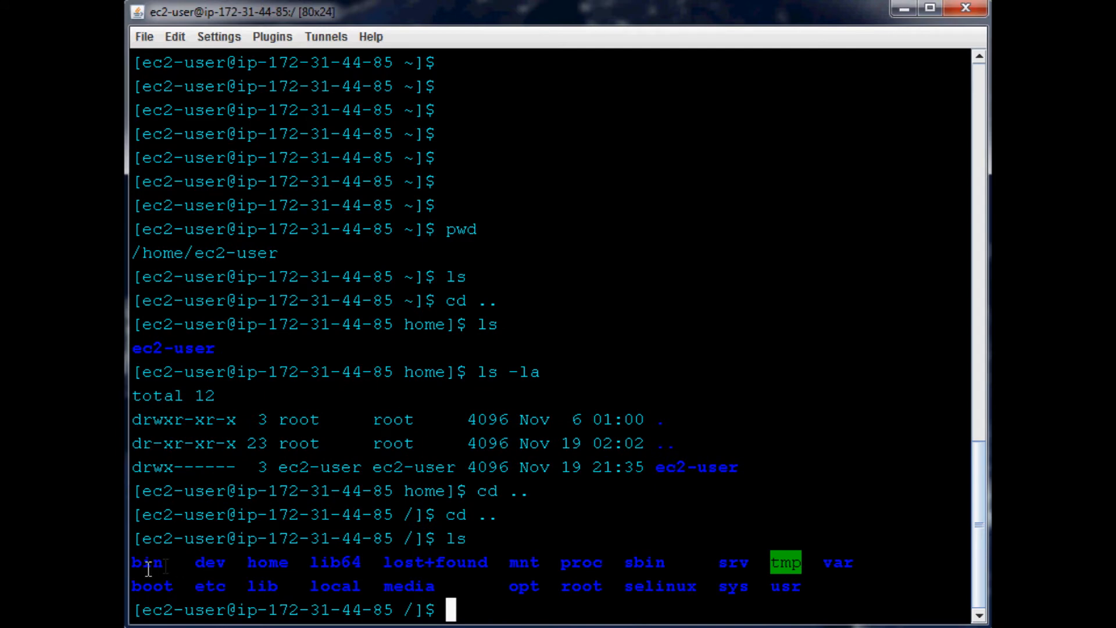
mouse_move(632, 573)
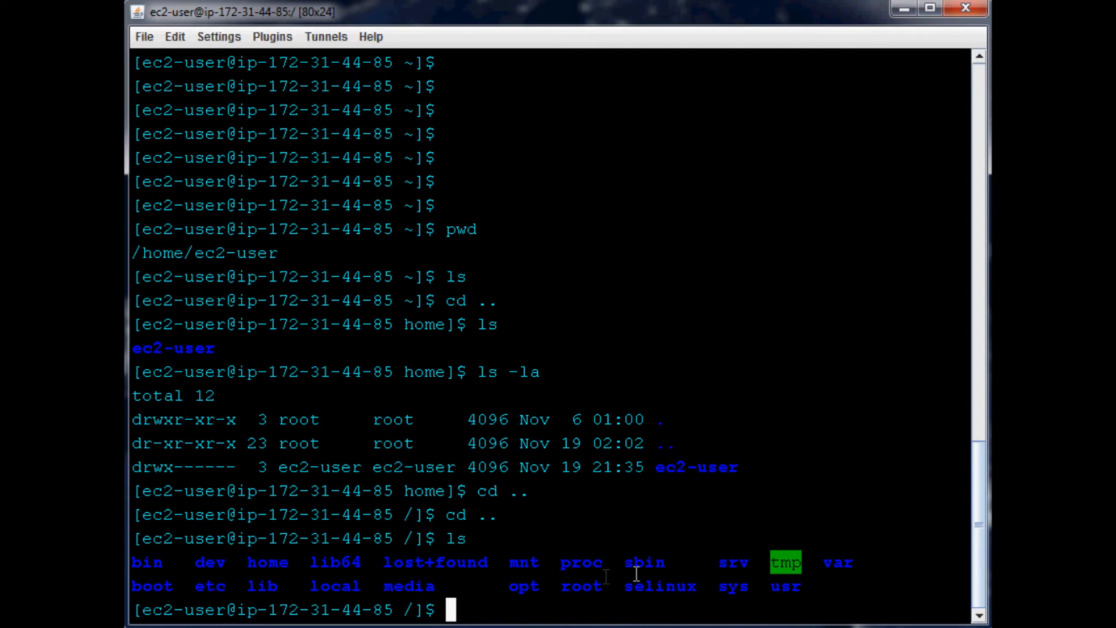
mouse_move(267, 573)
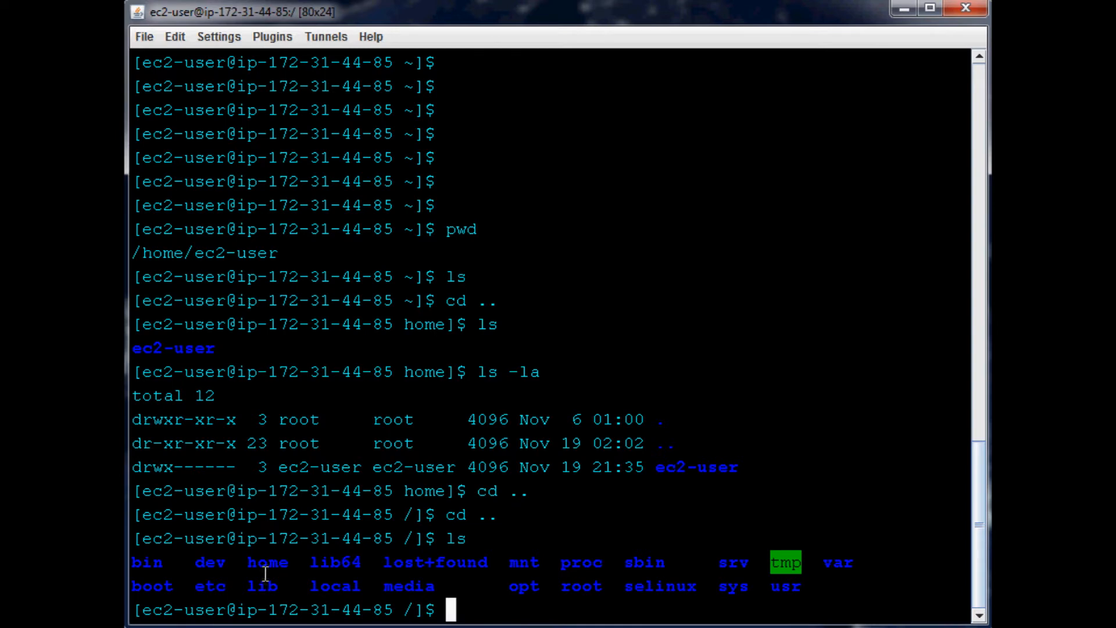
mouse_move(266, 527)
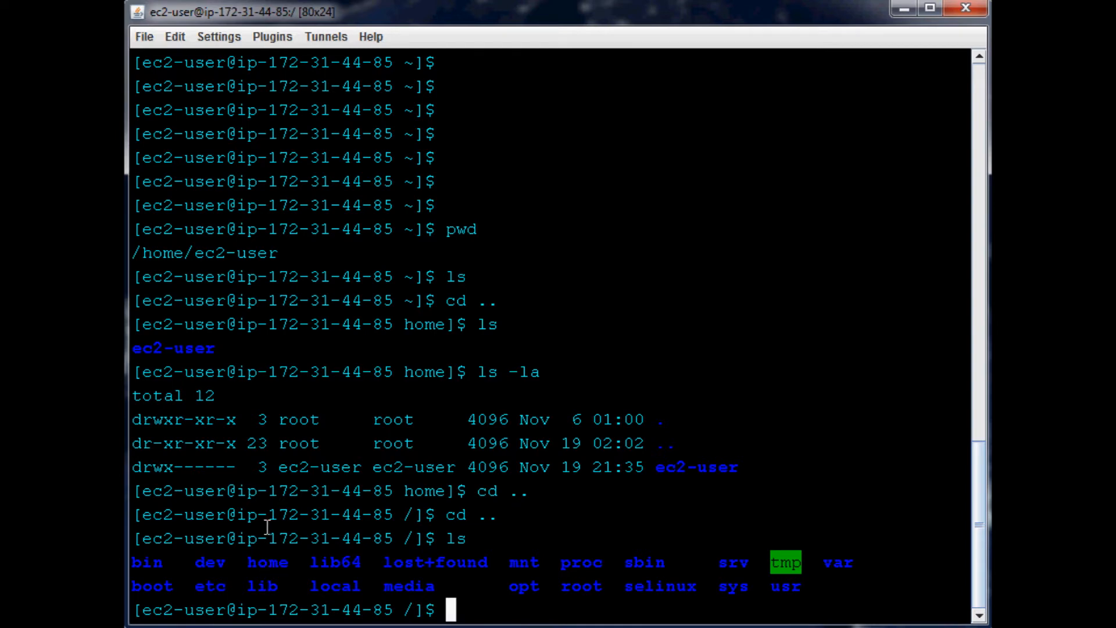
mouse_move(459, 610)
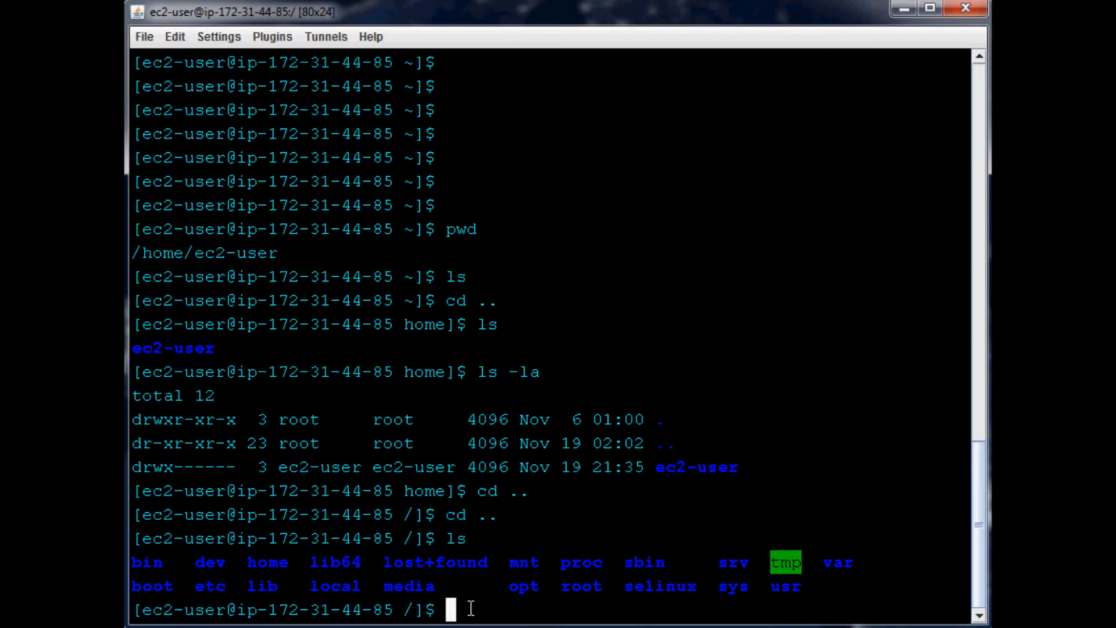
mouse_move(295, 570)
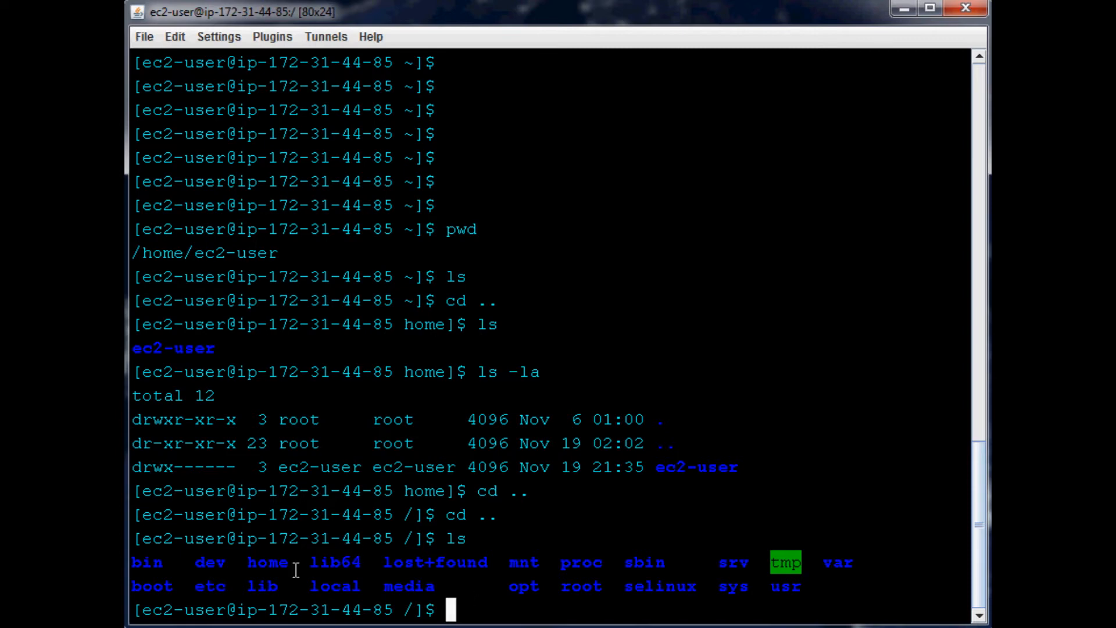
Go into home and then ec2-user to return the shell to ~
type("cd h")
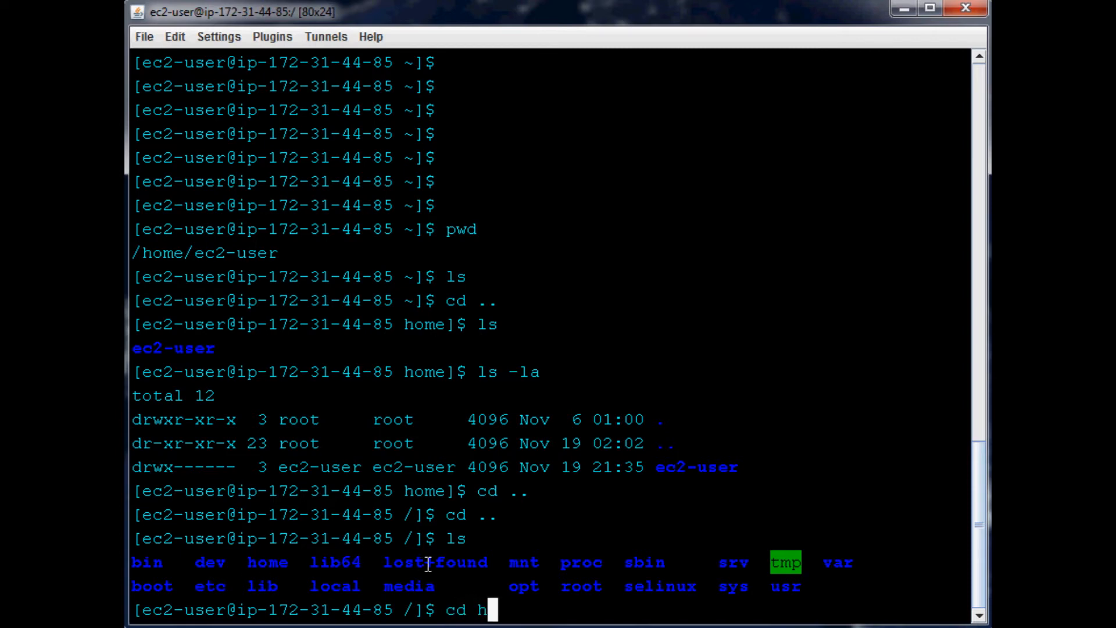
key("Return")
type("cd ec")
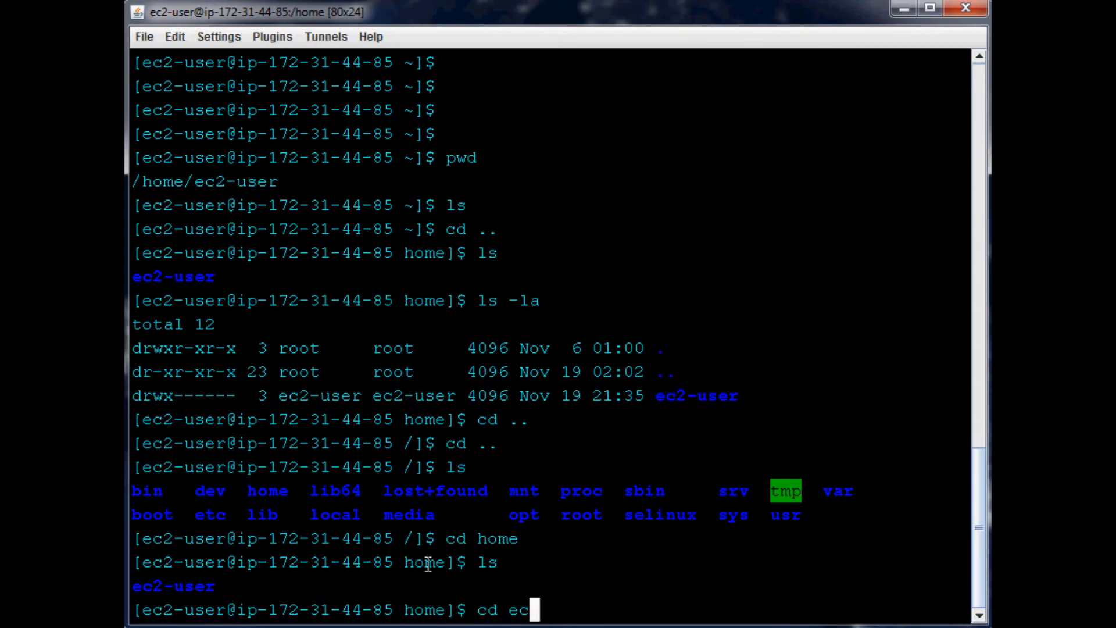
type("2-user")
key("Return")
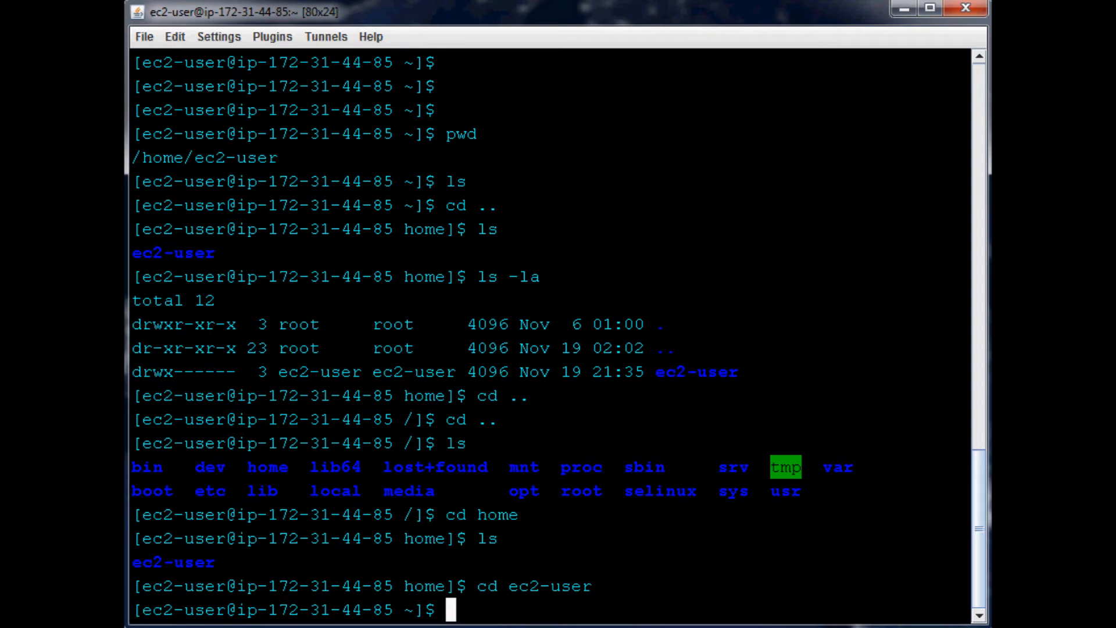
mouse_move(280, 432)
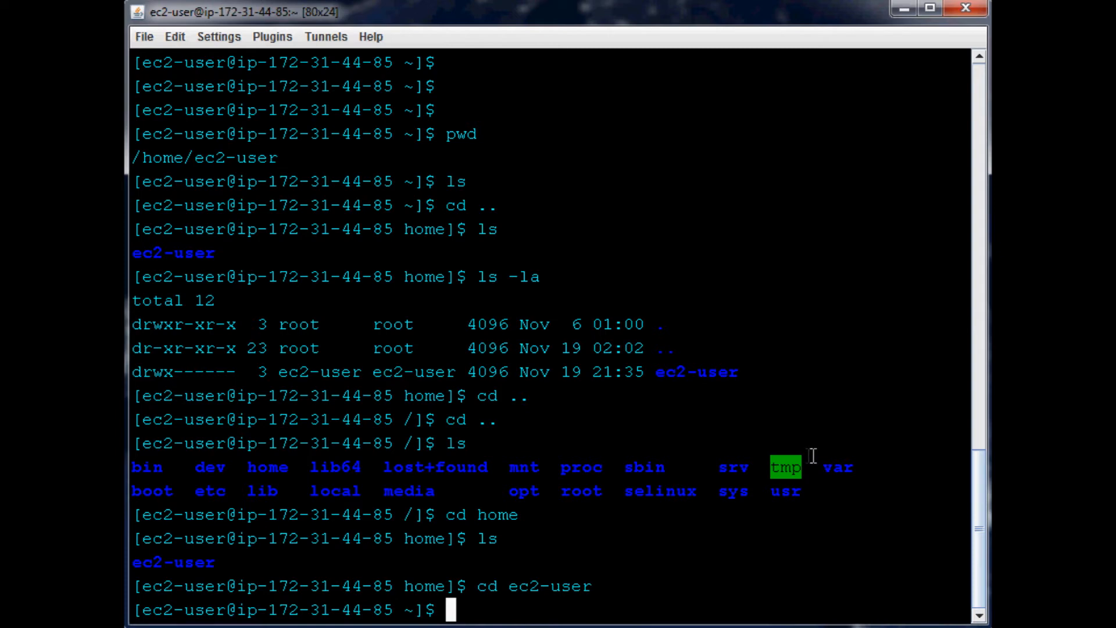
mouse_move(498, 557)
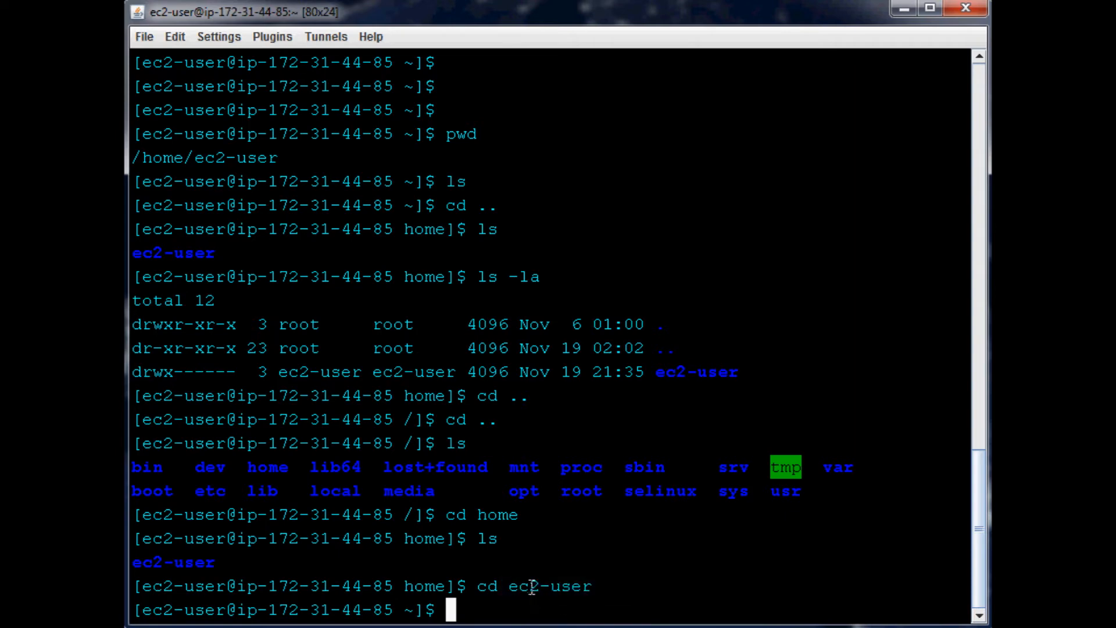
mouse_move(513, 593)
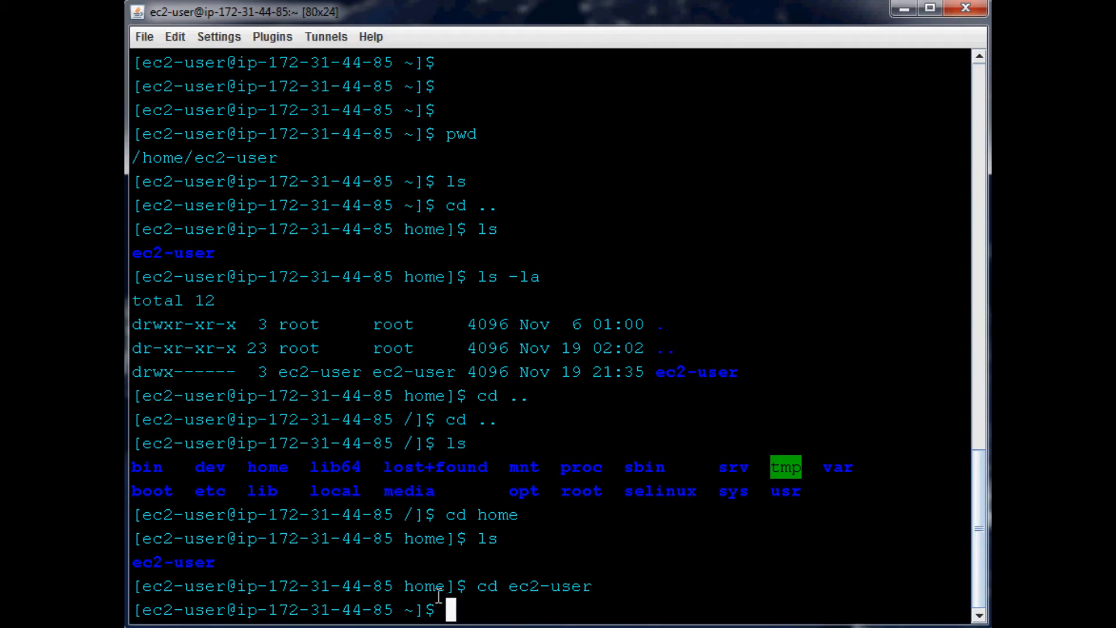
mouse_move(444, 577)
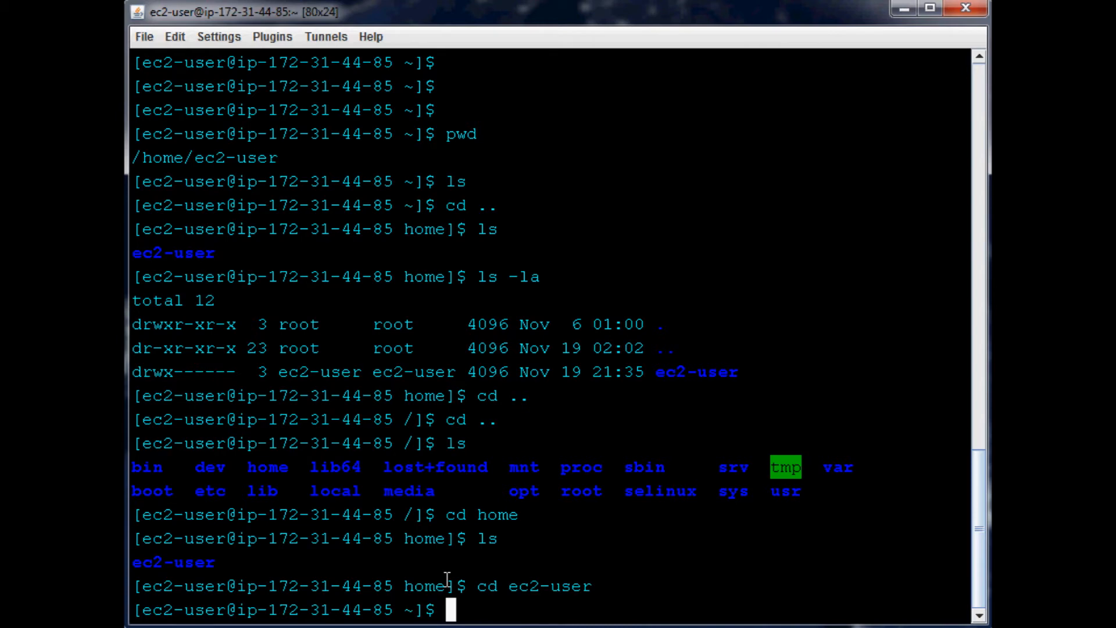
Write touch newFile.t and discard the unfinished file creation command
type("touc")
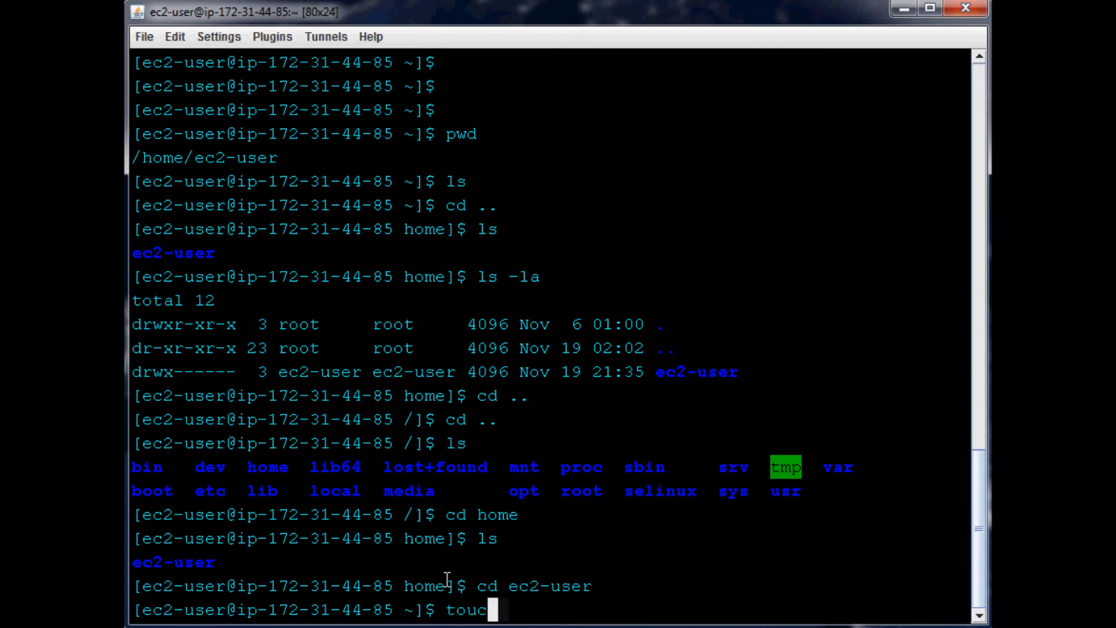
type("h")
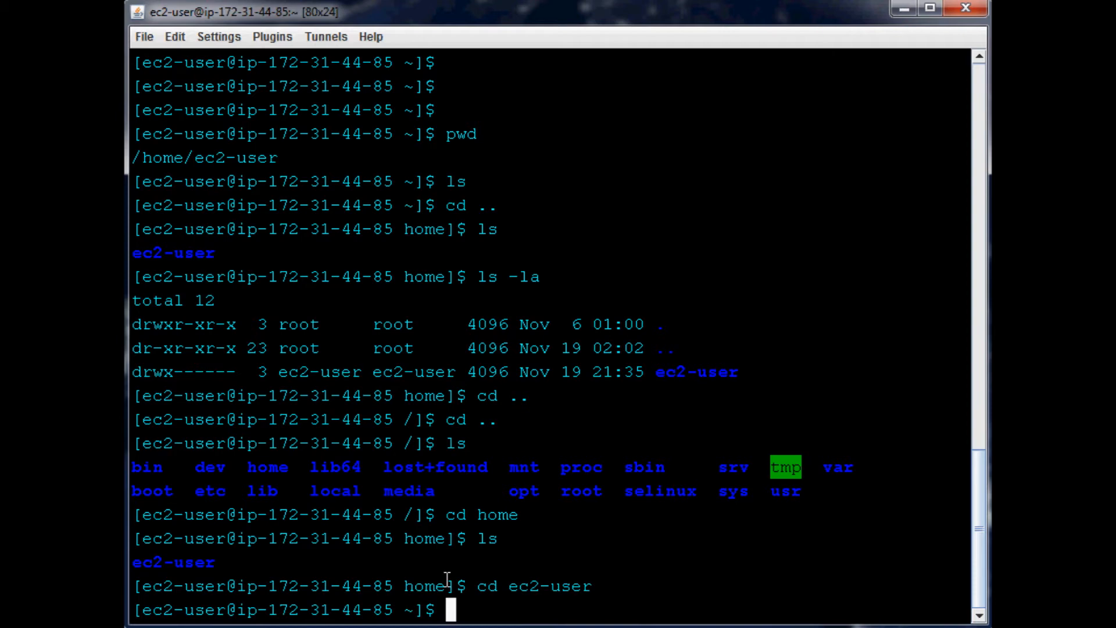
type("touch")
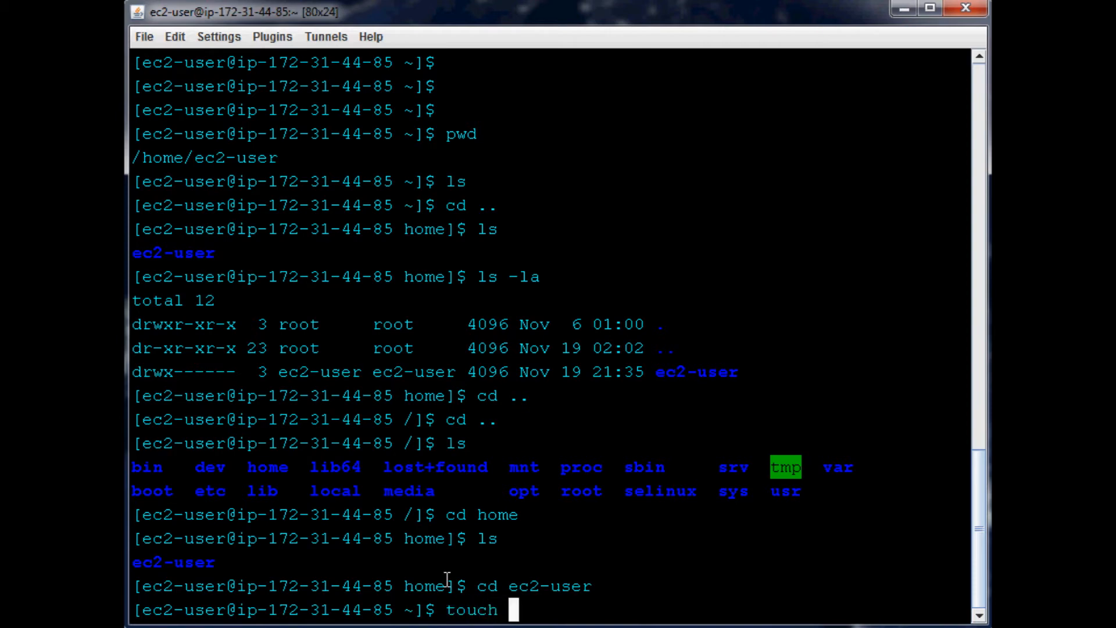
type("newFile.t")
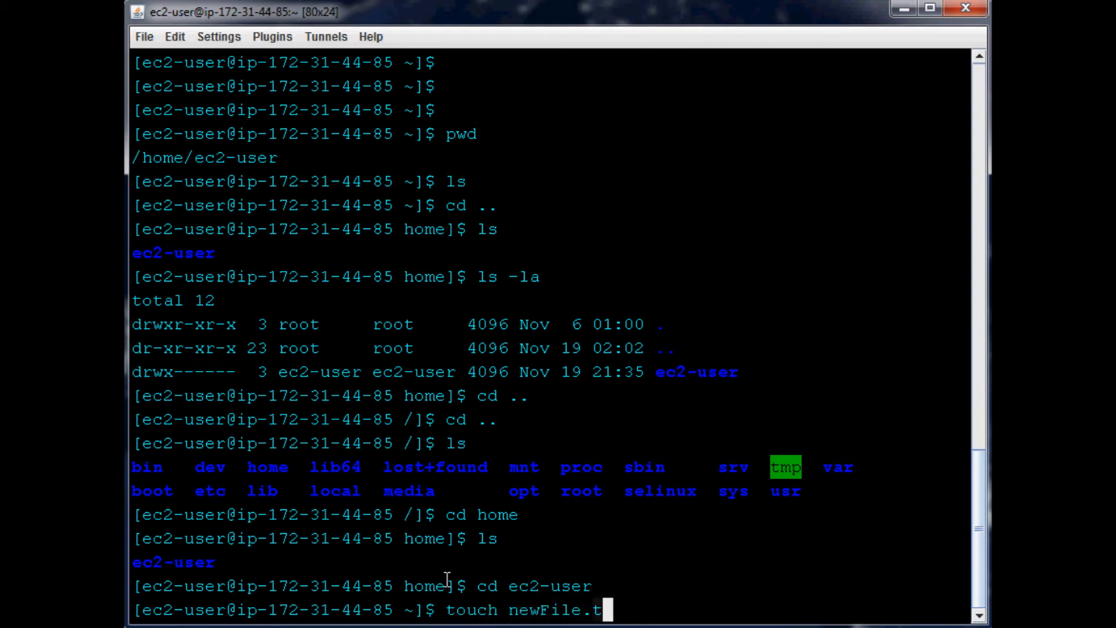
key("Return")
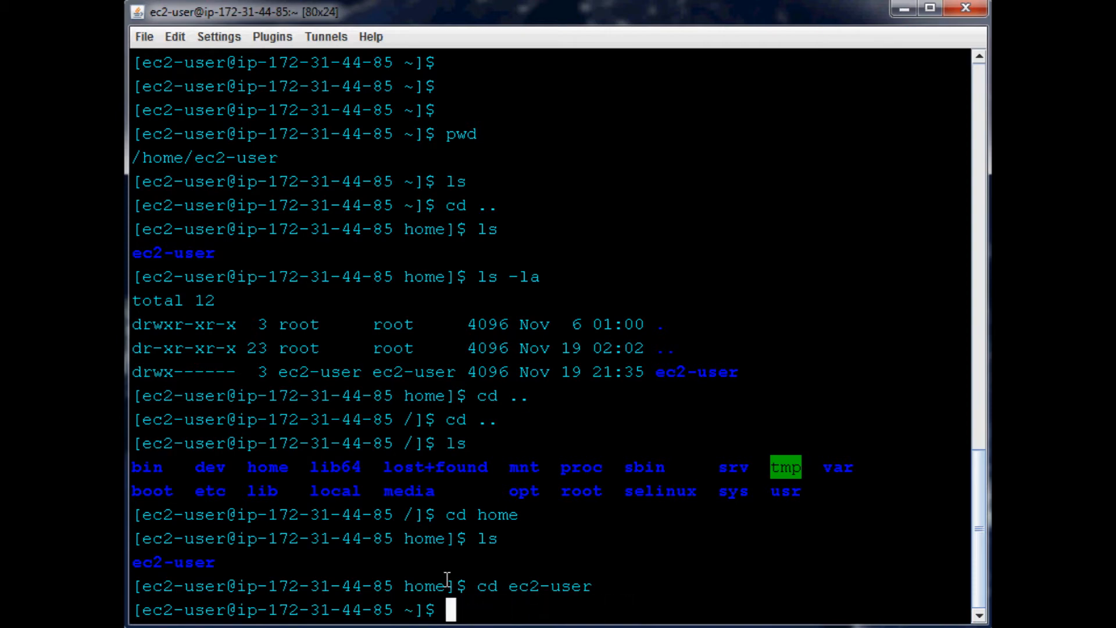
Enter nano newFile.txt at the prompt without executing it yet
type("nano new")
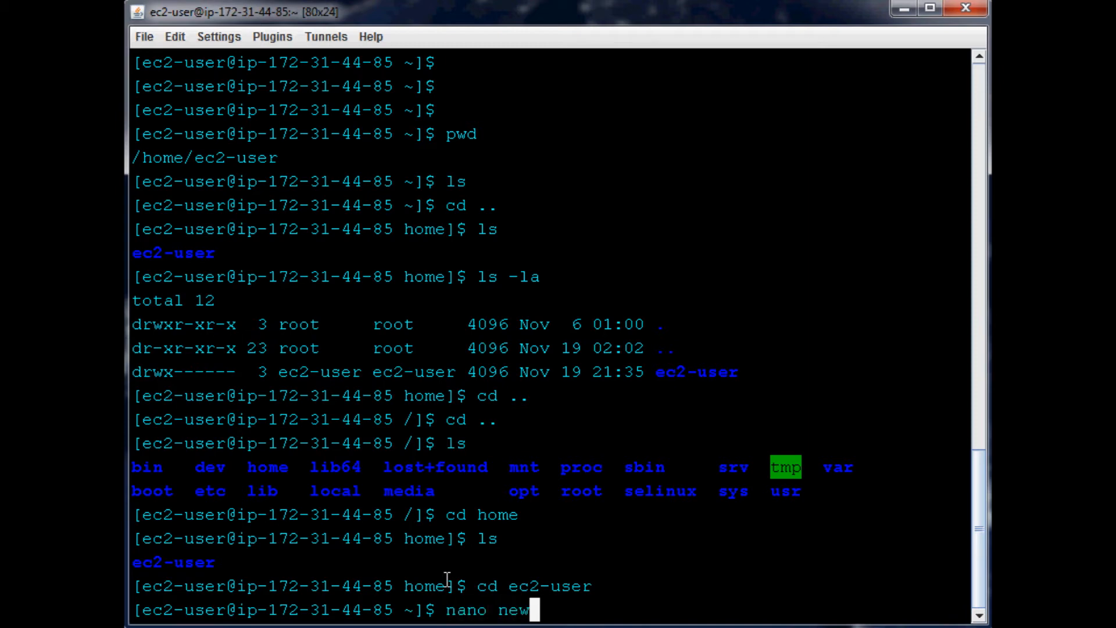
type("File.txt")
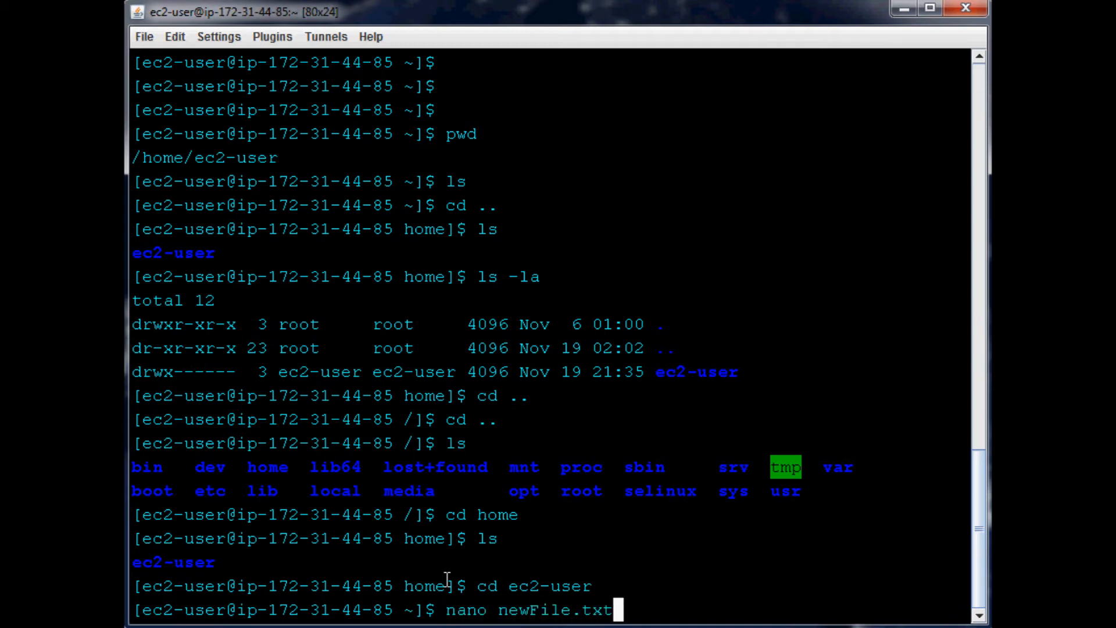
Open newFile.txt in nano and write the line 'example text!!!!!!'
key("Return")
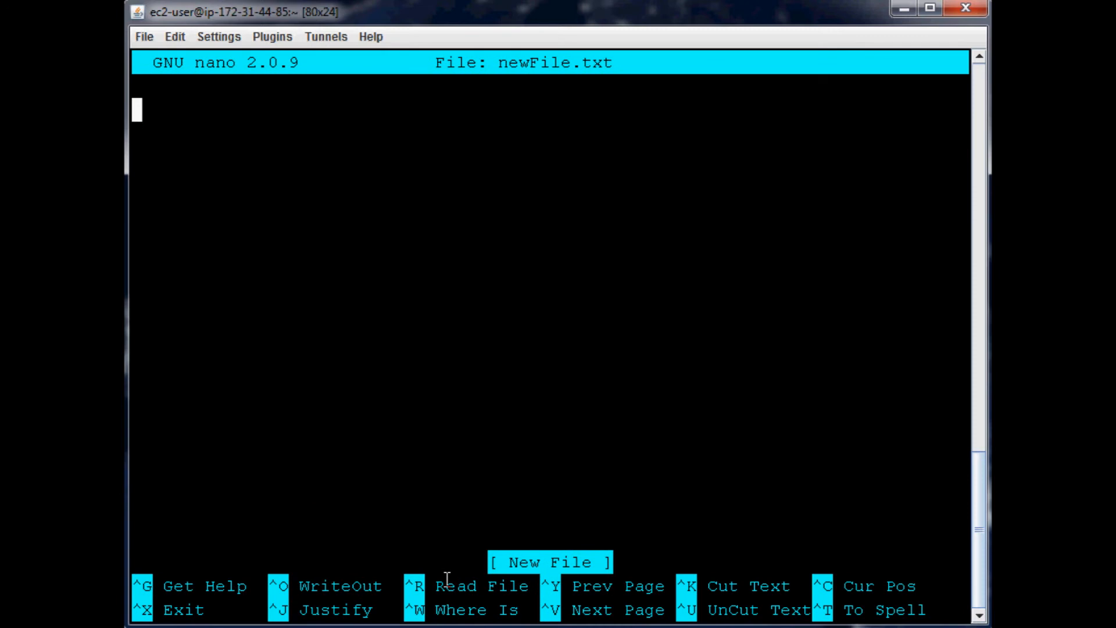
mouse_move(890, 247)
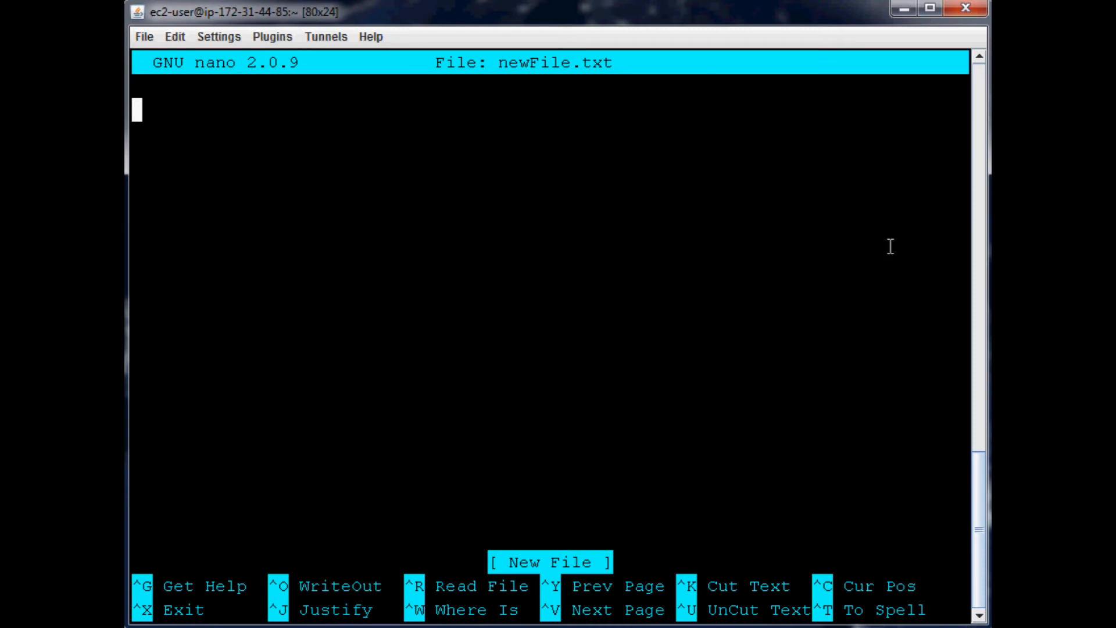
mouse_move(184, 98)
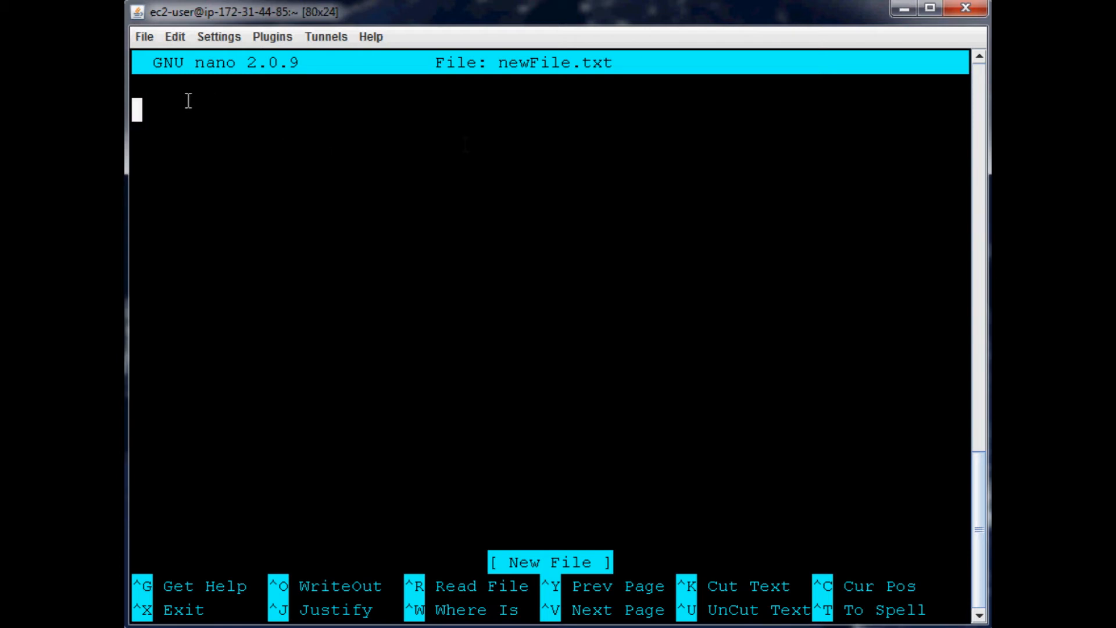
mouse_move(466, 145)
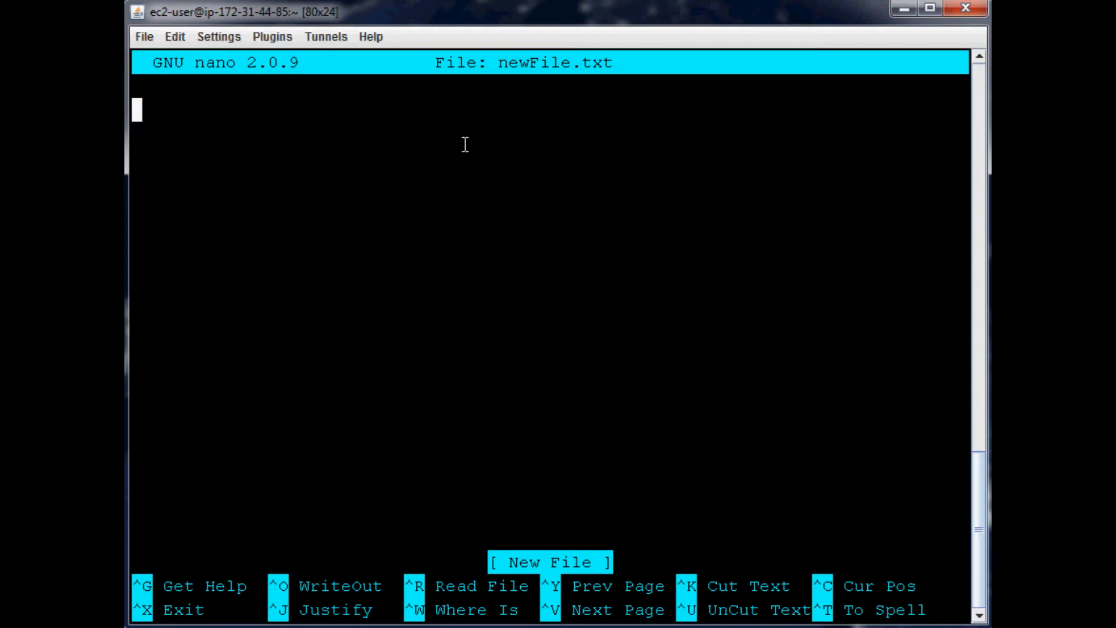
type("exam")
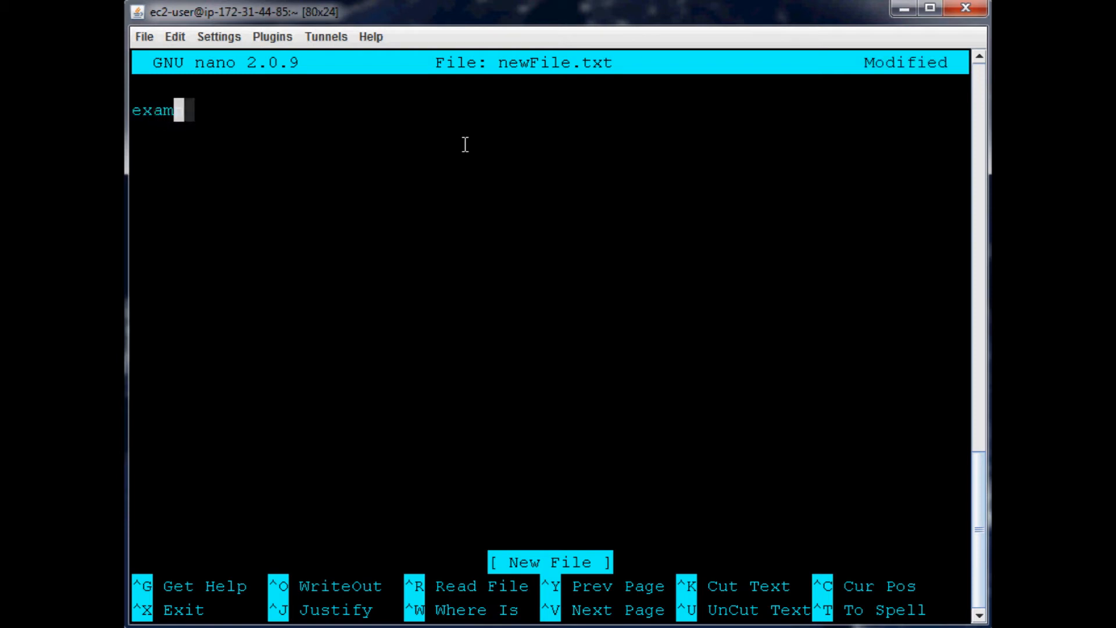
type("ple text!!!!!!")
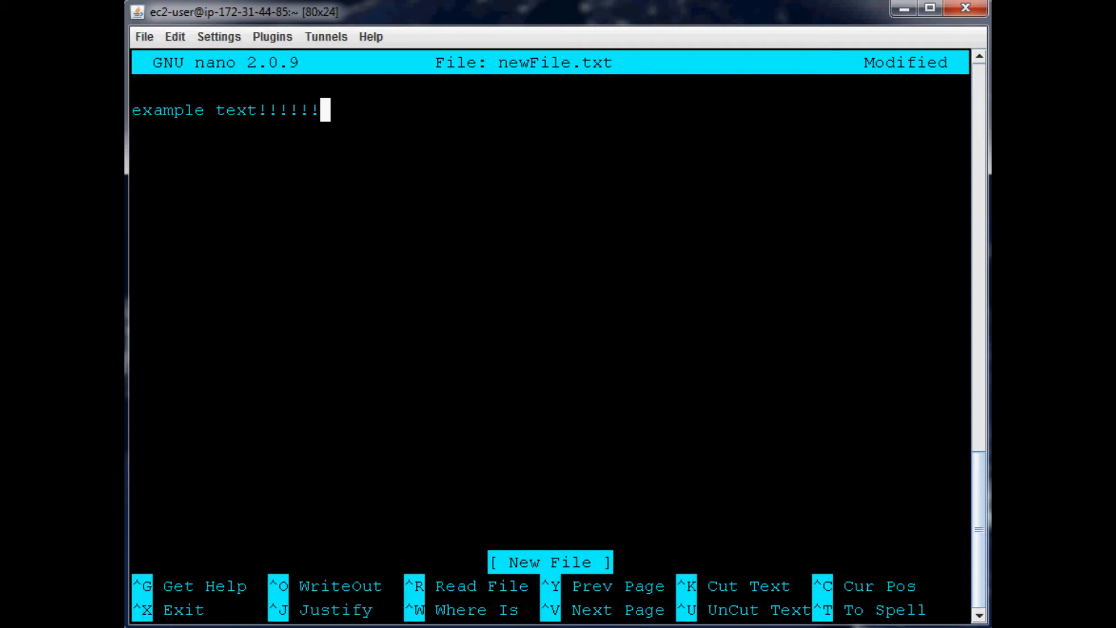
Exit nano saving the changes under the name newFile.txt
key("ctrl+x")
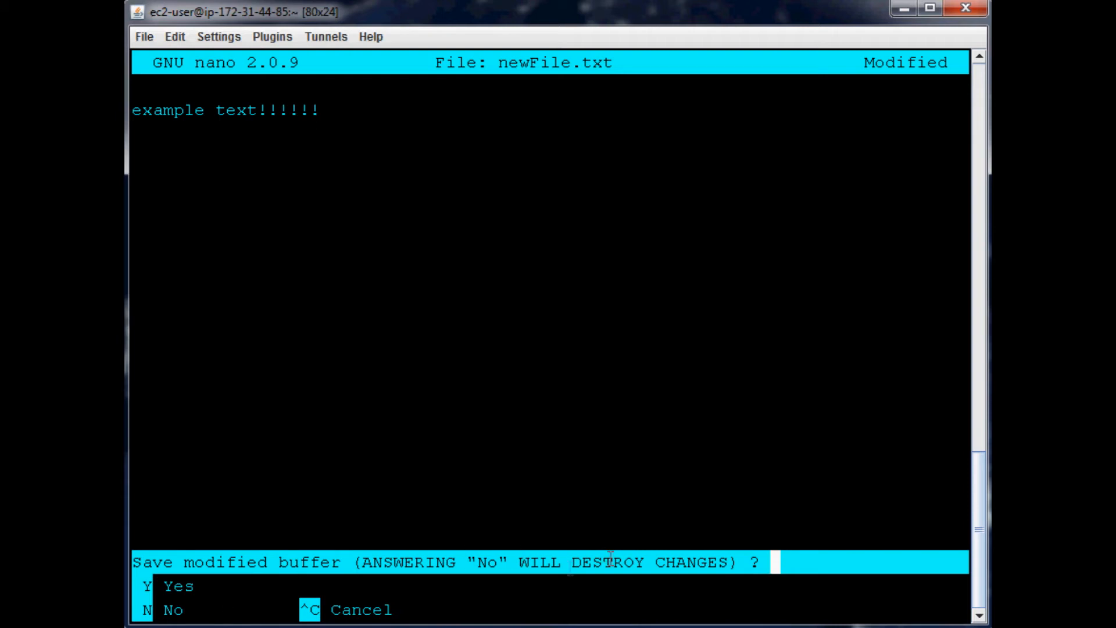
key("y")
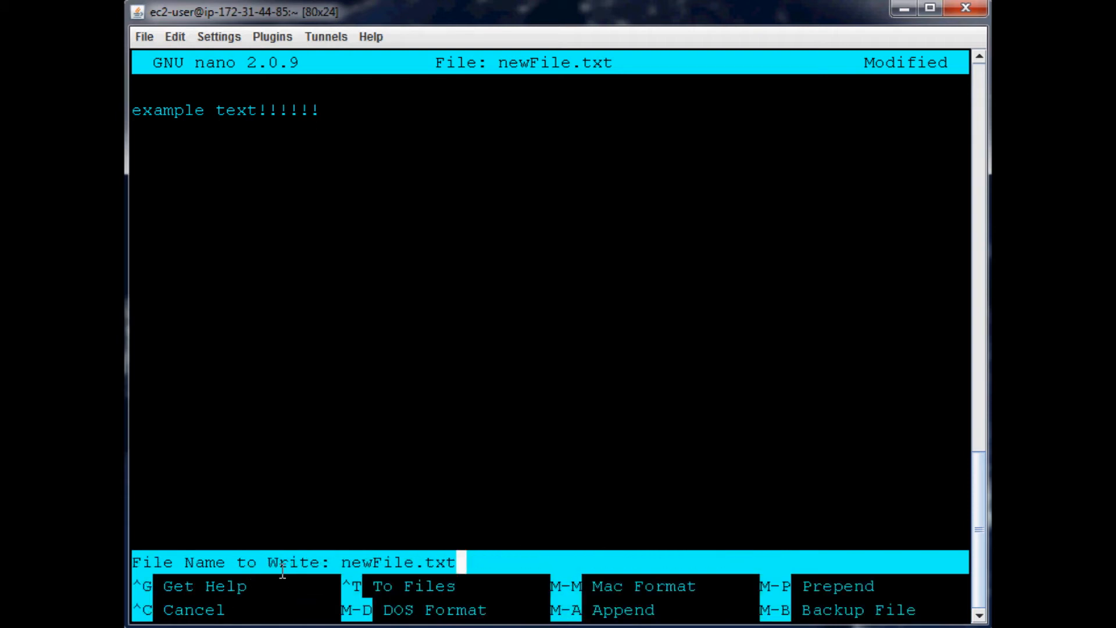
mouse_move(733, 490)
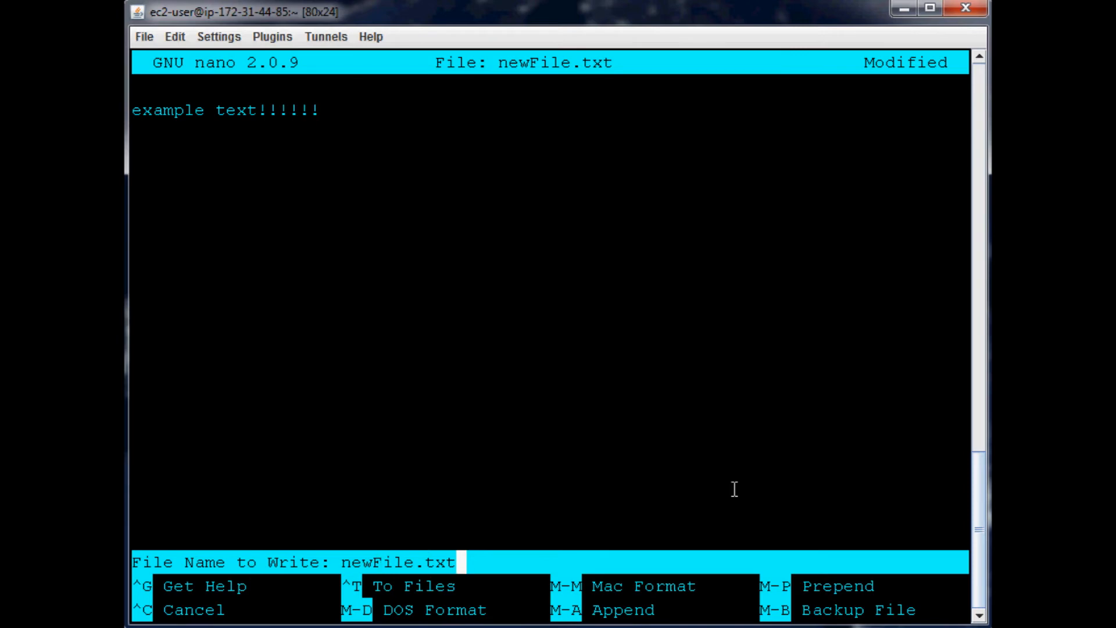
key("Return")
type("ls")
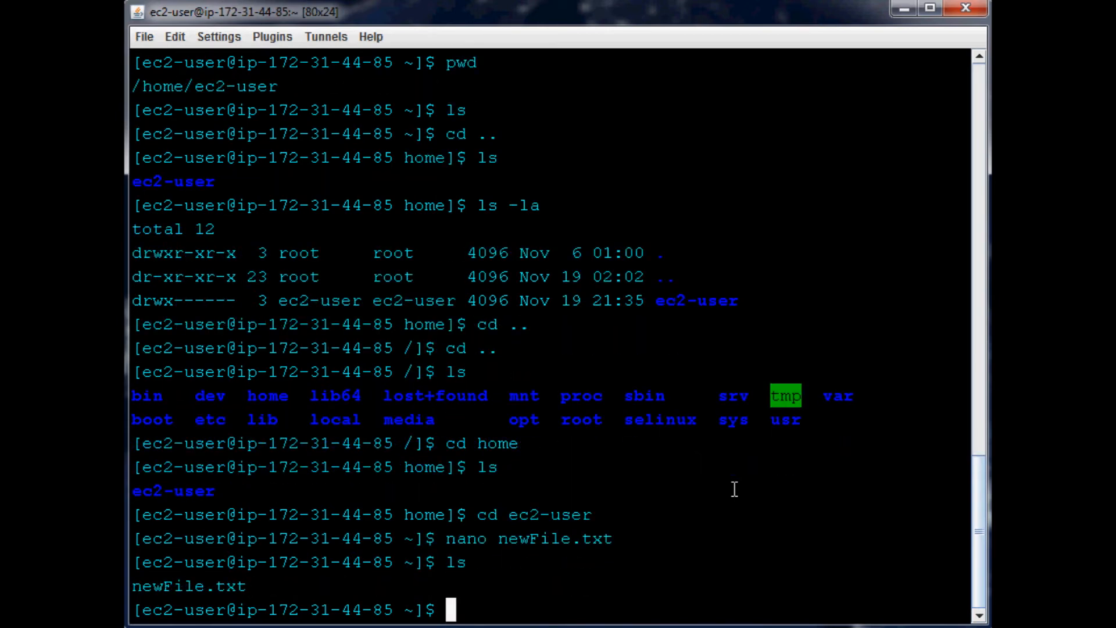
type("nano")
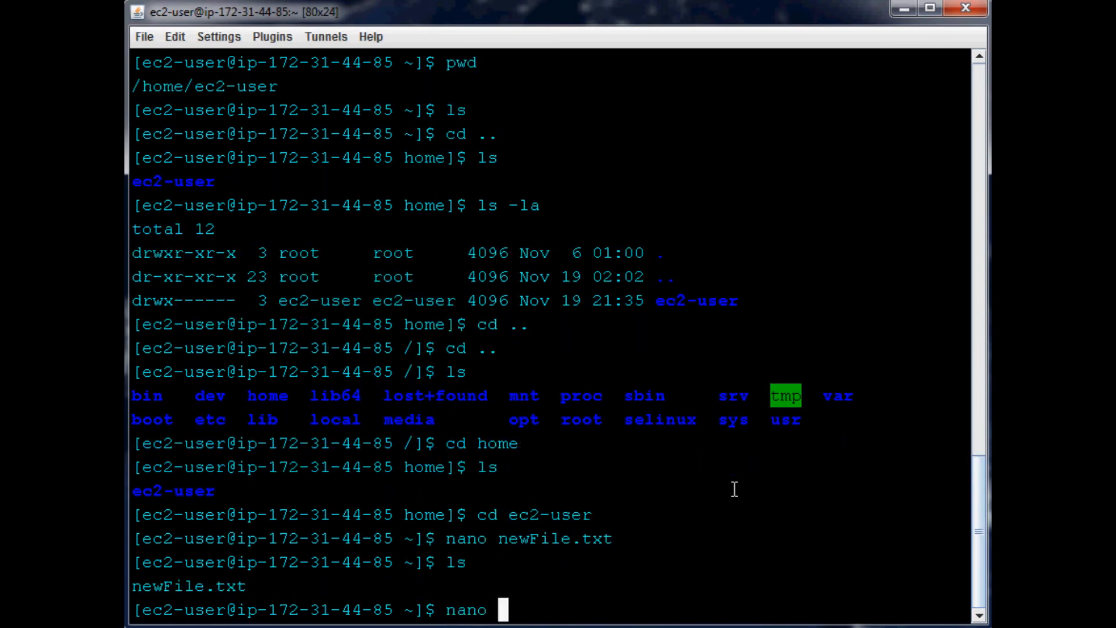
key("Return")
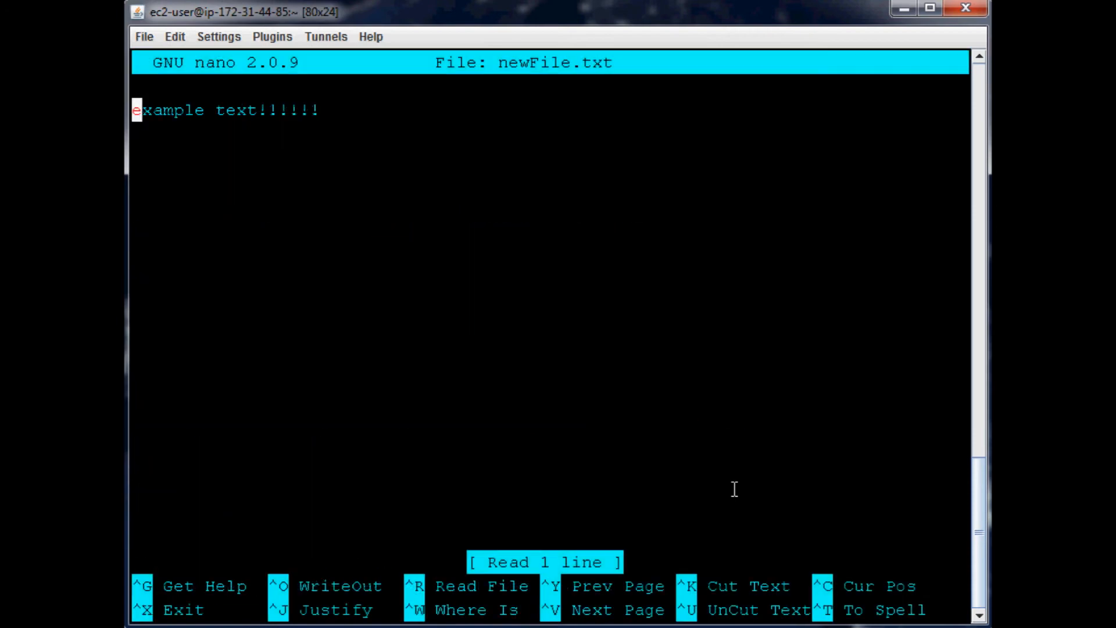
key("ctrl+x")
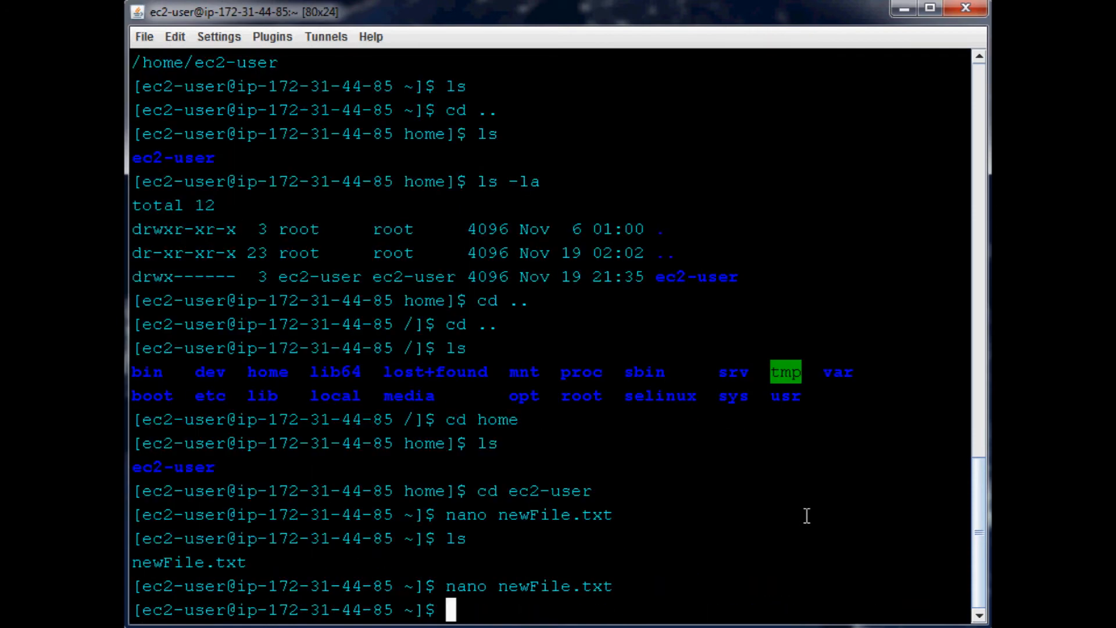
mouse_move(448, 340)
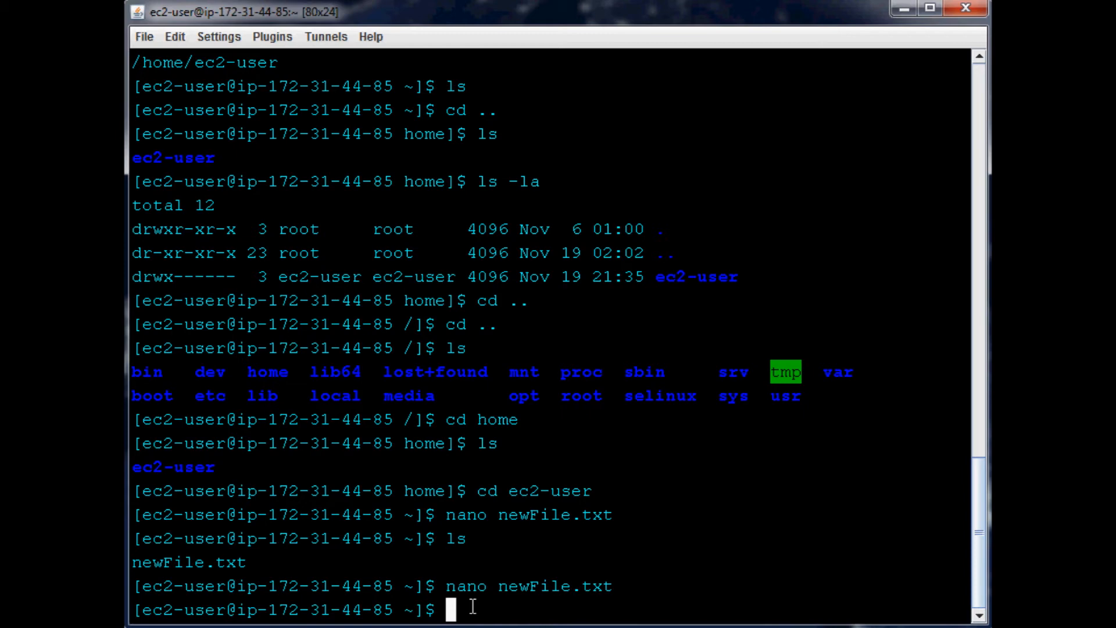
mouse_move(502, 490)
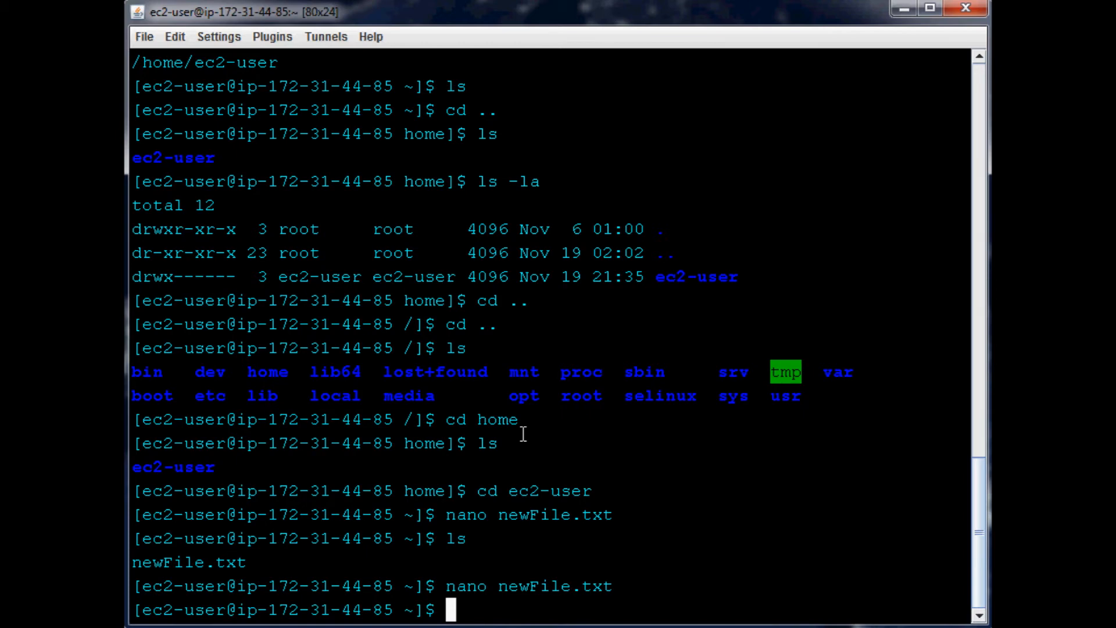
Create the directory epic with mkdir and list it beside newFile.txt in ~
type("mkdir")
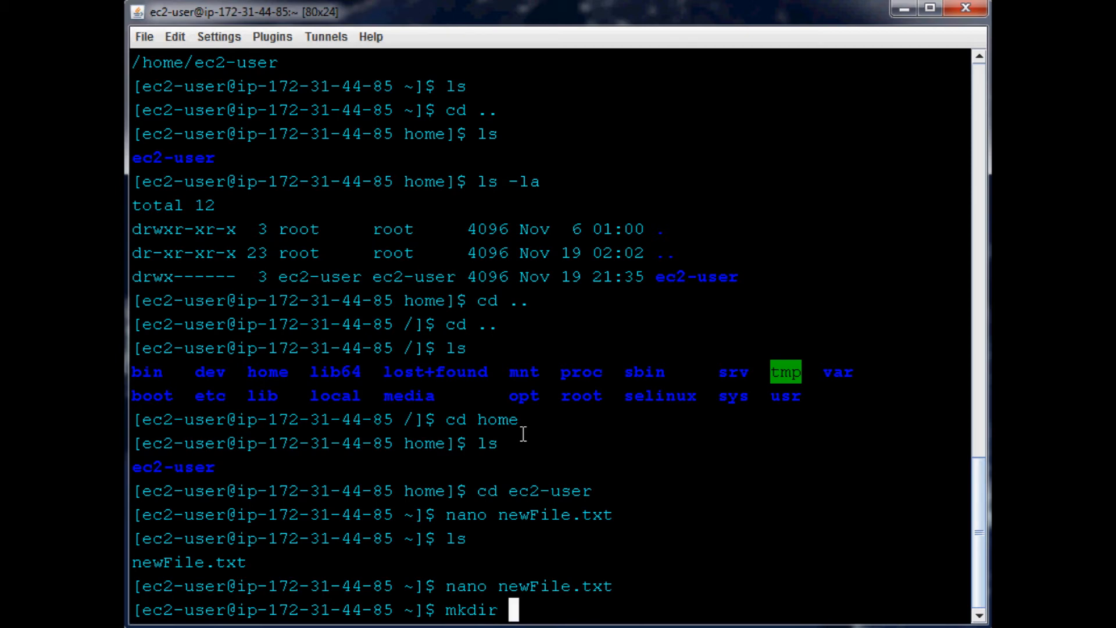
type("/")
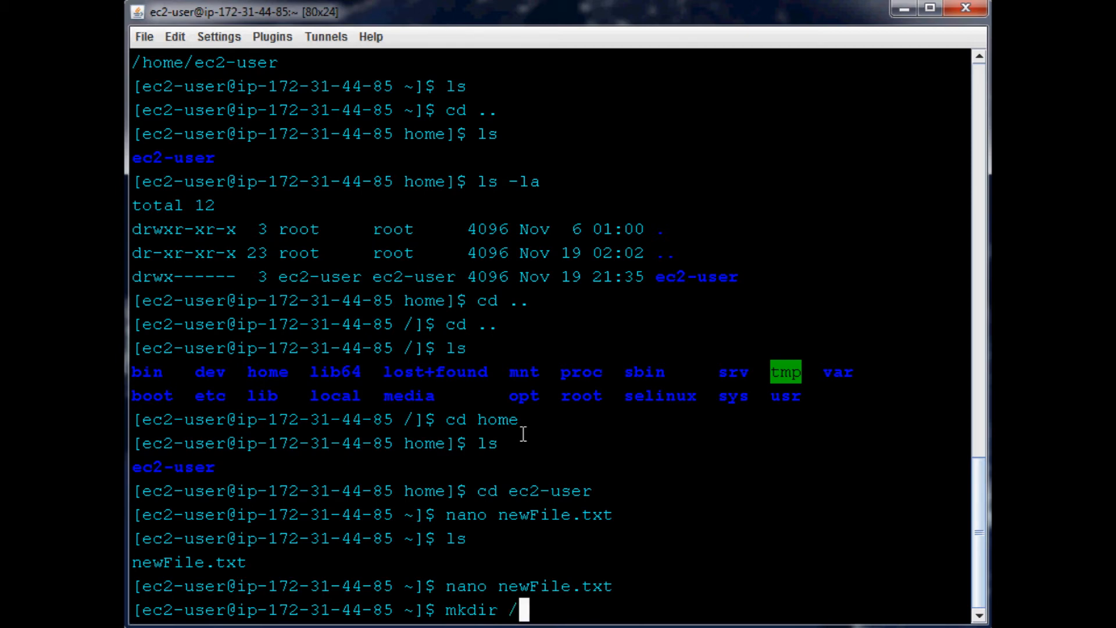
key("BackSpace")
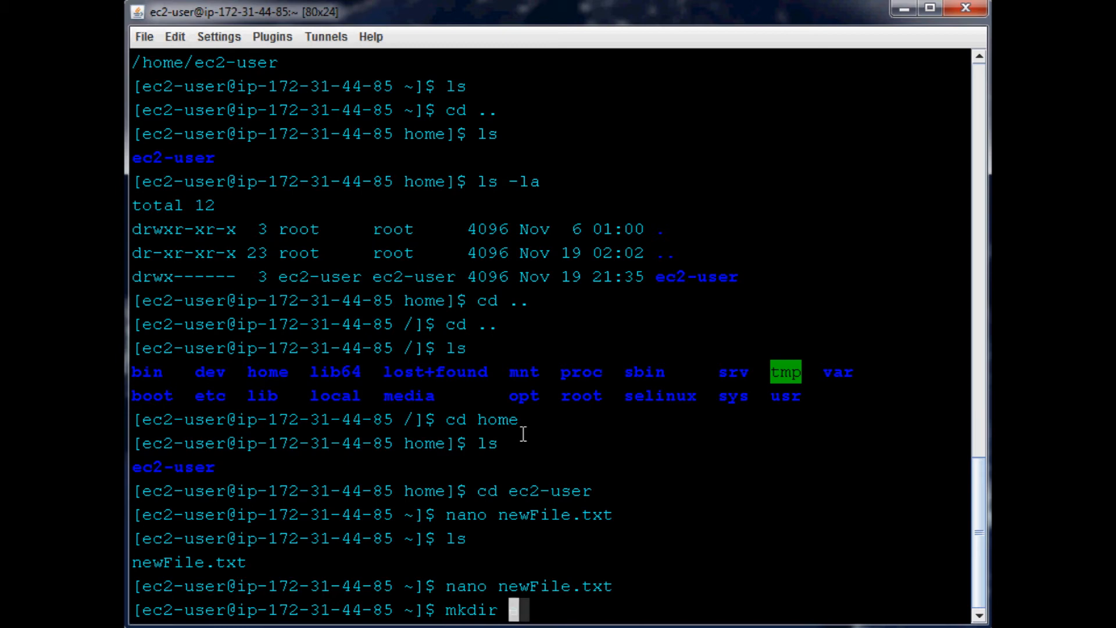
type("epic")
type("ls")
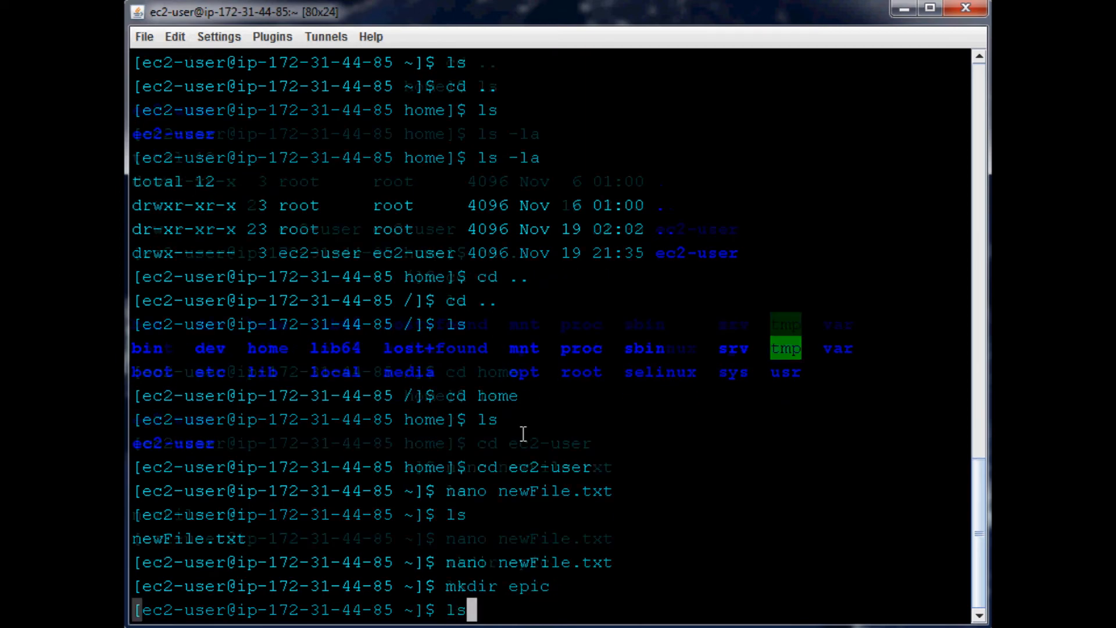
key("Return")
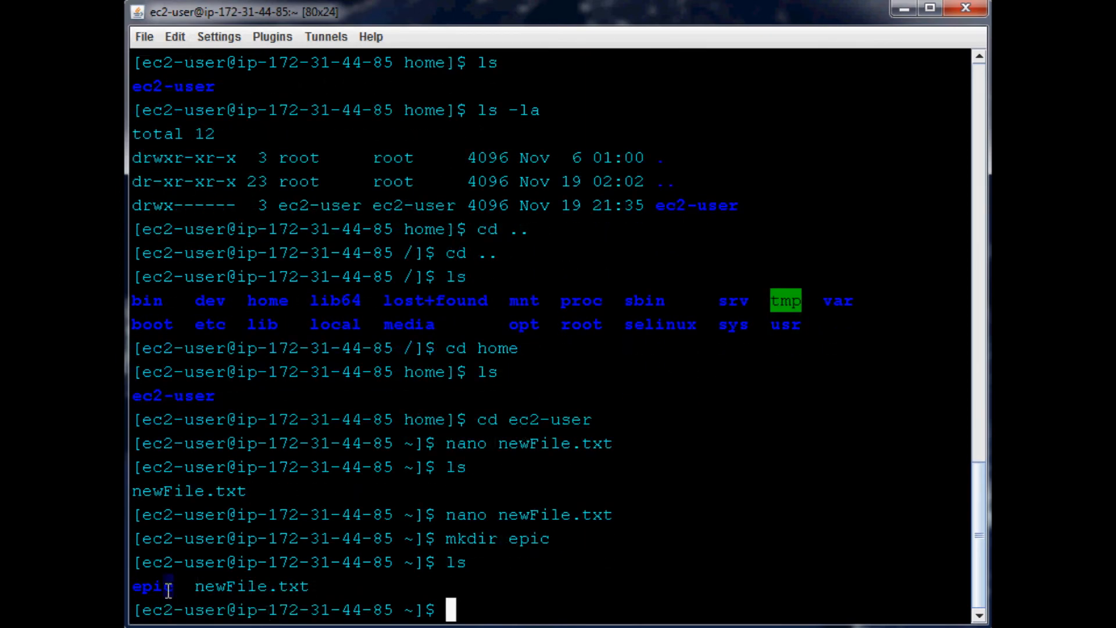
double_click(248, 586)
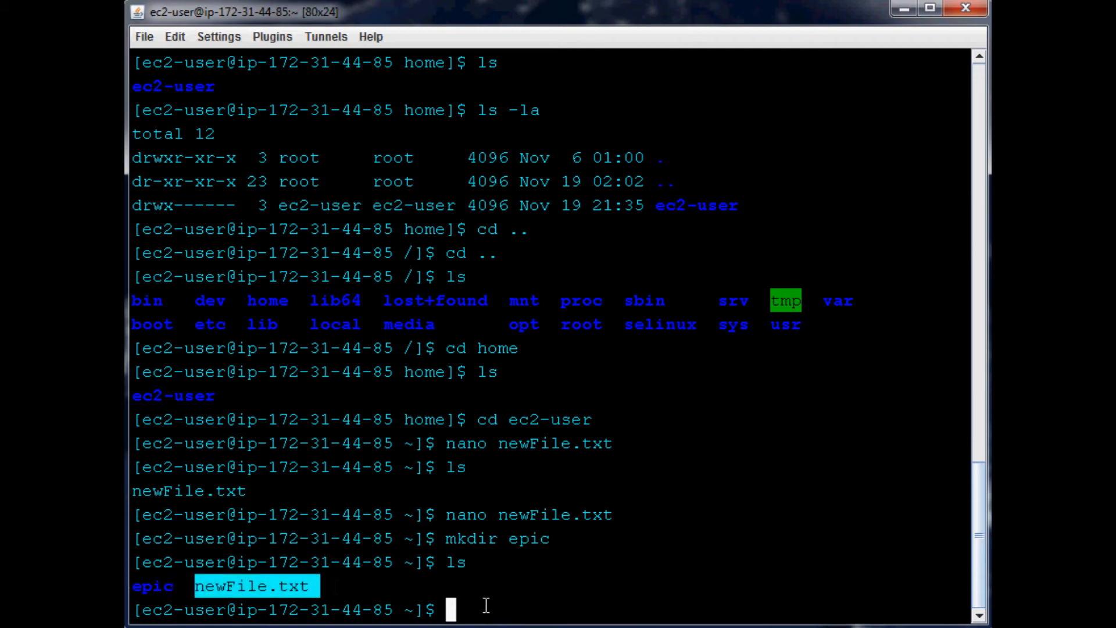
Change into the epic directory
type("cd e")
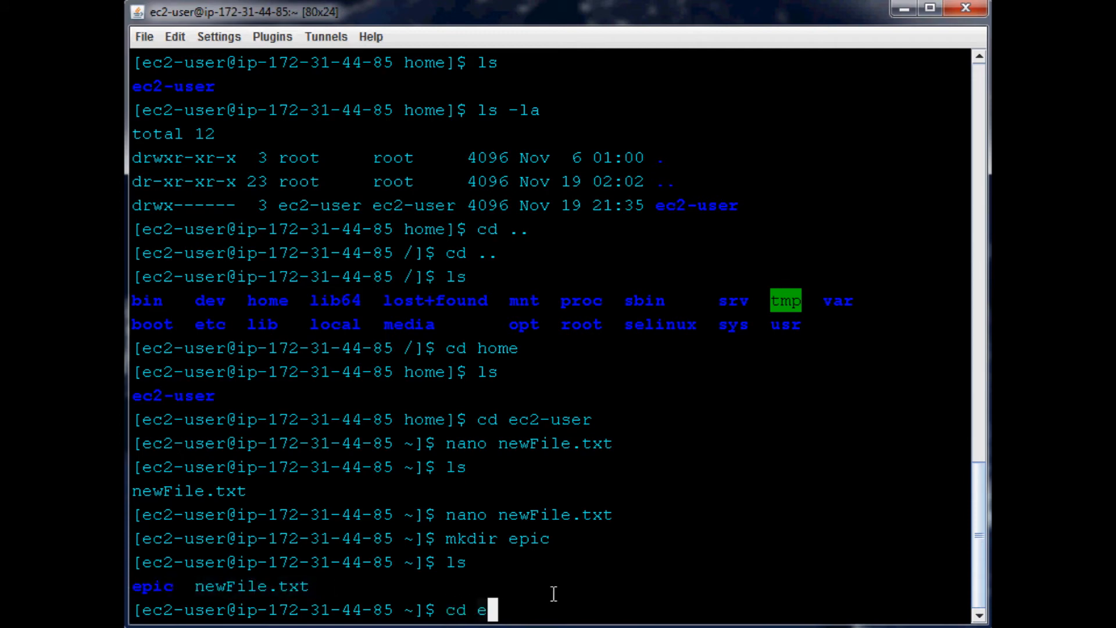
key("Return")
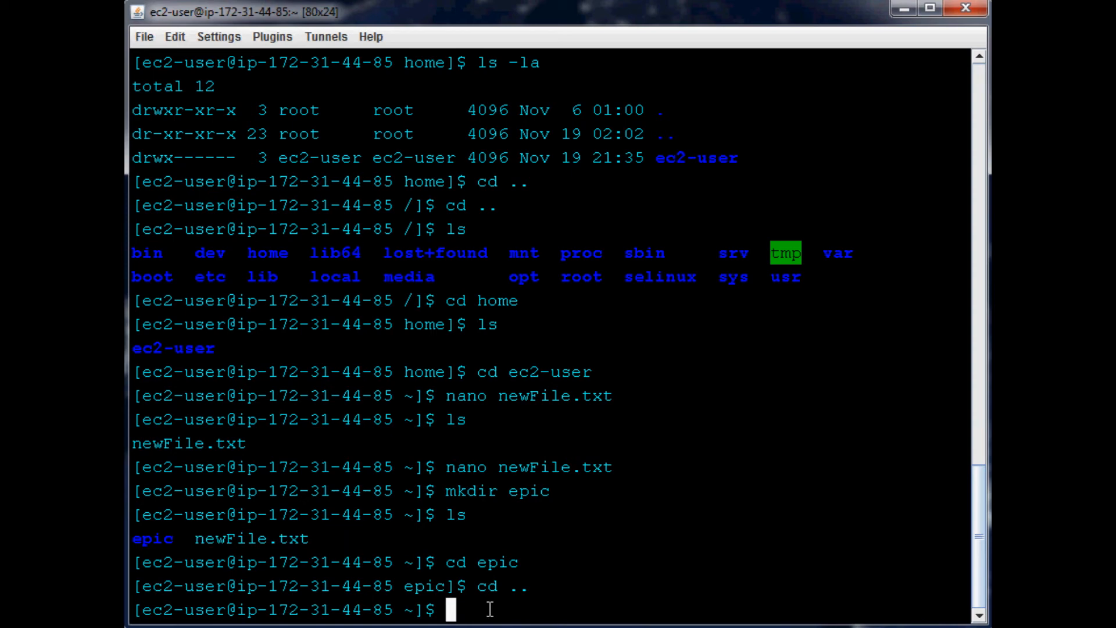
mouse_move(533, 572)
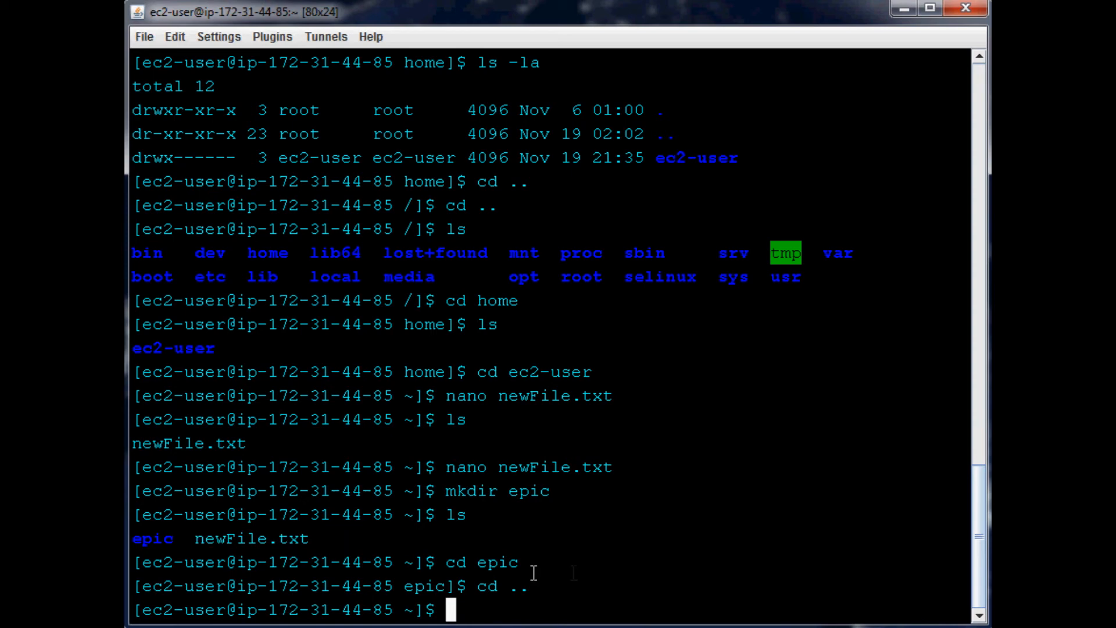
mouse_move(793, 530)
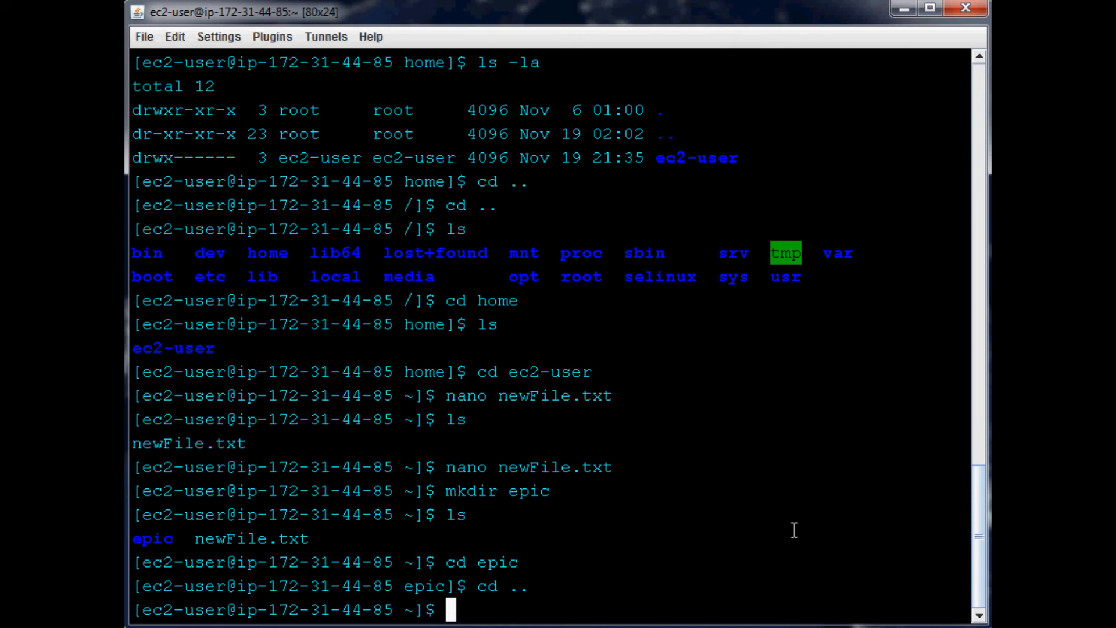
Move newFile.txt into epic with mv newFile.txt epic
type("mv")
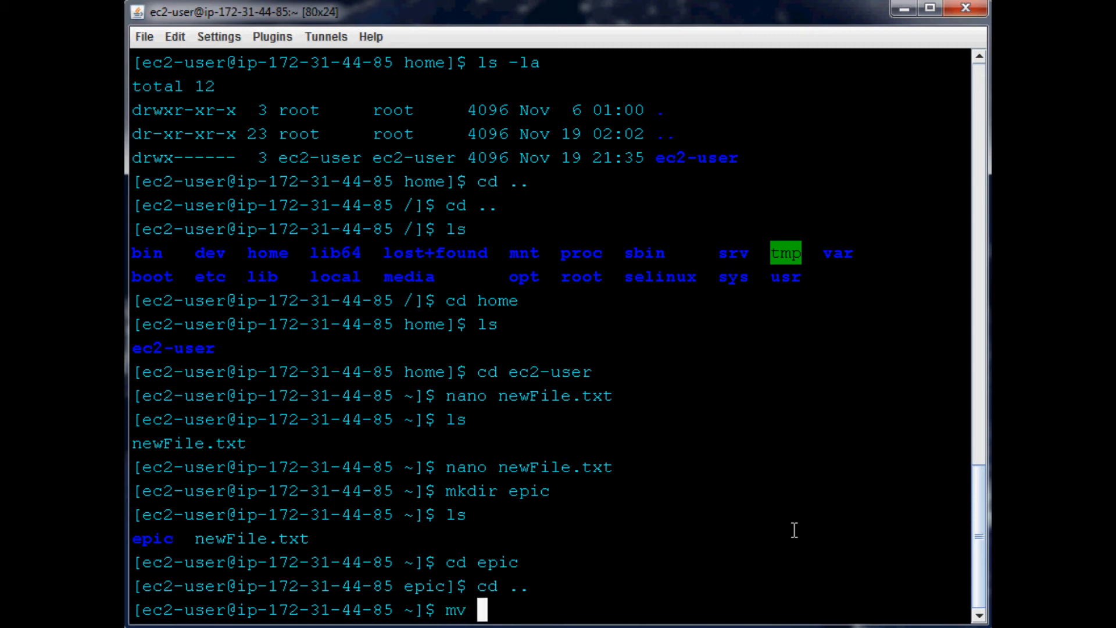
type("new")
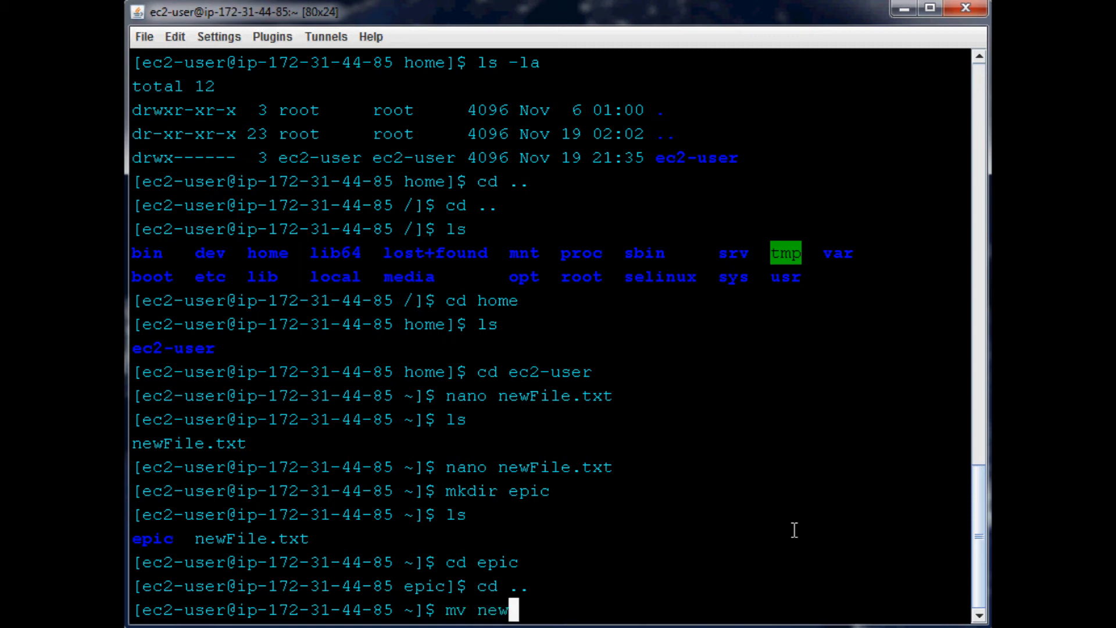
type("File.txt")
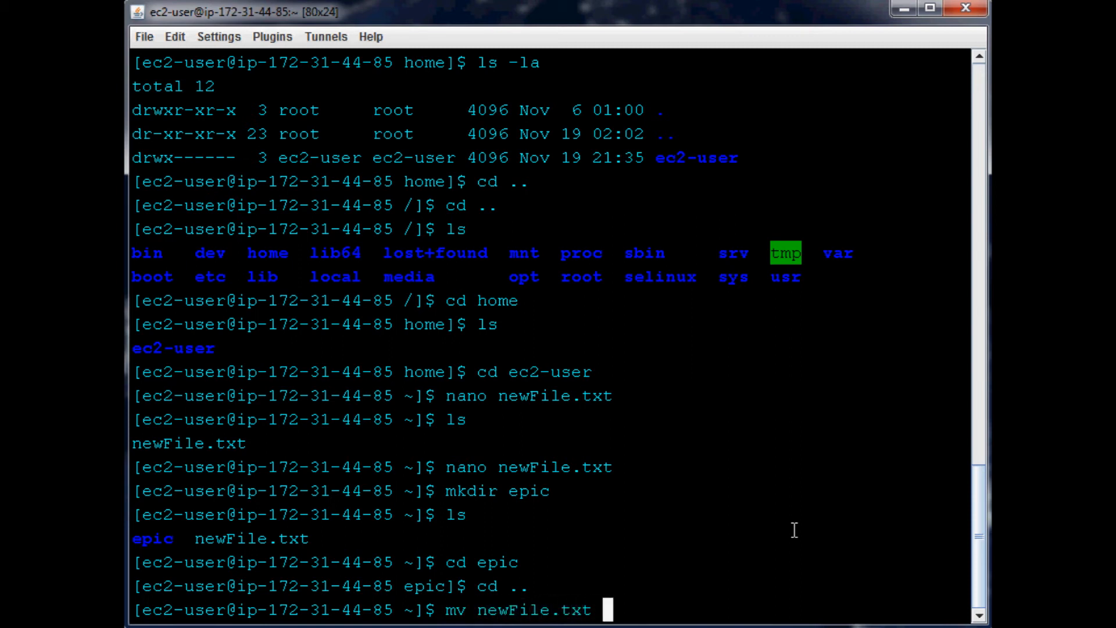
type("epic")
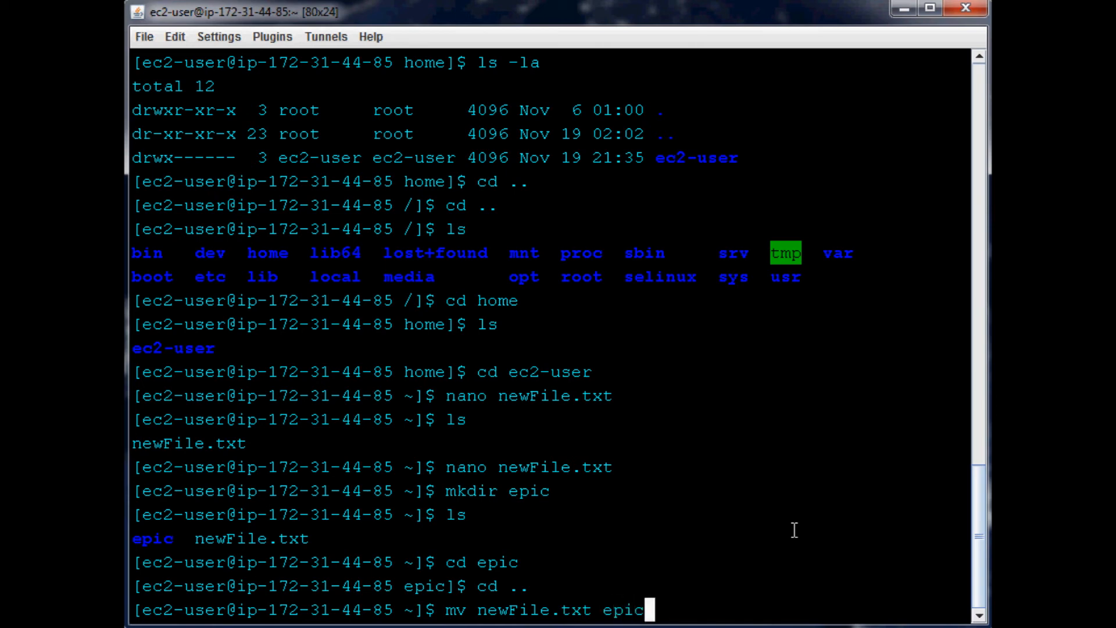
key("Return")
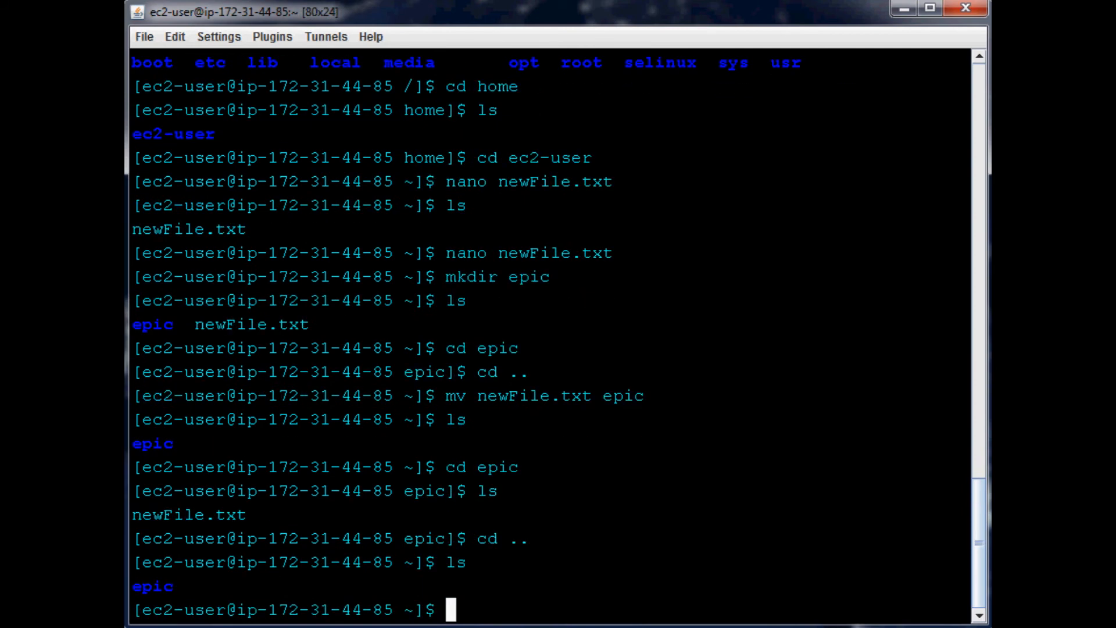
Create the trash directory and move epic into it, listing ~ to confirm
type("mkdir rec")
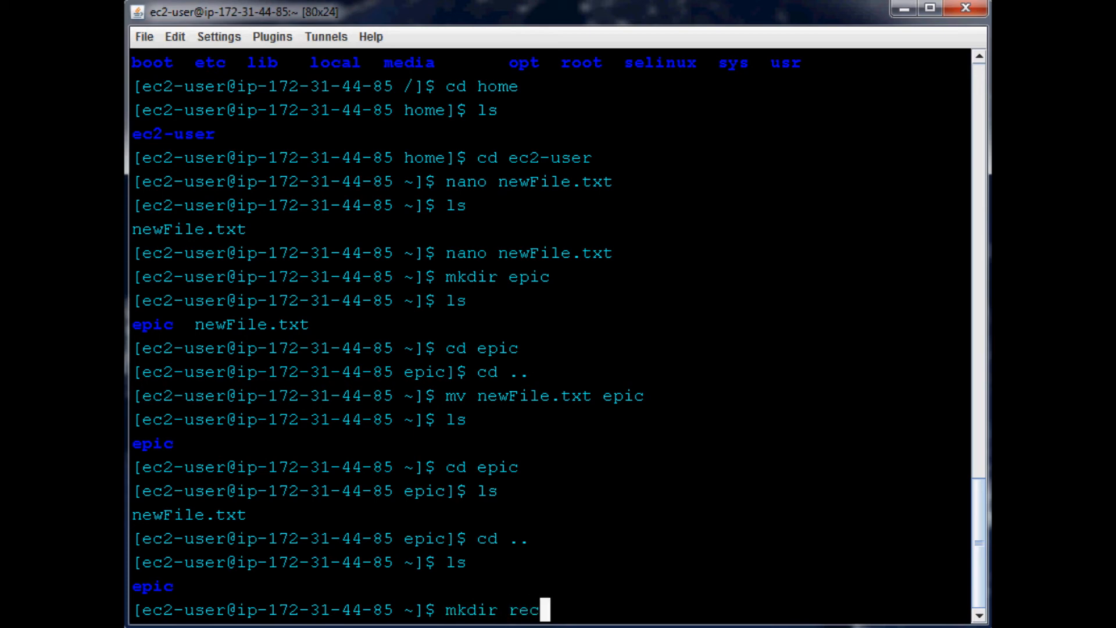
type("cle")
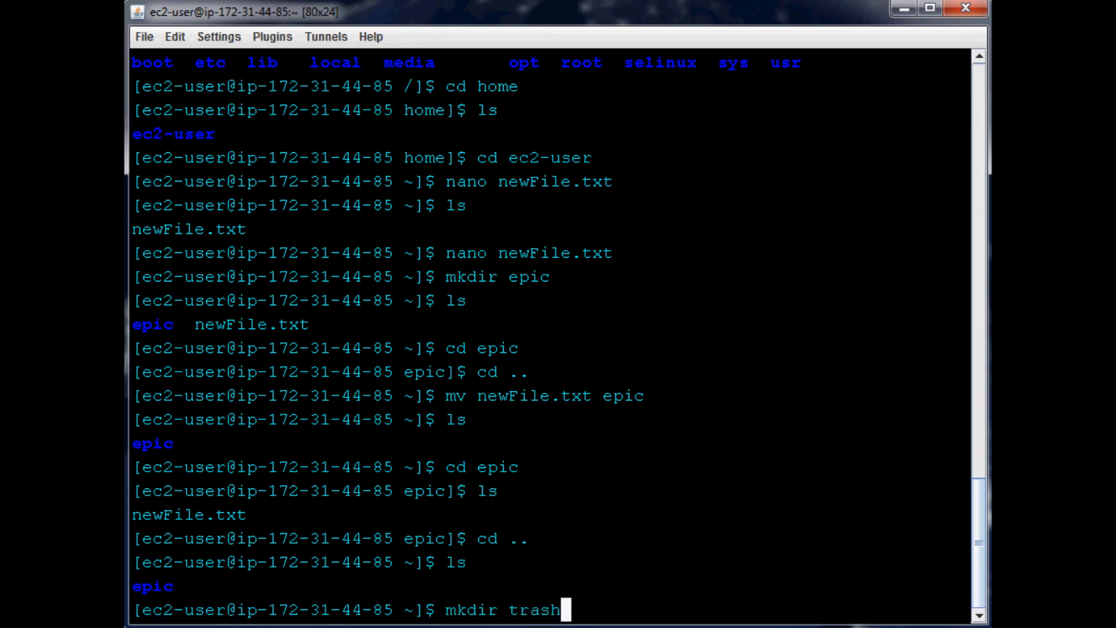
key("Return")
type("ls")
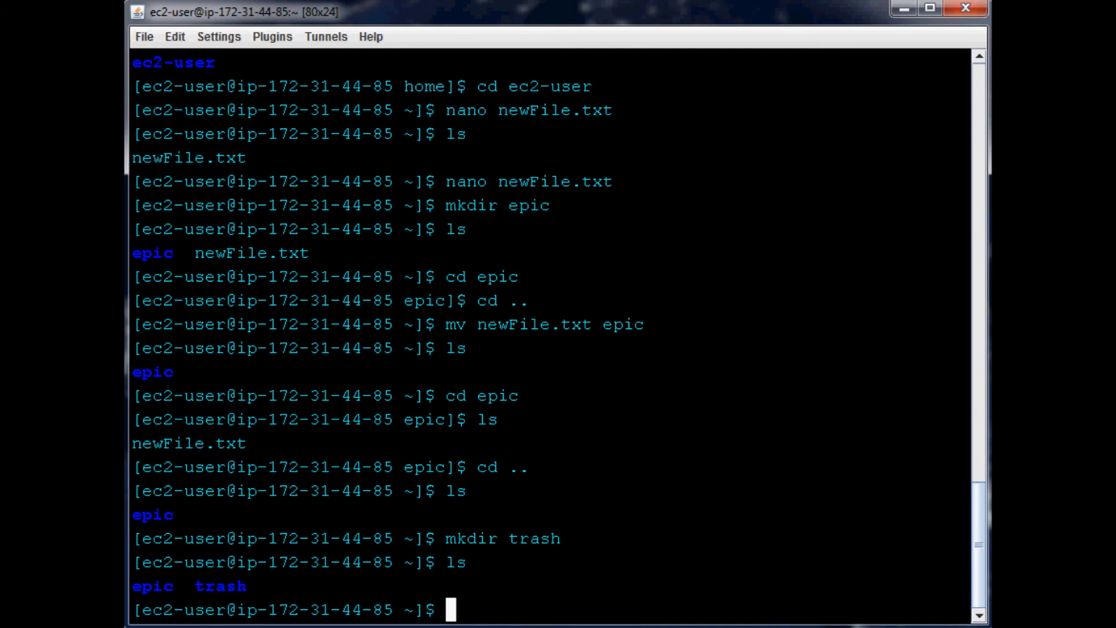
type("mv epic trash")
type("l")
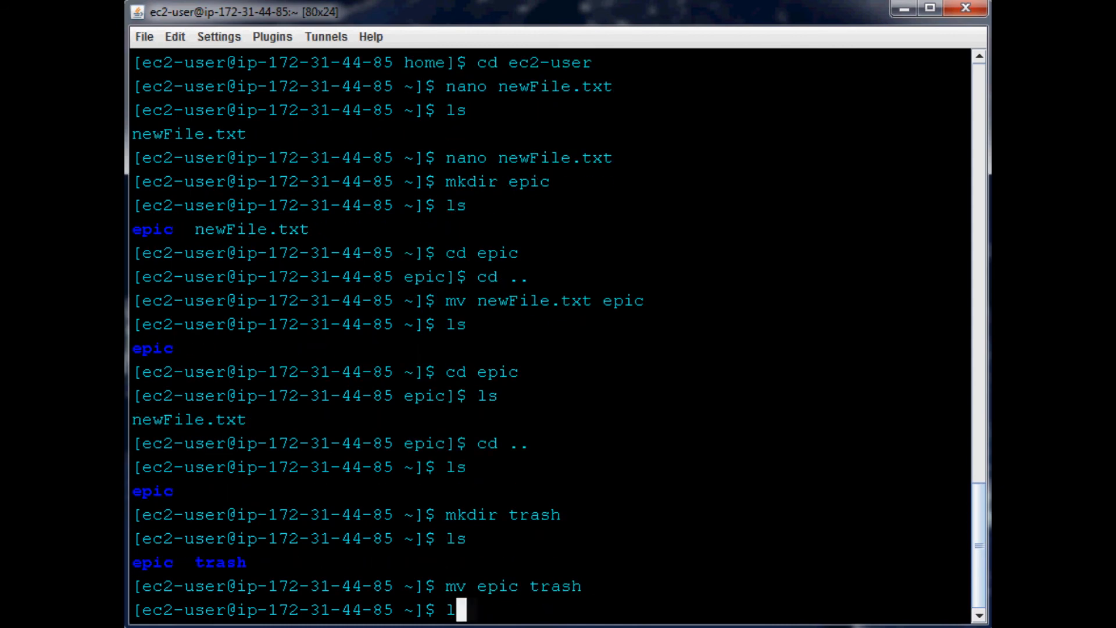
key("Return")
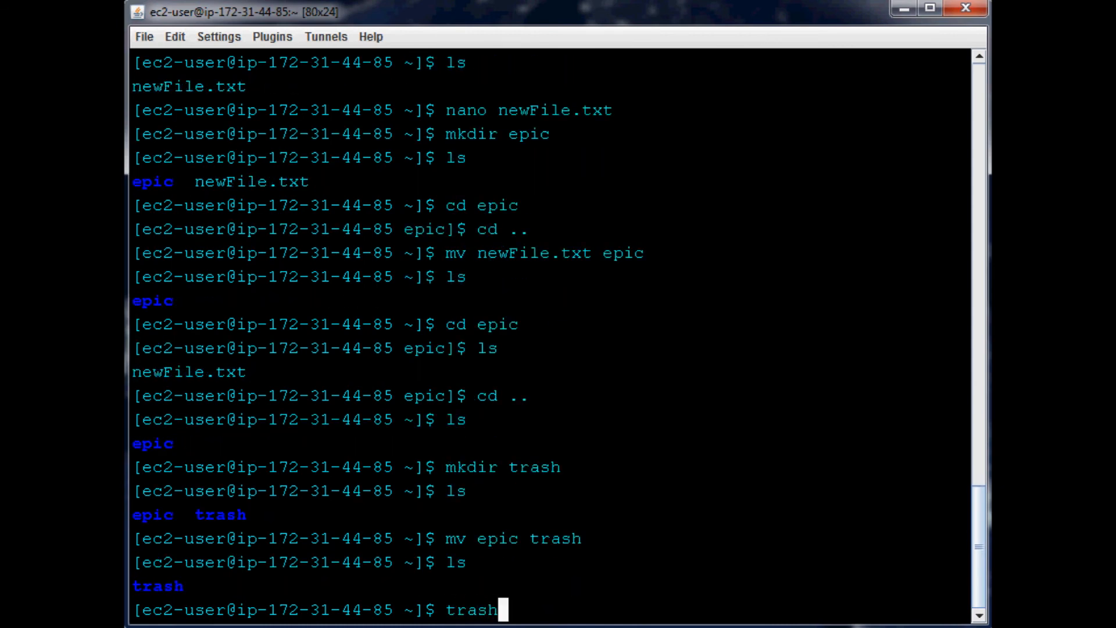
Enter trash, list epic inside it, and go back up to ~
type("cd ta")
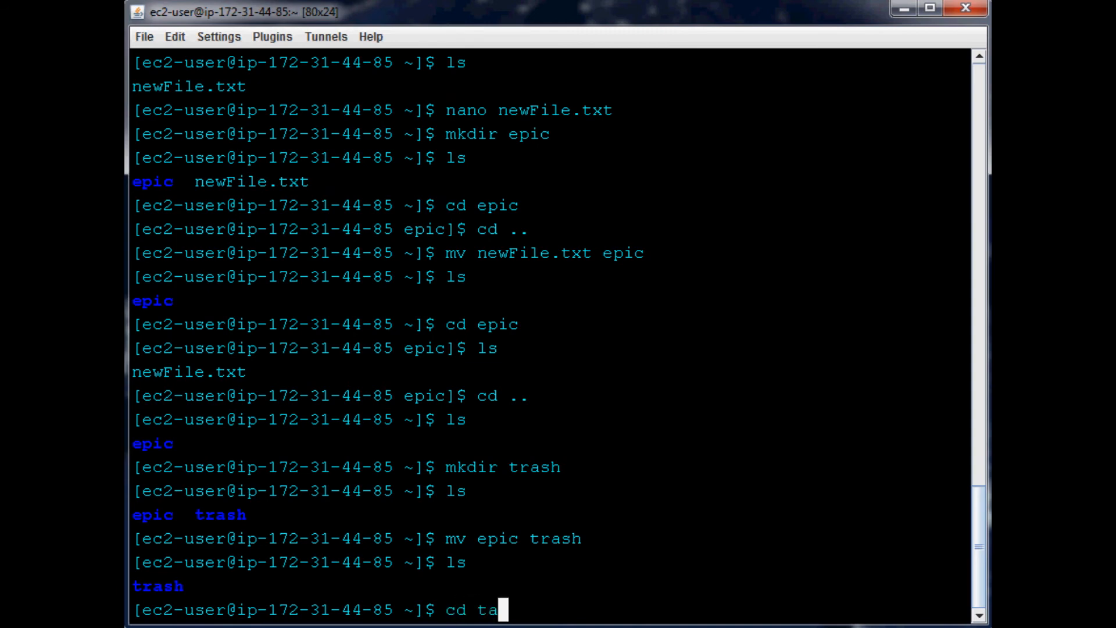
key("Return")
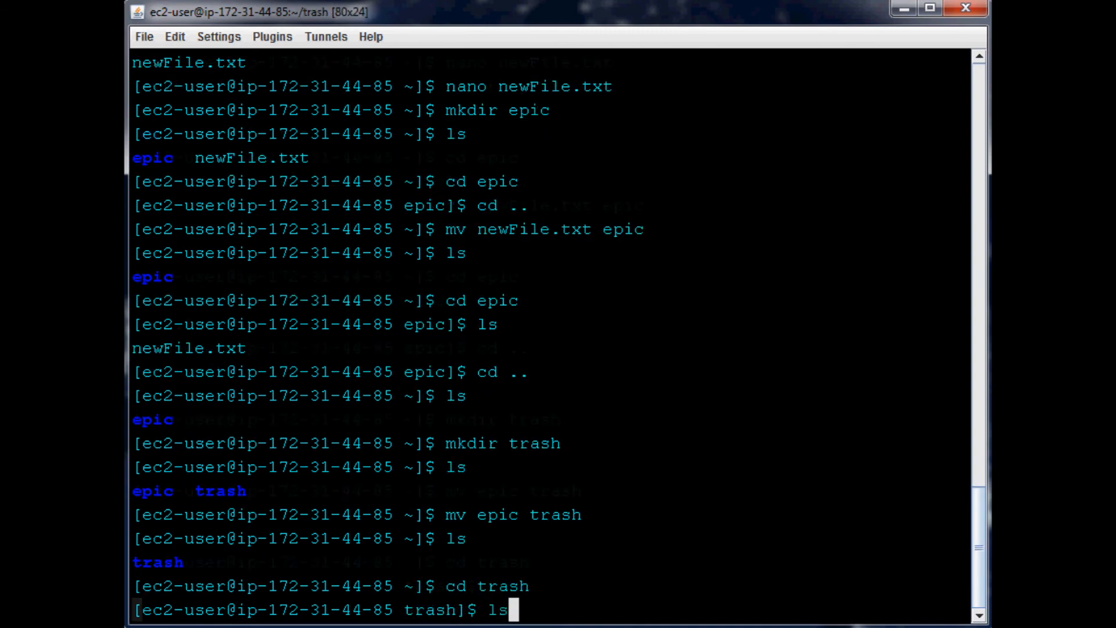
key("Return")
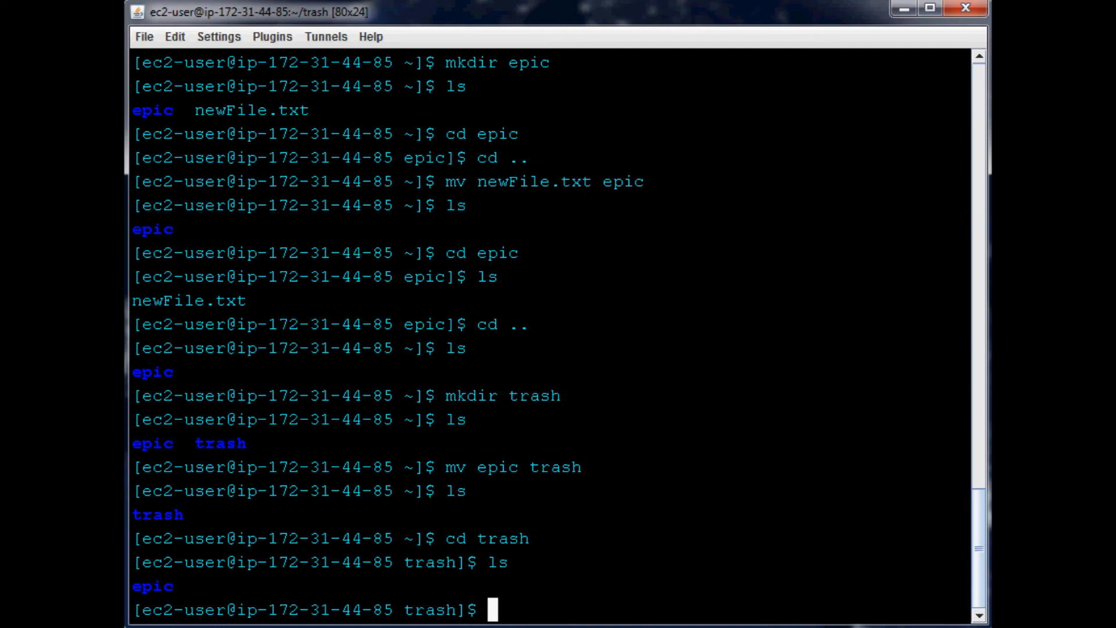
type("cs")
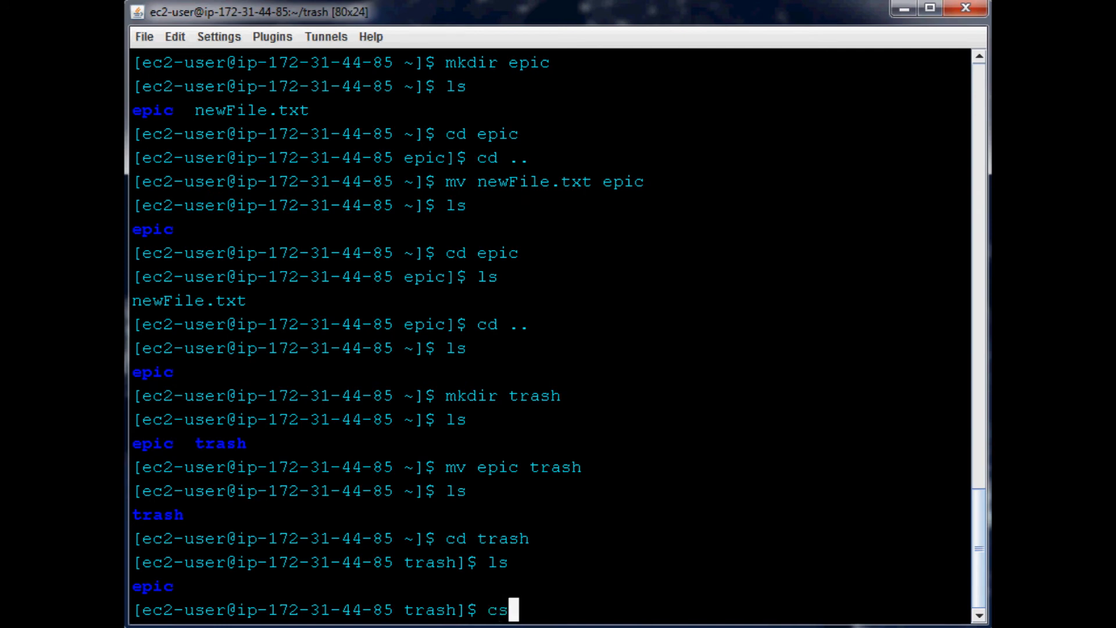
type("d..")
key("Return")
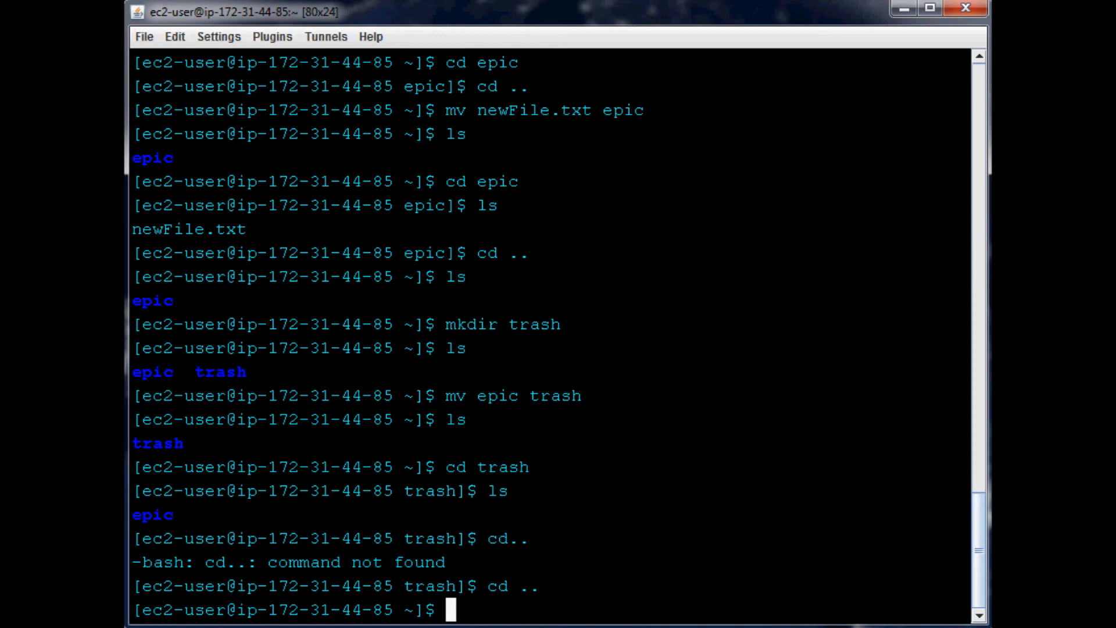
Write delme.txt in nano and save it so it lists beside trash in ~
type("nano")
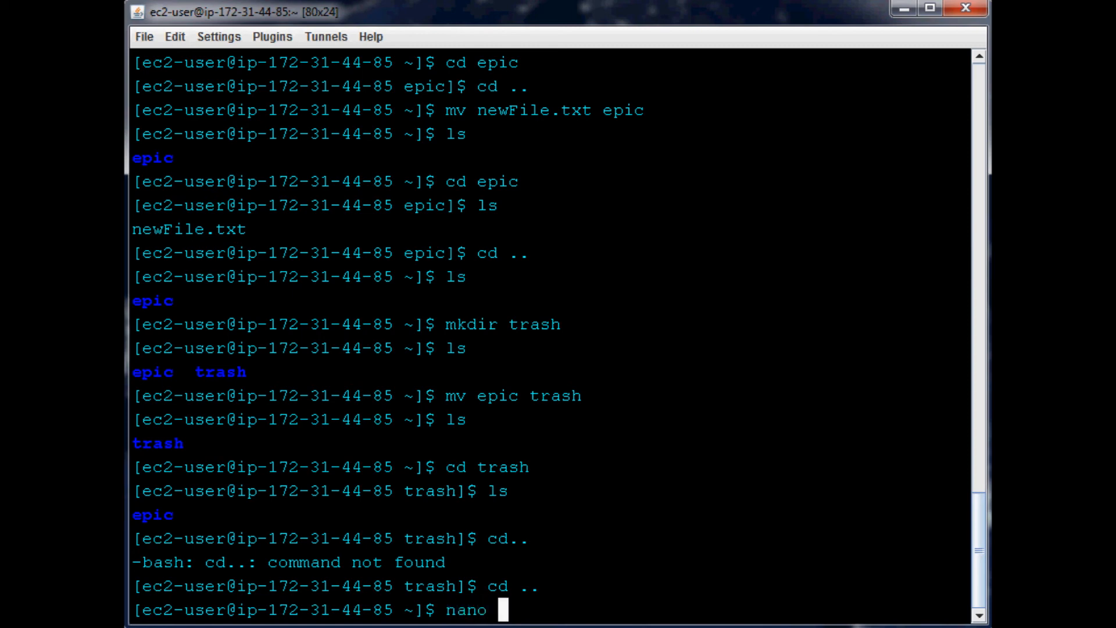
type("delme.txt")
type("asd;flksj")
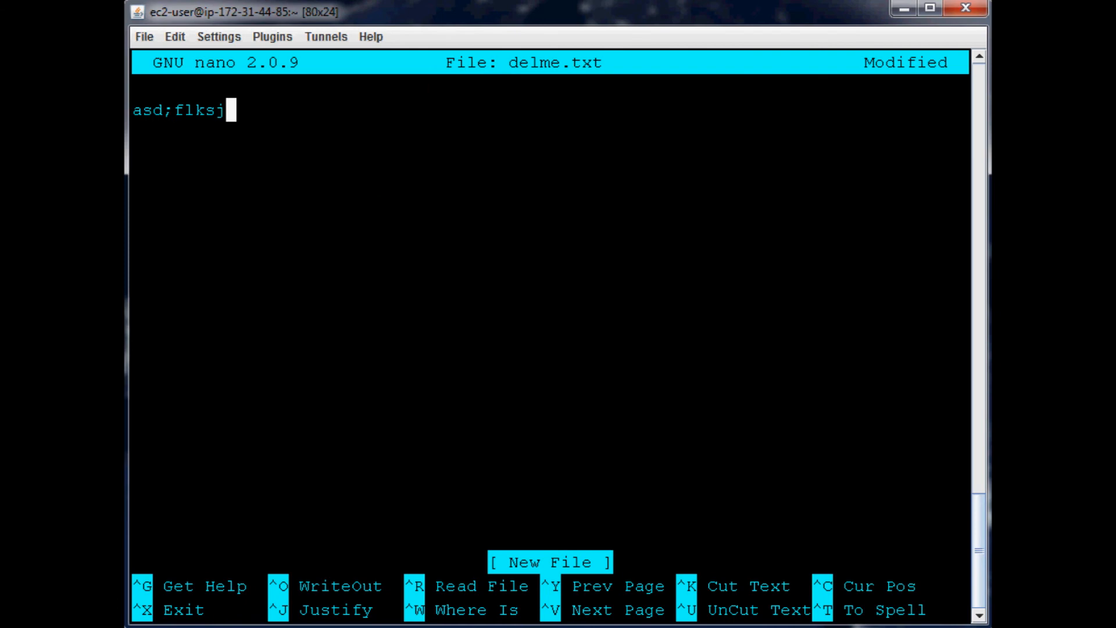
key("ctrl+x")
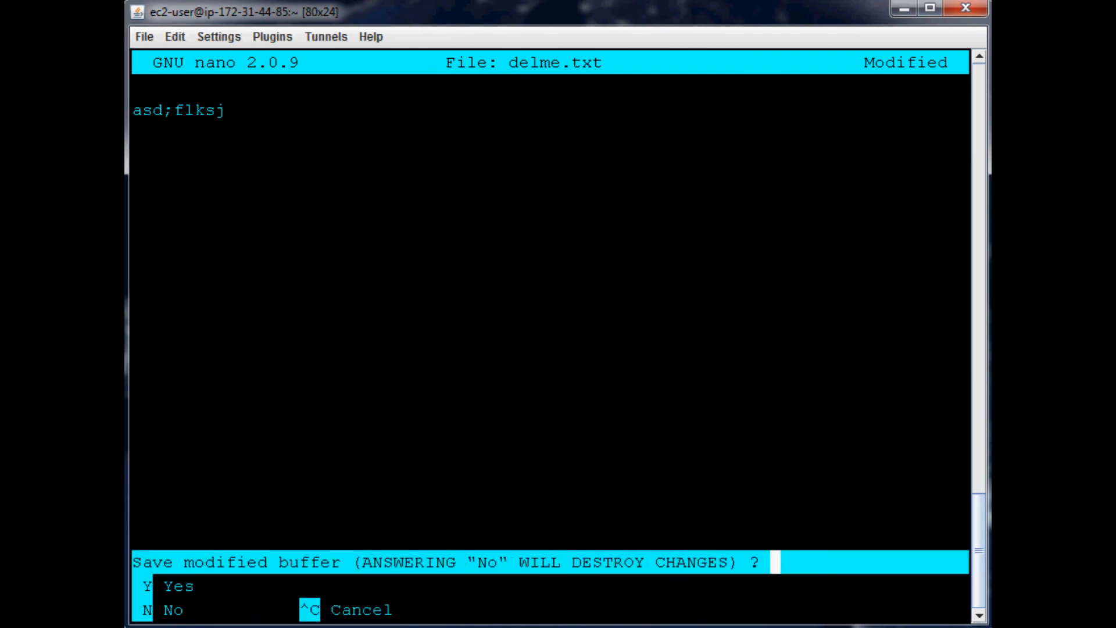
key("n")
type("ls")
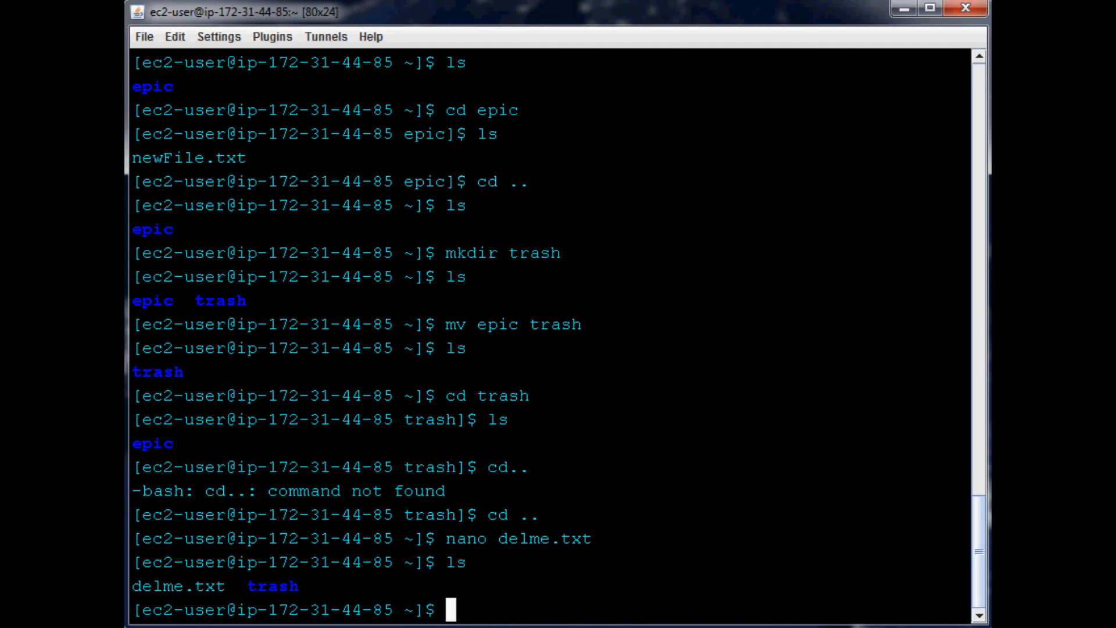
Remove delme.txt with rm so ls of ~ shows only trash
type("r")
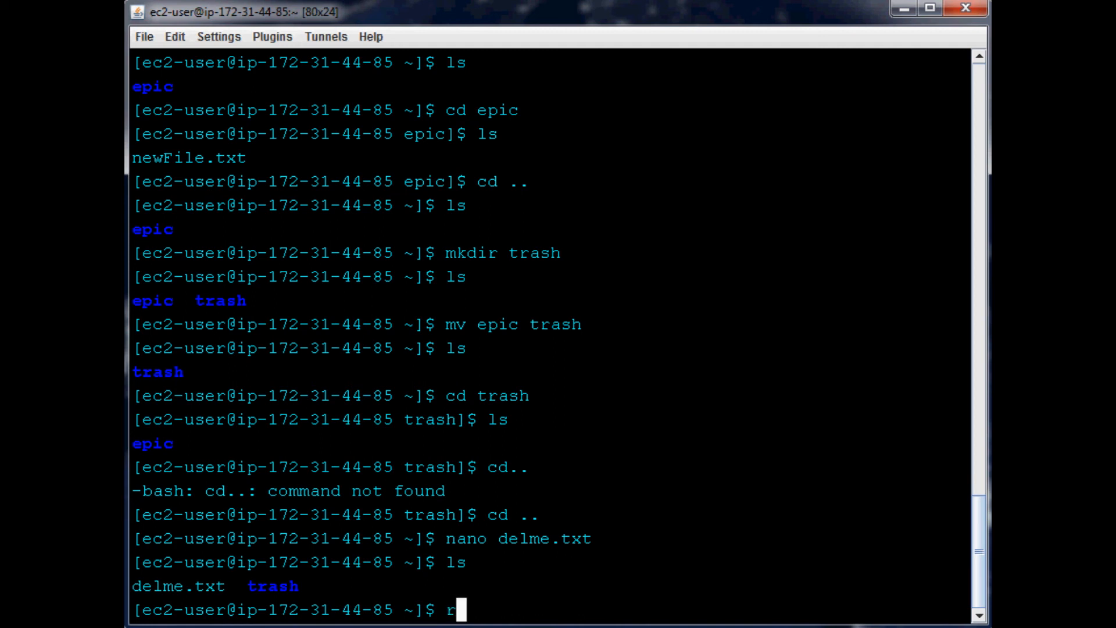
type("m delme.")
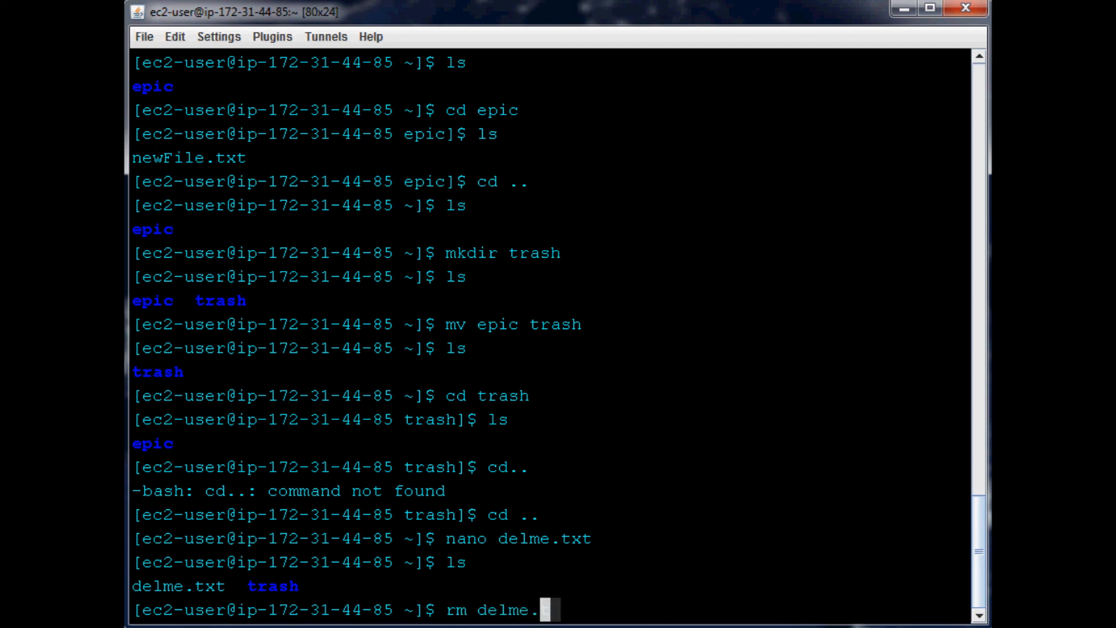
key("Return")
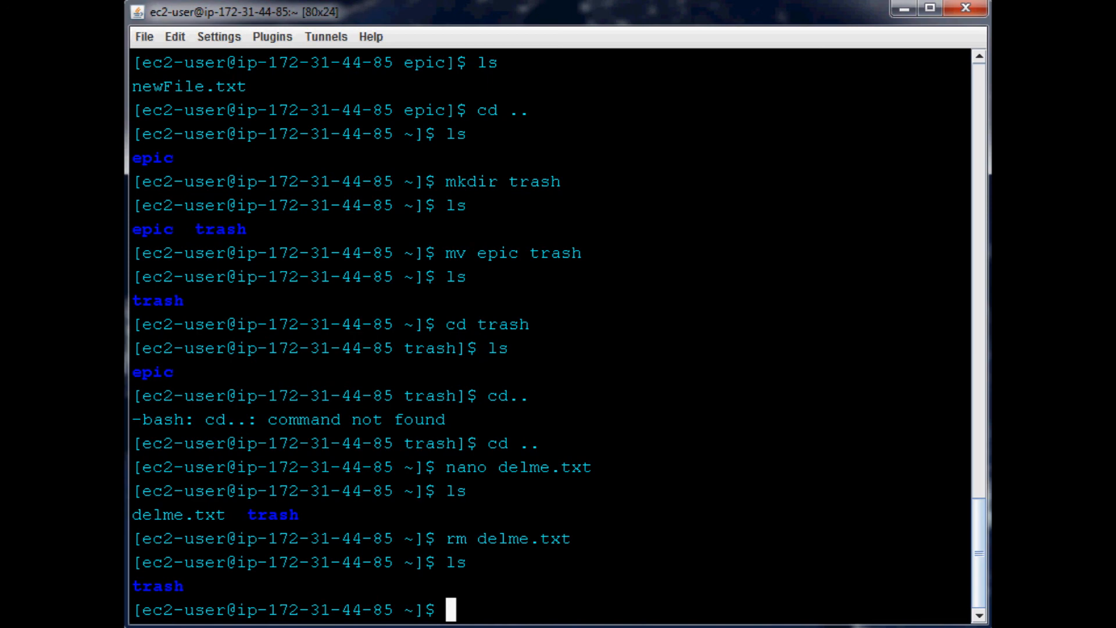
Make an empty delme directory with mkdir
type("mkdir")
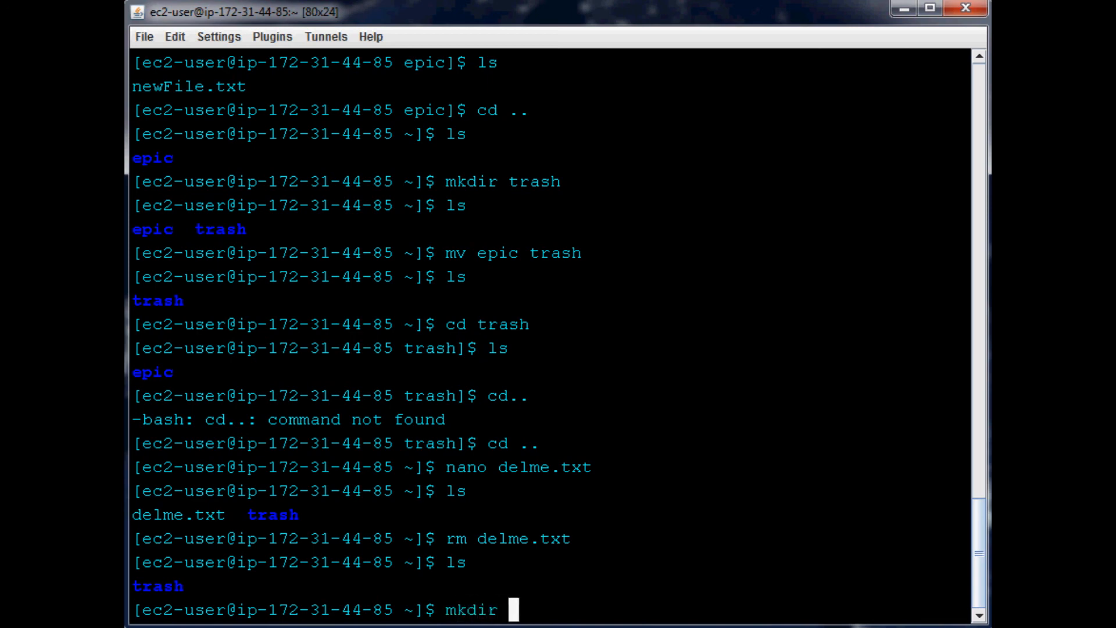
key("Return")
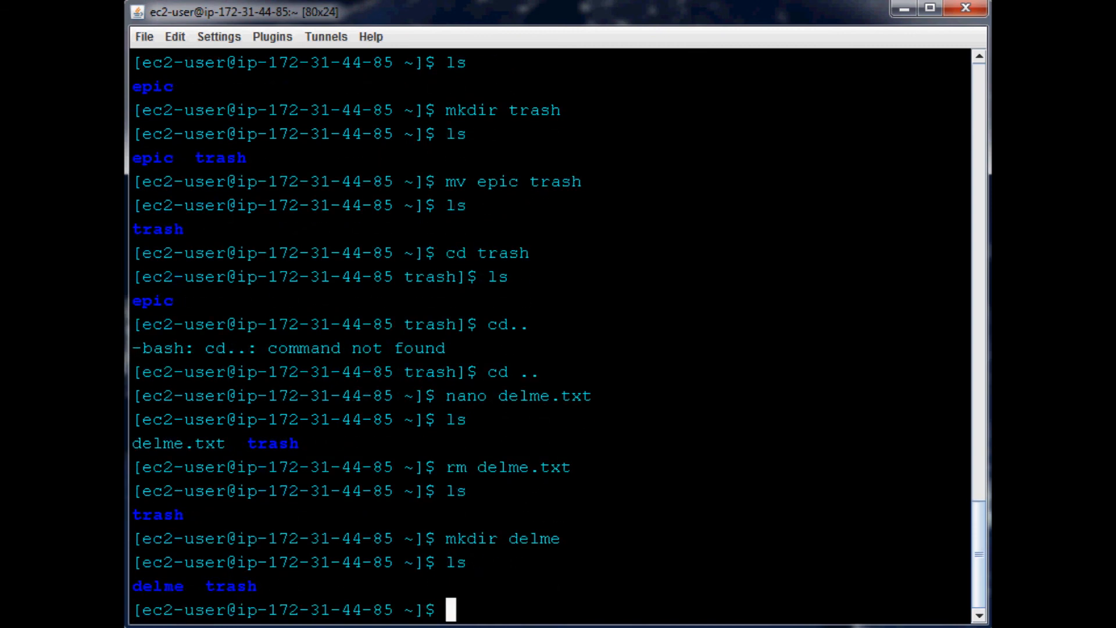
Delete the empty delme directory with rmdir, leaving only trash
type("rm")
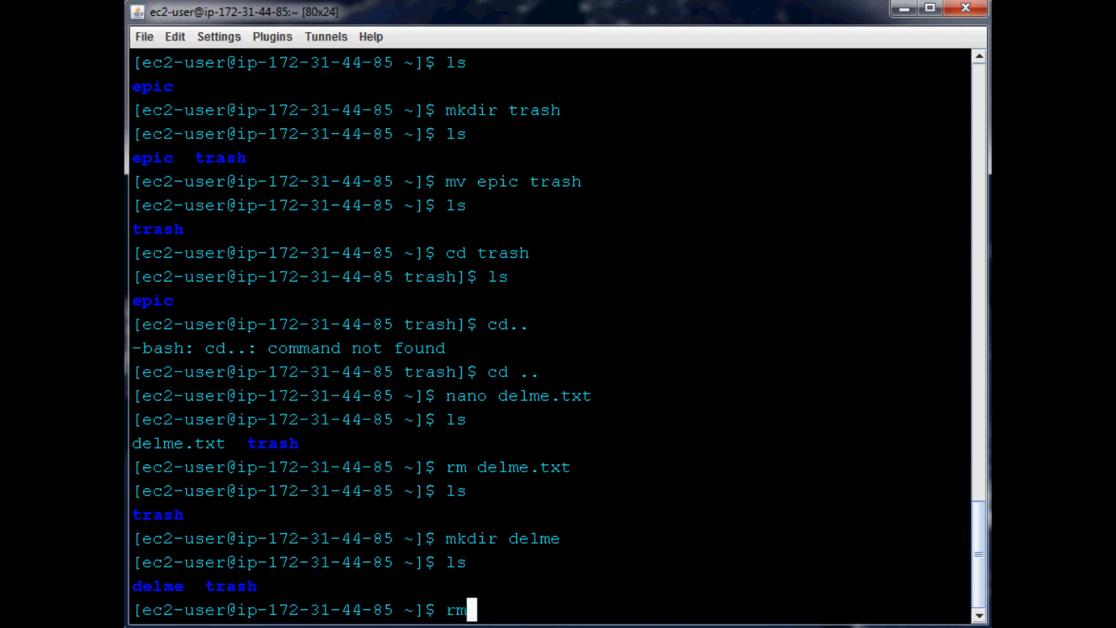
type("dir")
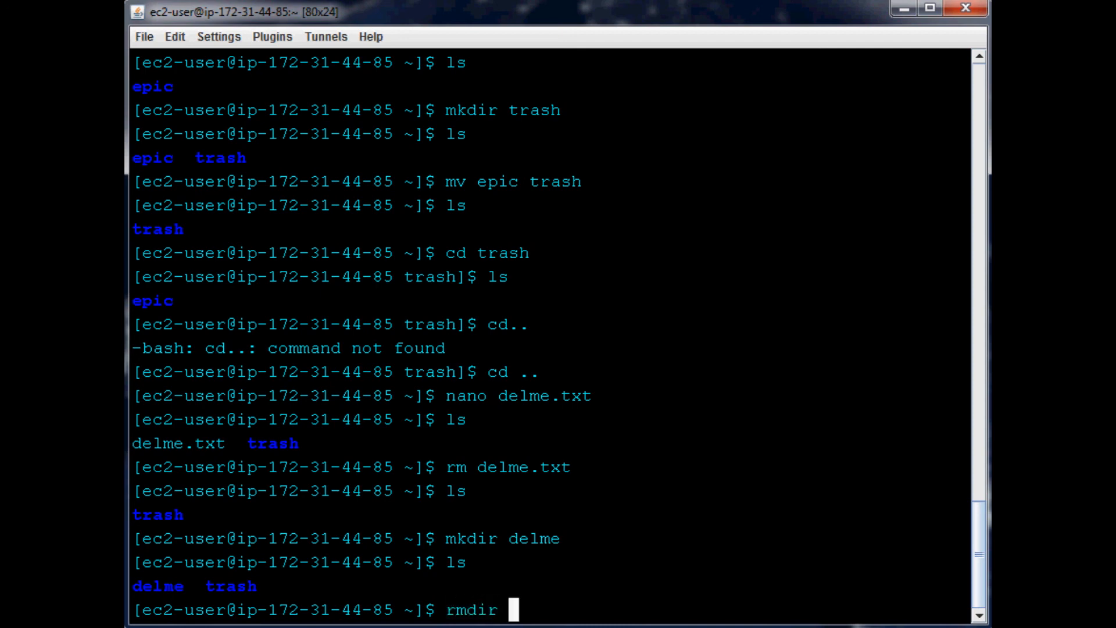
key("Return")
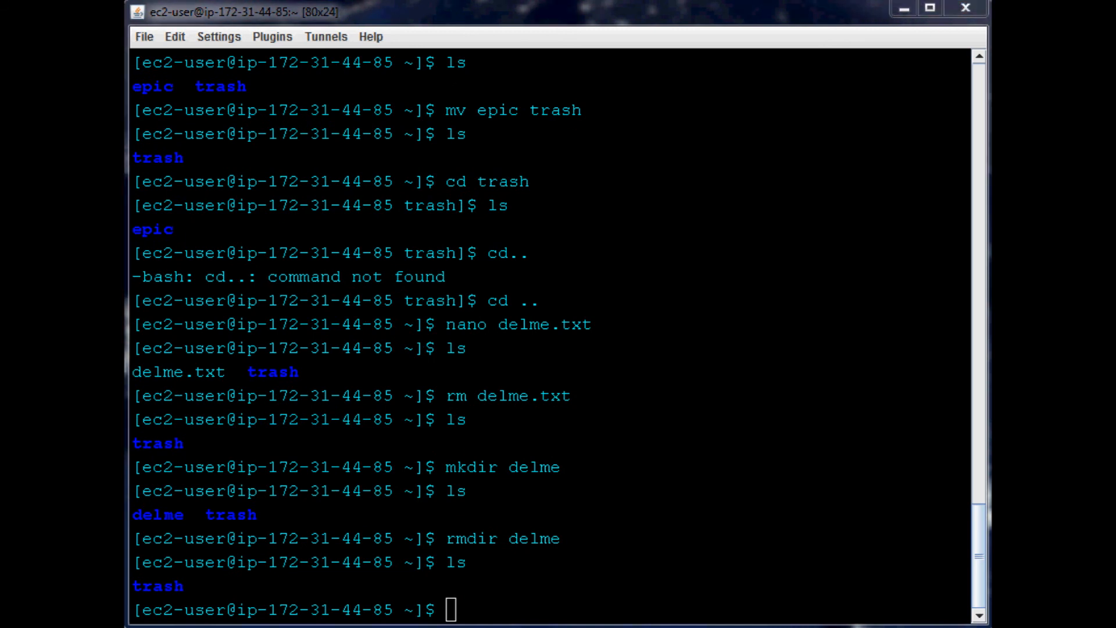
mouse_move(313, 240)
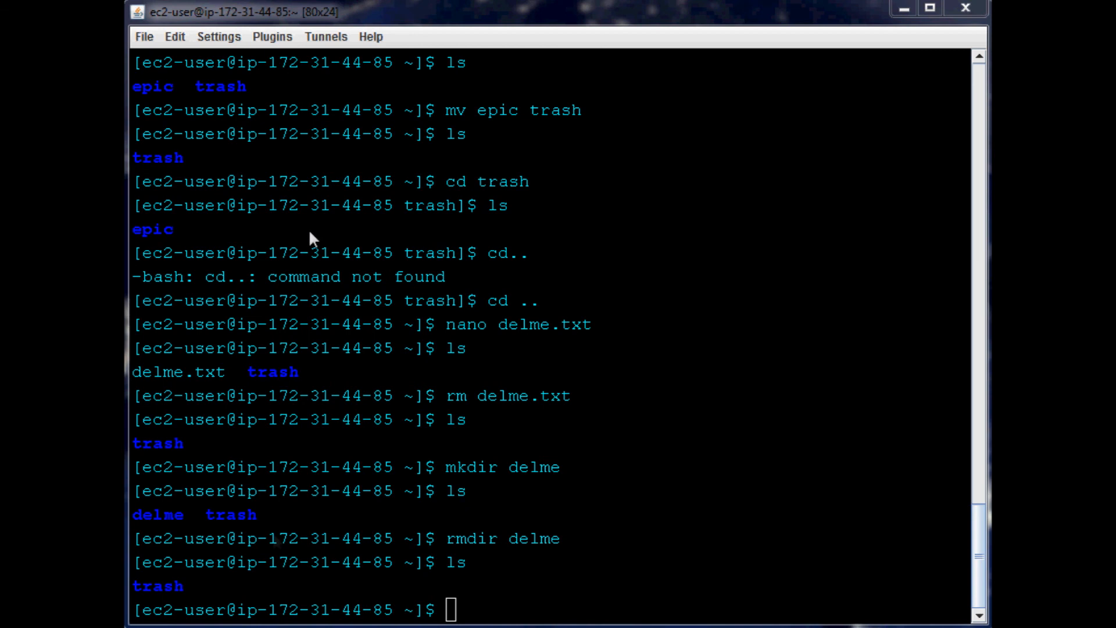
mouse_move(575, 228)
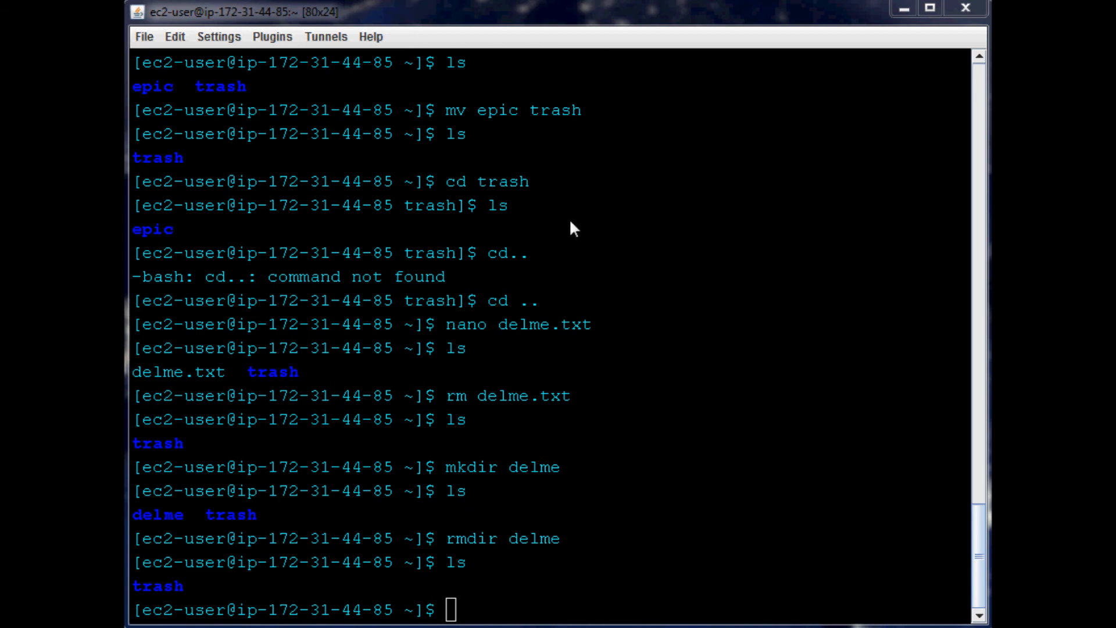